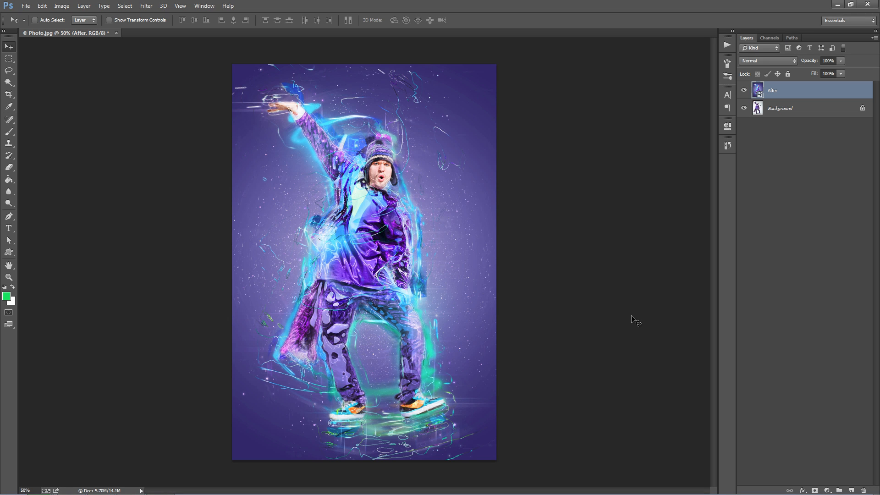
mouse_move(626, 297)
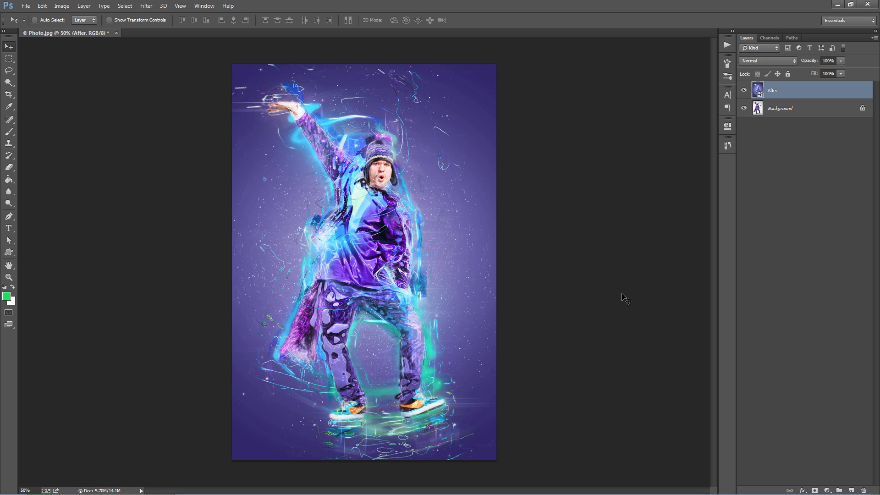
mouse_move(671, 157)
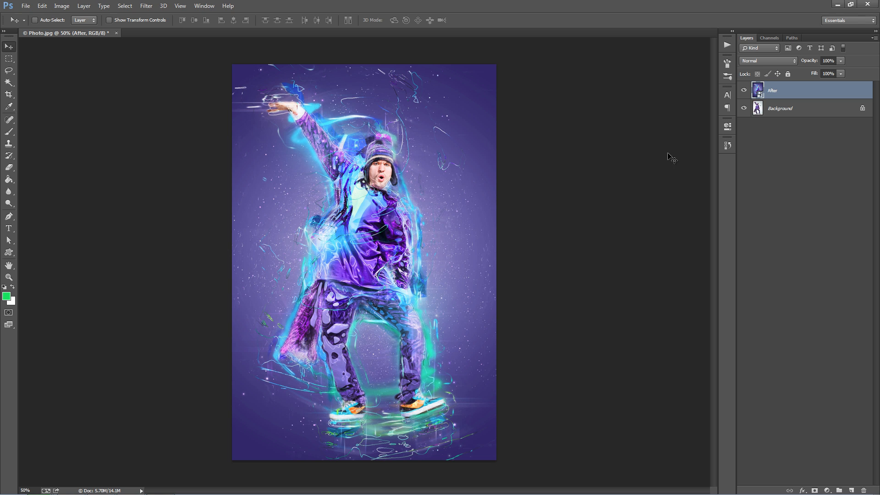
Step: Toggle the finished effect's visibility to compare with the original, then restore the layer as Background
left_click(743, 91)
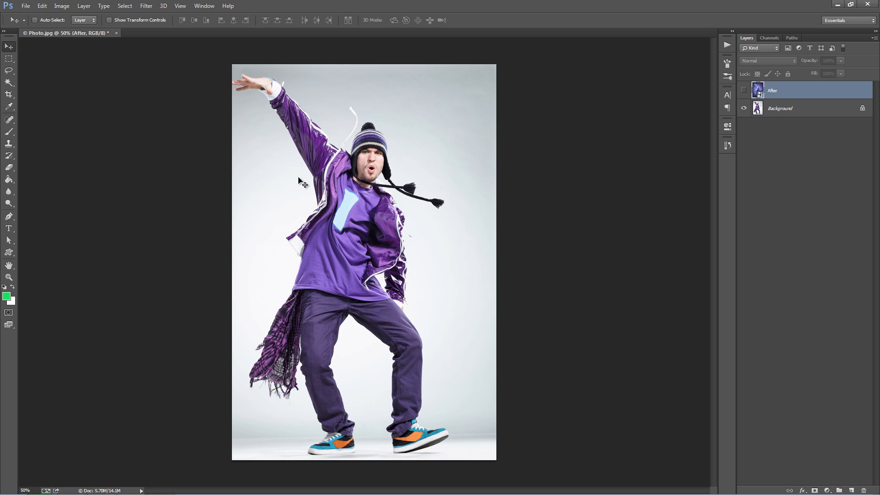
left_click(743, 89)
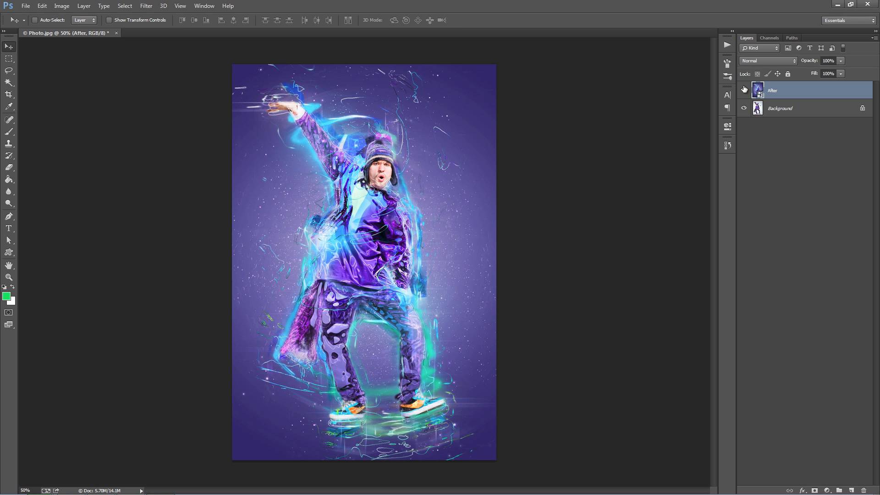
left_click(743, 89)
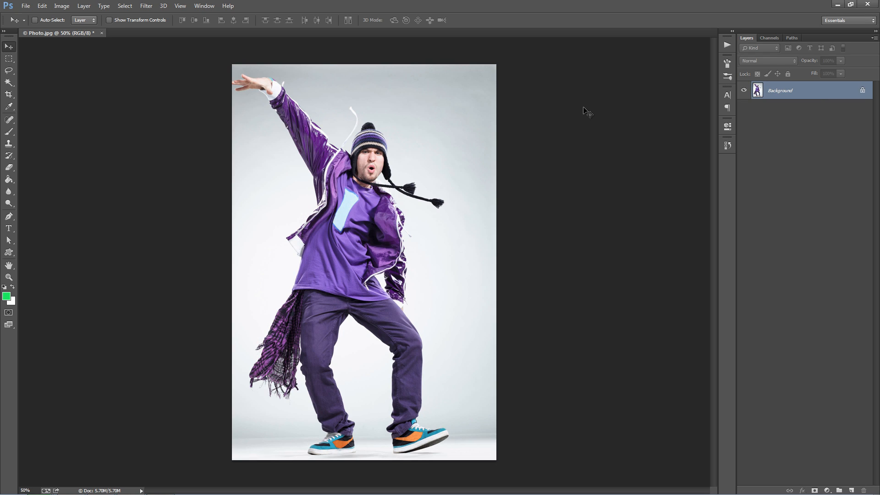
mouse_move(773, 86)
type("fdgdfg")
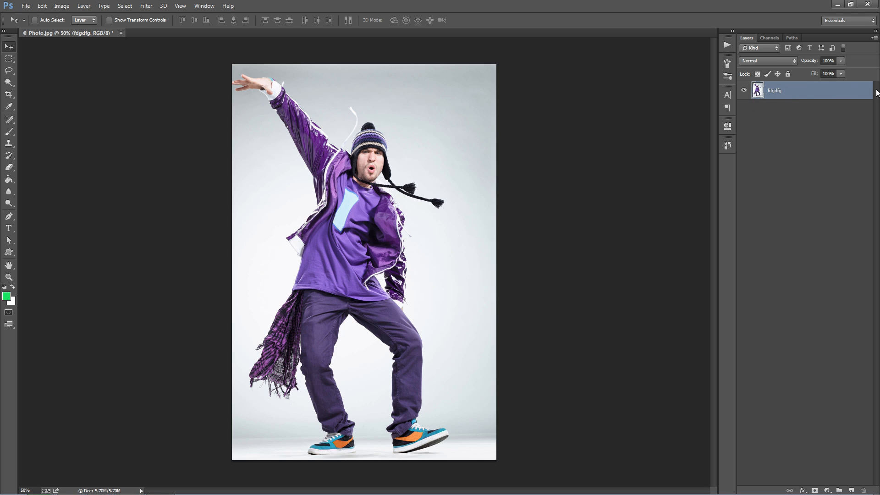
left_click(84, 6)
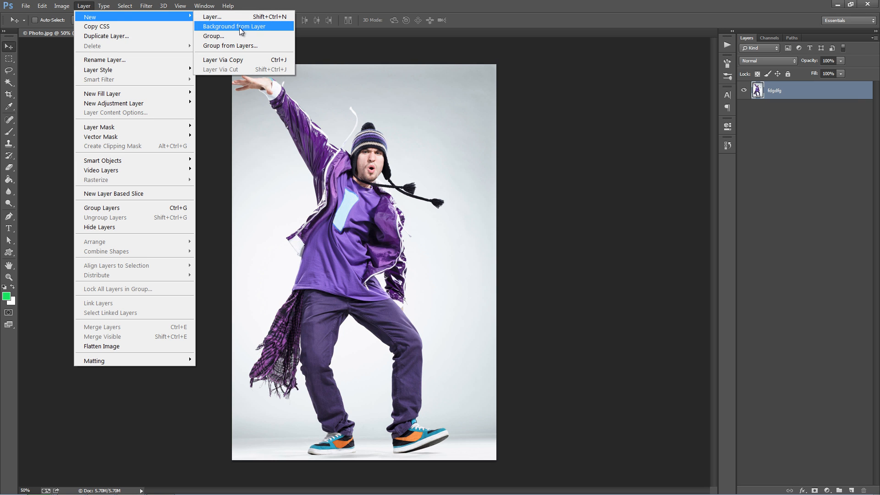
left_click(234, 27)
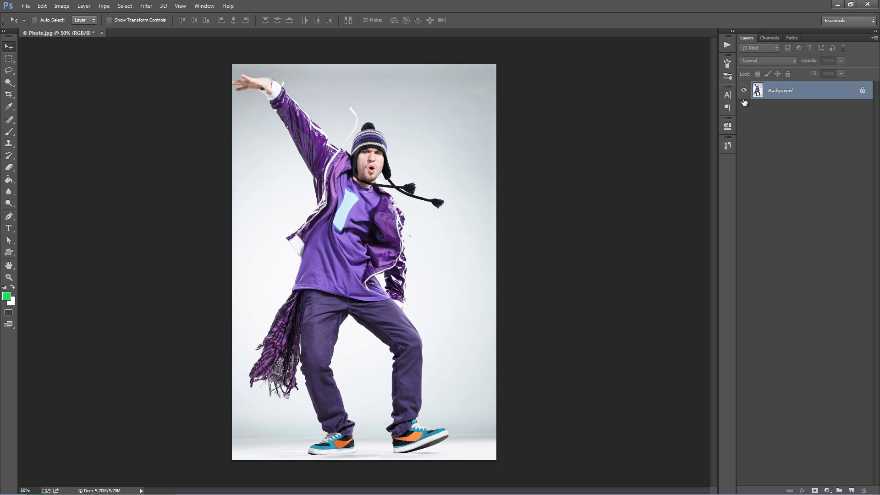
Step: Check the photo is RGB Color 8 Bits/Channel and bring up its Image Size, 1153 × 1728 px
left_click(62, 6)
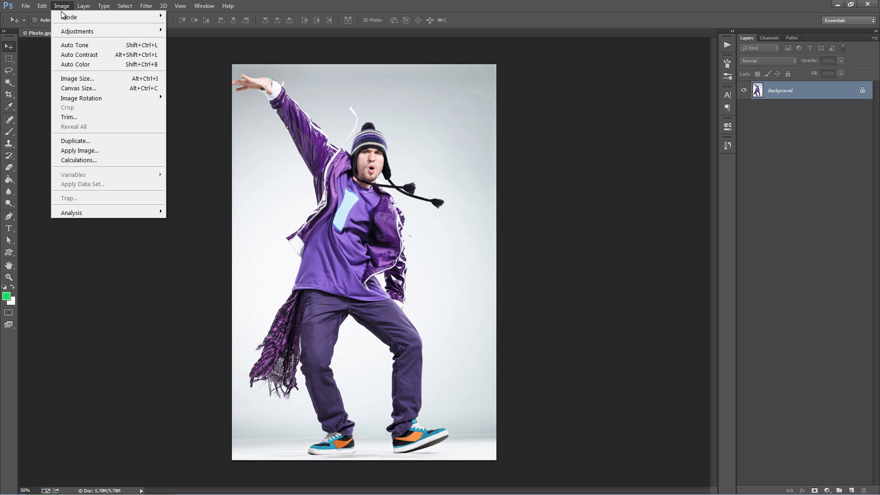
left_click(69, 16)
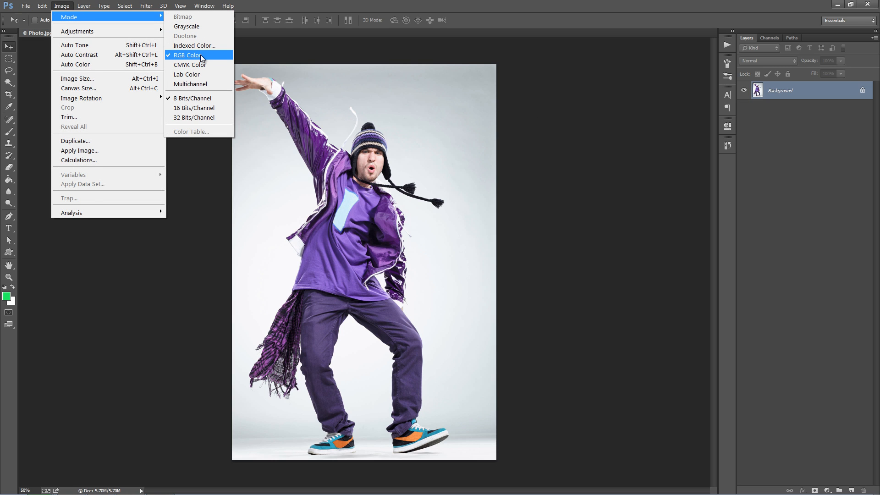
mouse_move(351, 122)
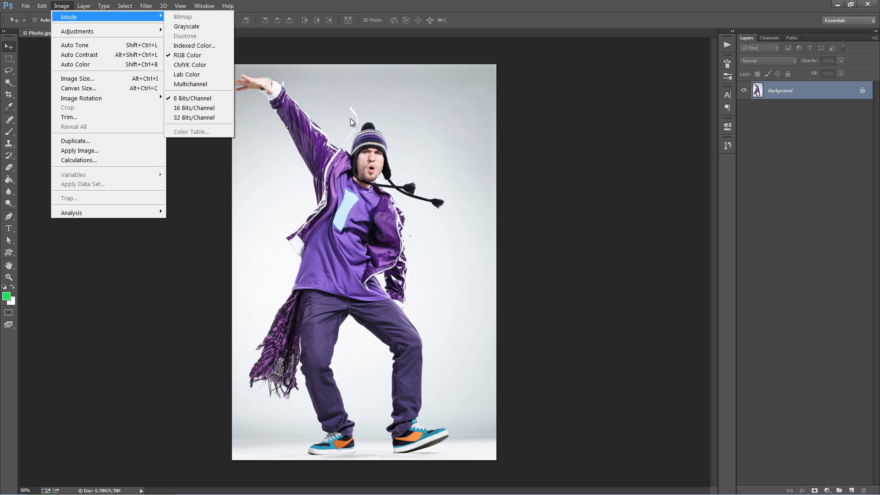
left_click(77, 79)
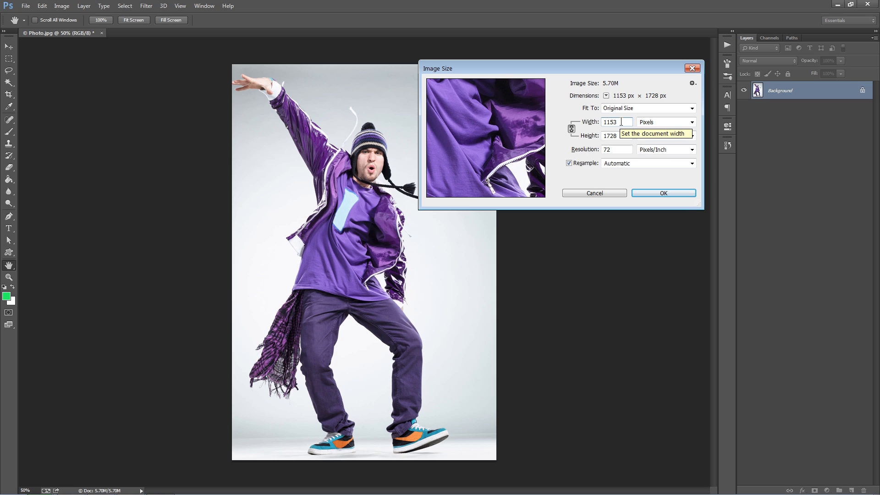
mouse_move(603, 186)
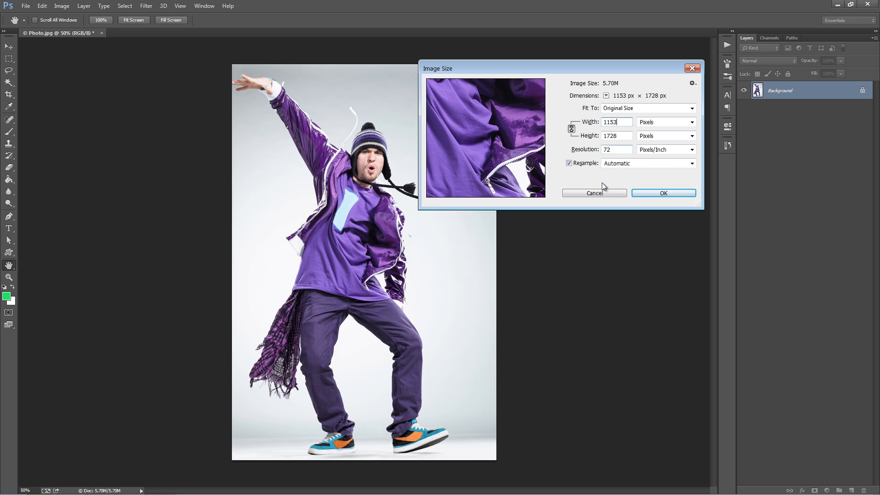
Step: Cancel Image Size unchanged and set Layers panel options to small, entire-document thumbnails
left_click(593, 193)
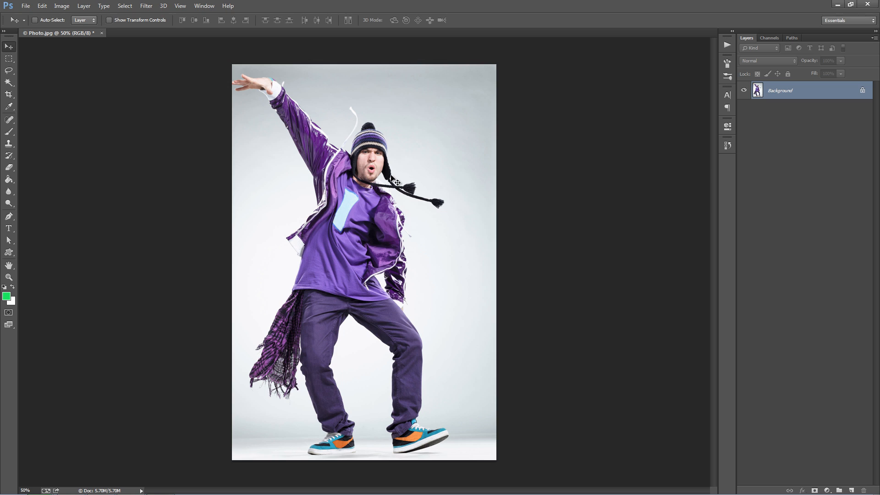
mouse_move(873, 41)
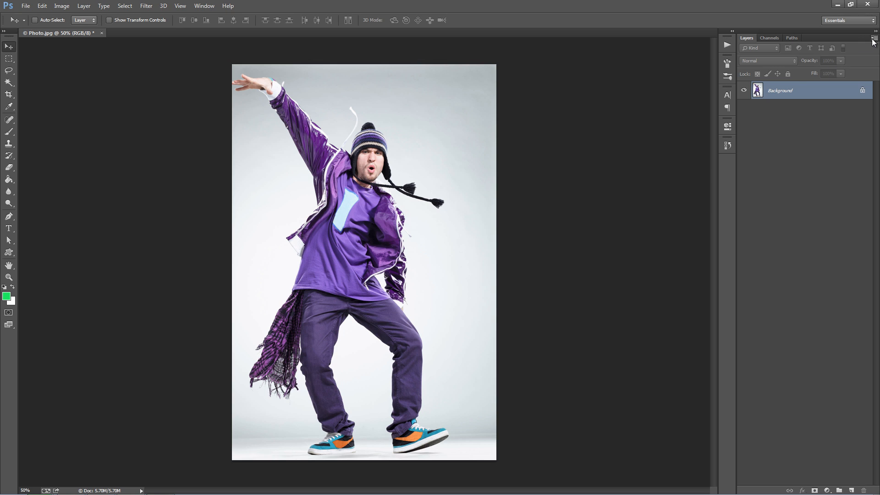
left_click(874, 39)
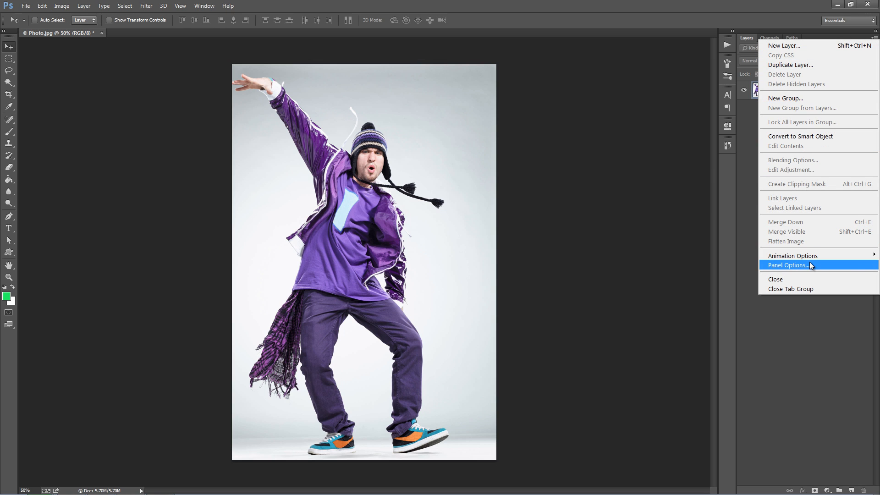
left_click(794, 265)
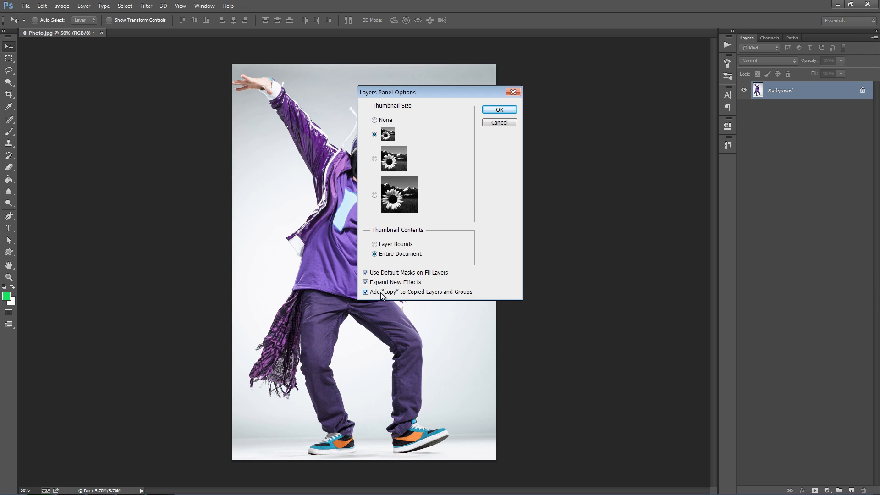
mouse_move(481, 217)
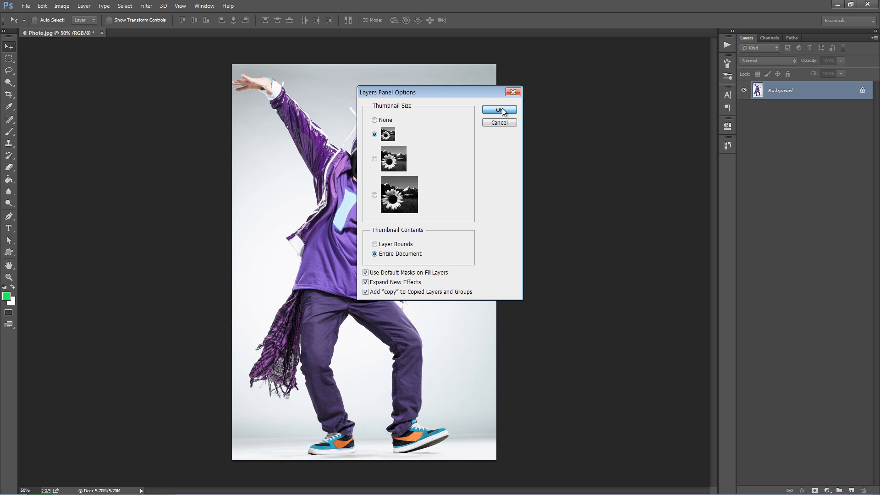
left_click(499, 109)
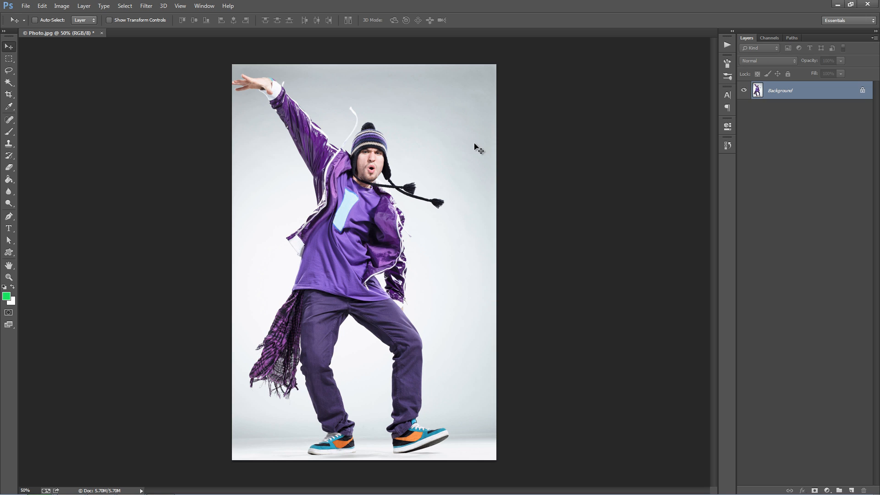
mouse_move(365, 190)
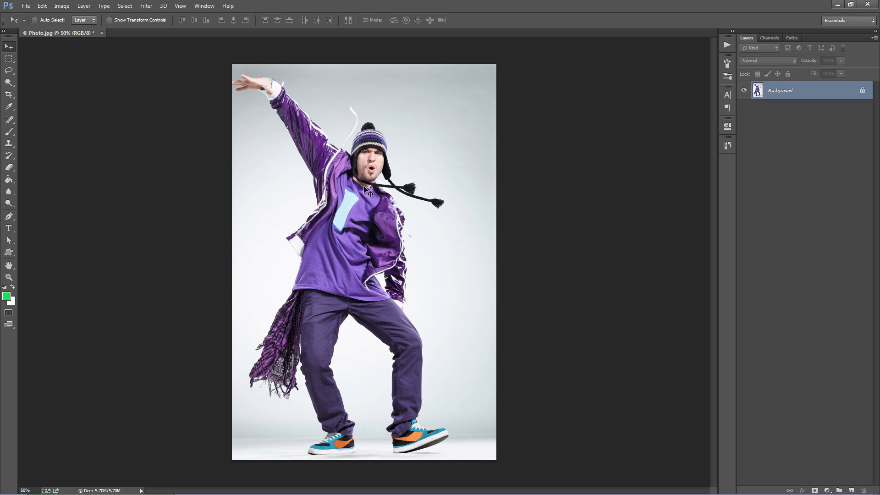
mouse_move(348, 156)
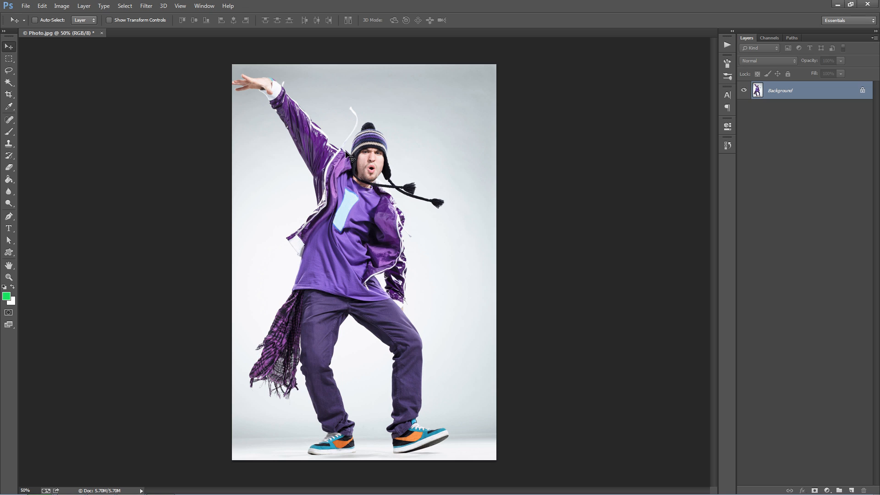
mouse_move(241, 82)
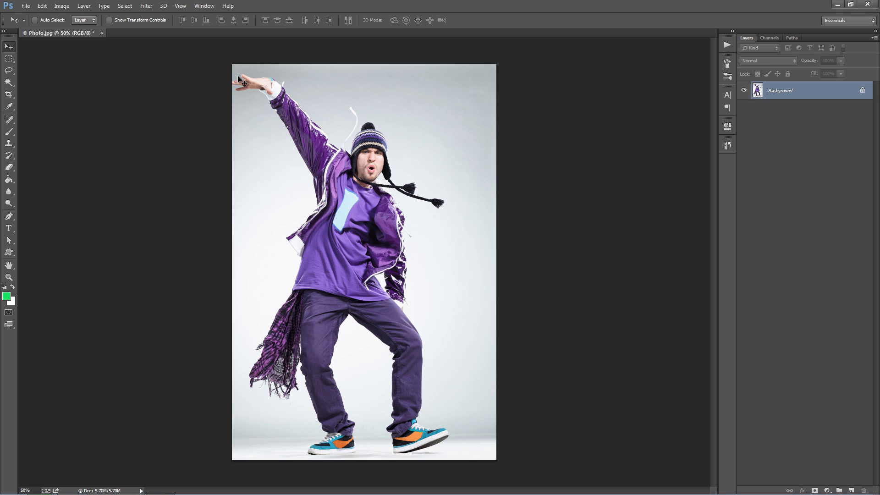
mouse_move(223, 187)
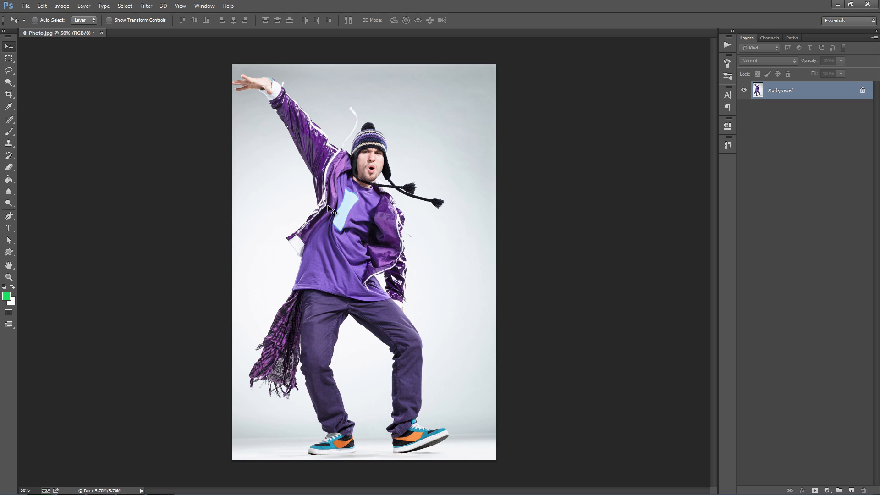
mouse_move(254, 103)
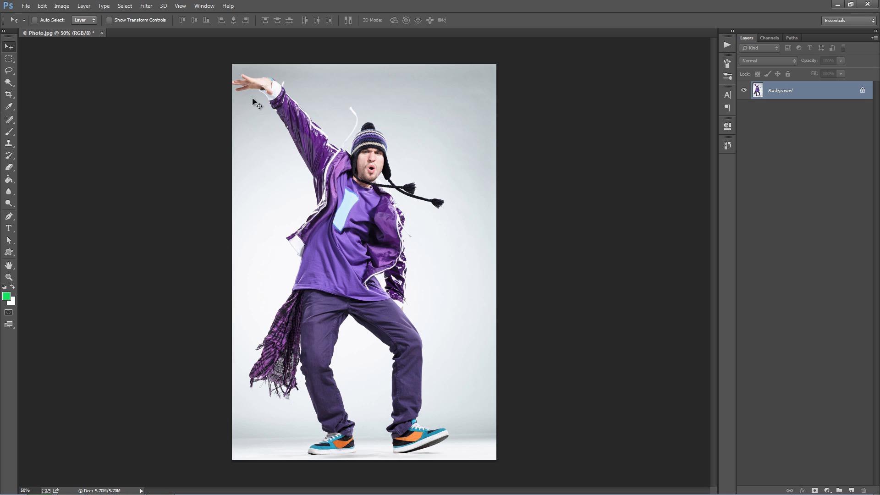
mouse_move(197, 38)
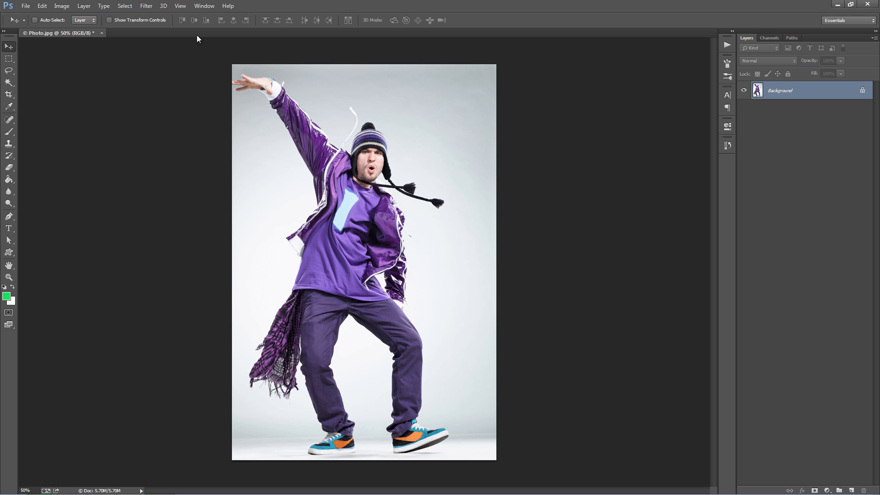
mouse_move(474, 386)
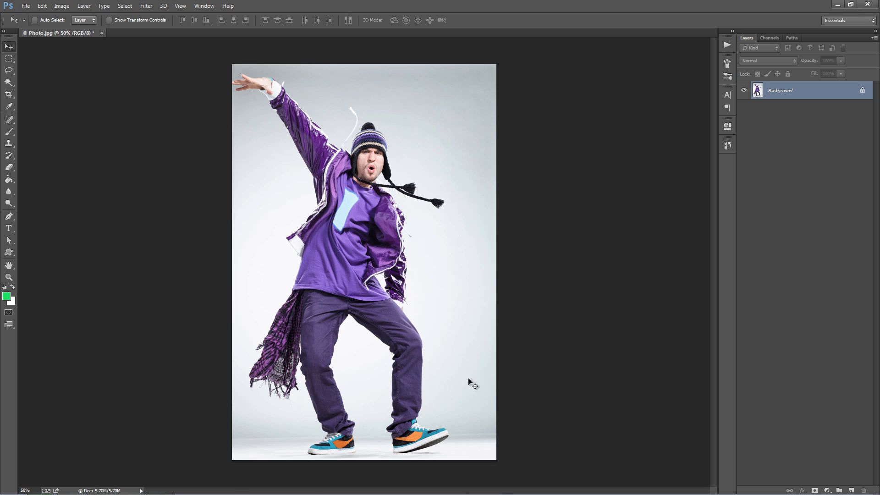
mouse_move(566, 229)
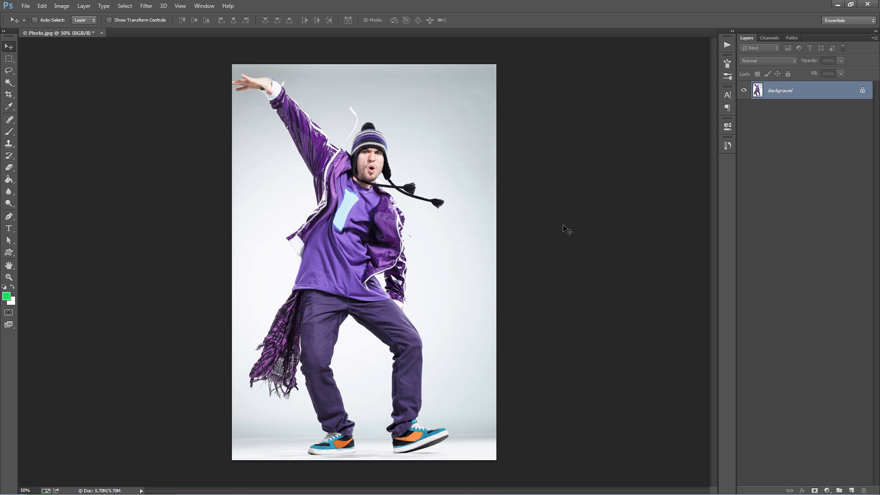
Step: Grow the canvas by 500 pixels in width and height using a relative Canvas Size
left_click(62, 6)
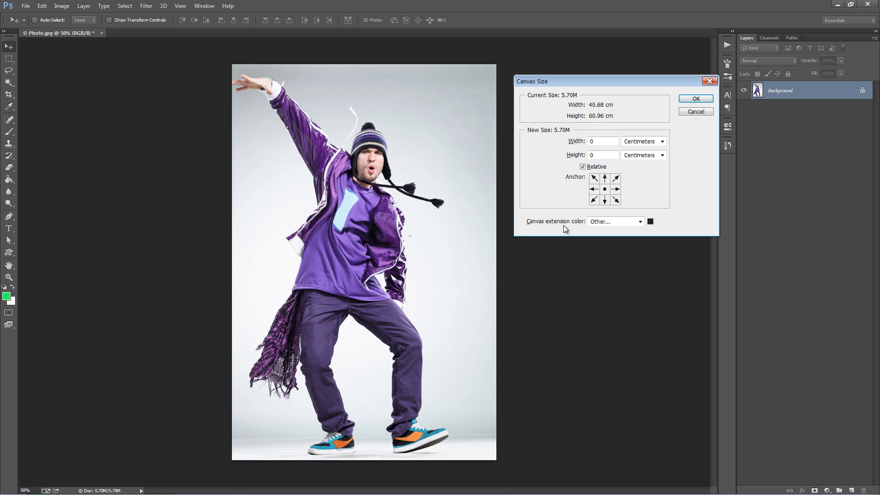
left_click(661, 141)
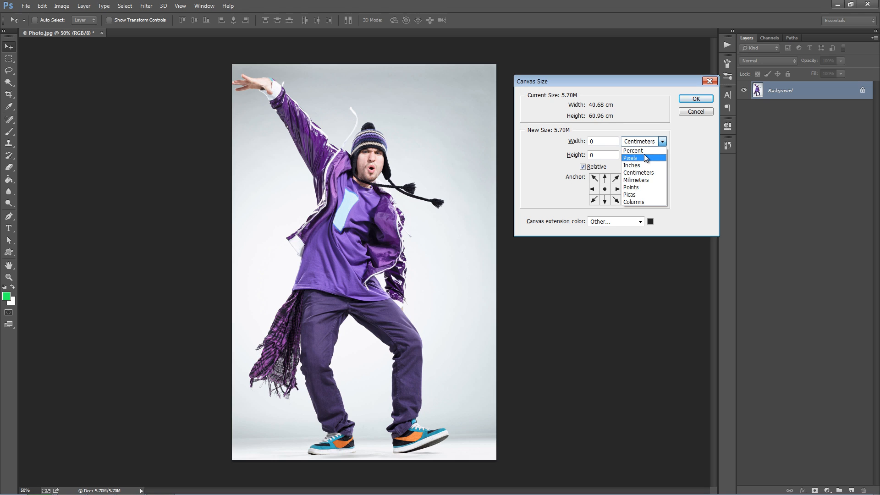
left_click(631, 158)
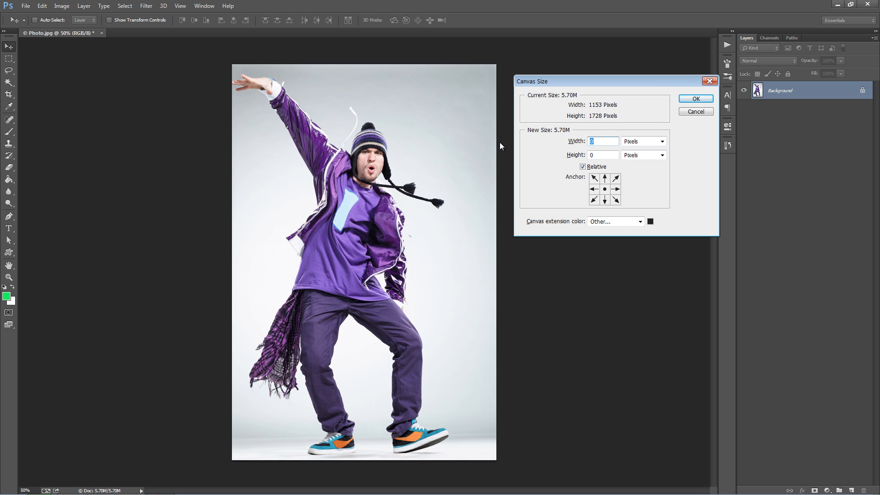
type("500")
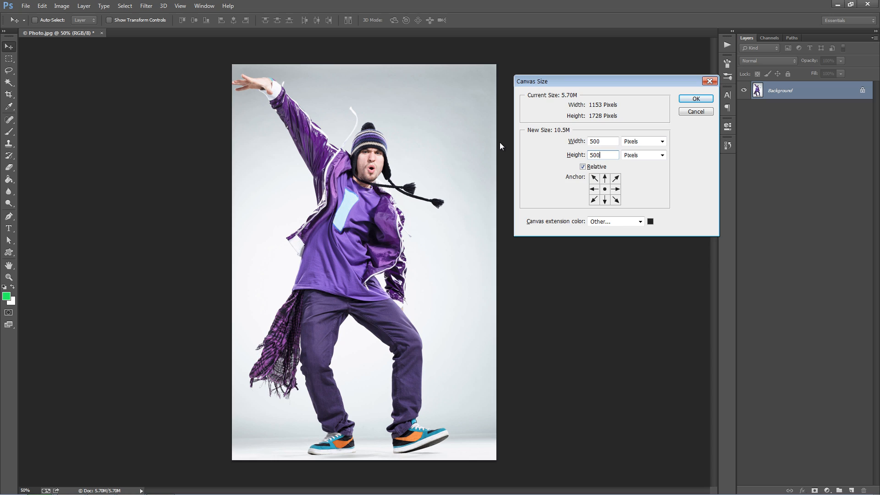
left_click(695, 98)
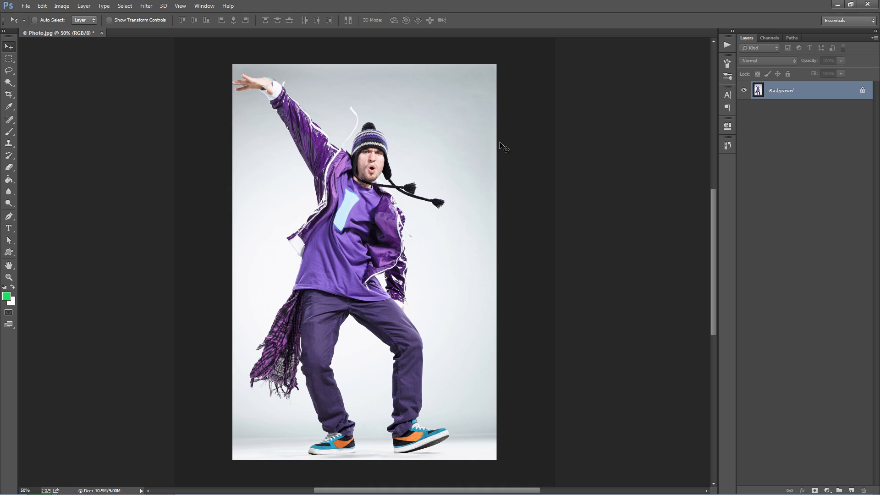
mouse_move(214, 76)
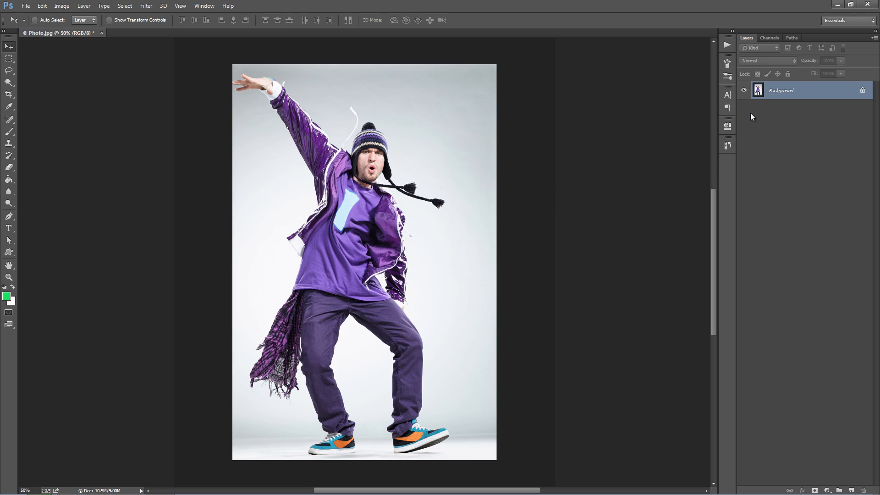
mouse_move(602, 101)
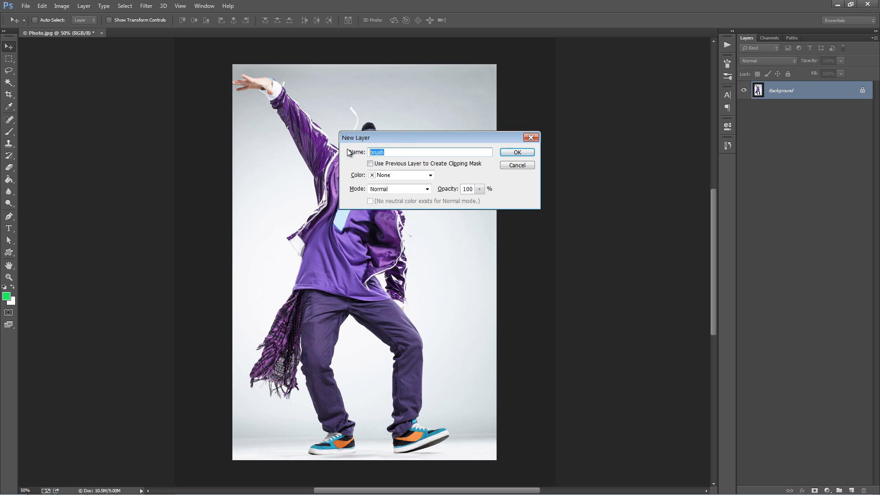
mouse_move(536, 147)
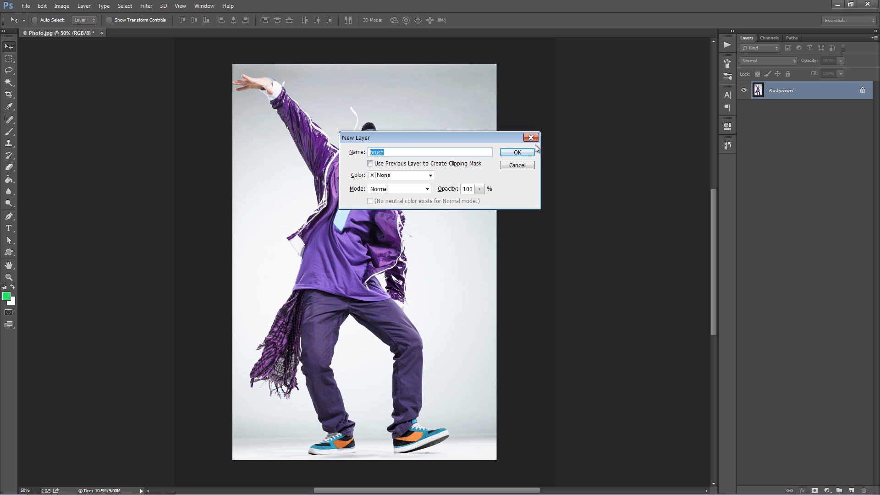
Step: Create the new empty layer named brush and switch to the Brush tool
left_click(515, 153)
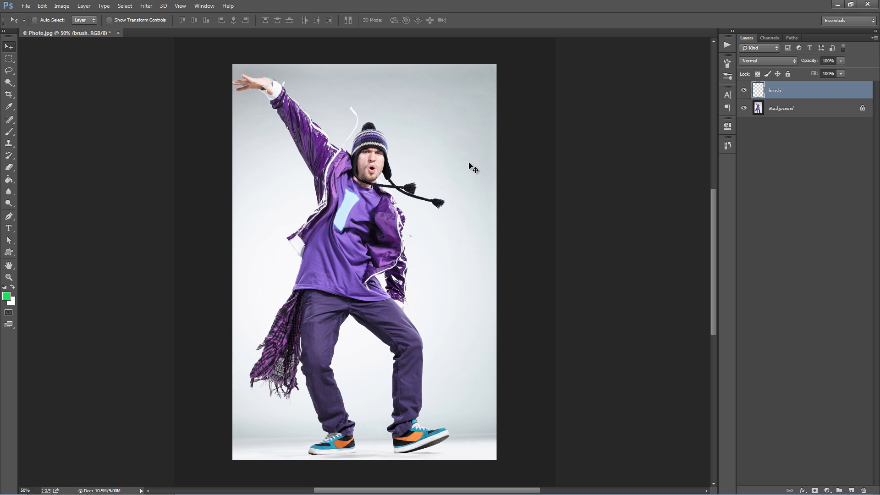
left_click(9, 120)
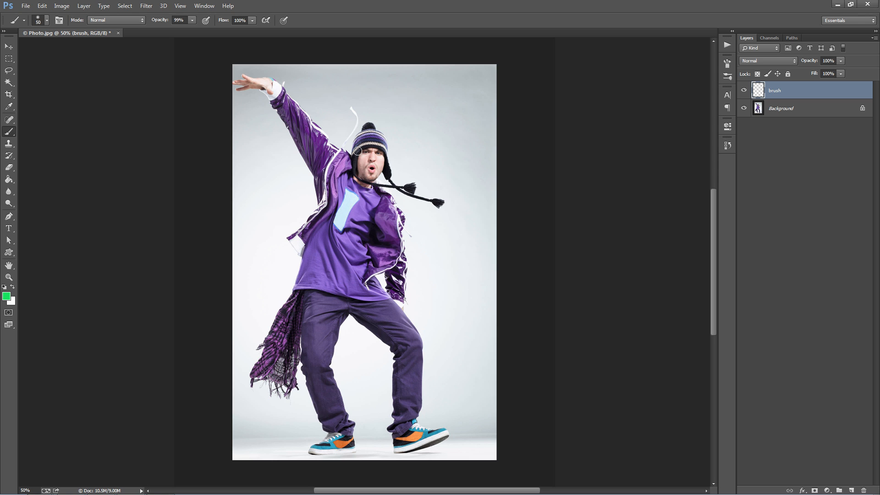
Step: Set the foreground painting colour to bright green for covering the dancer
left_click(6, 296)
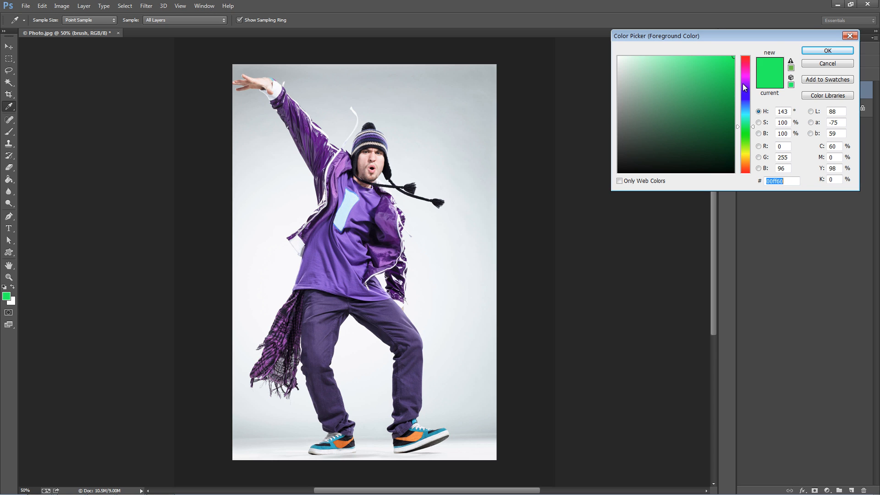
left_click(826, 49)
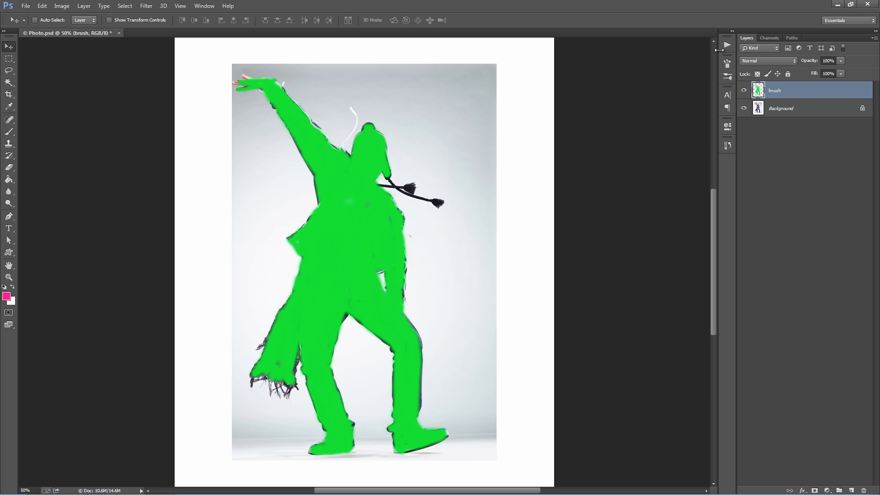
Step: Load HyperFuze.atn into the Actions panel and select its HyperFuze action
left_click(727, 45)
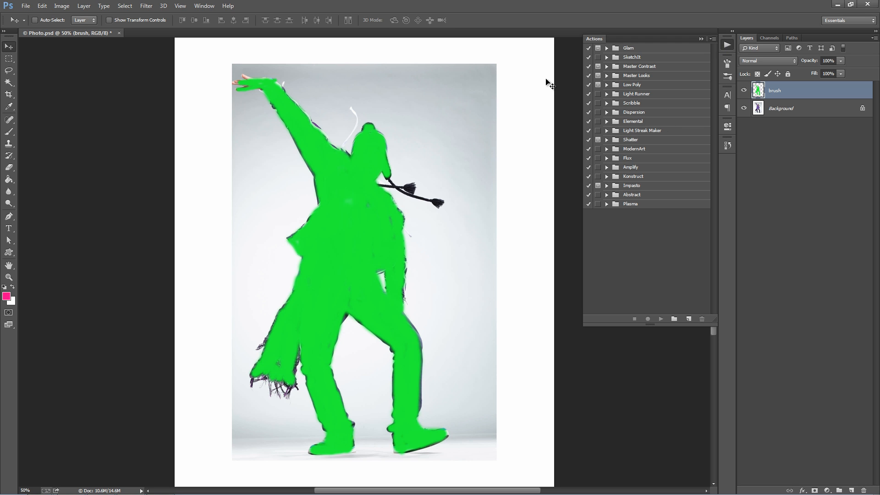
mouse_move(701, 41)
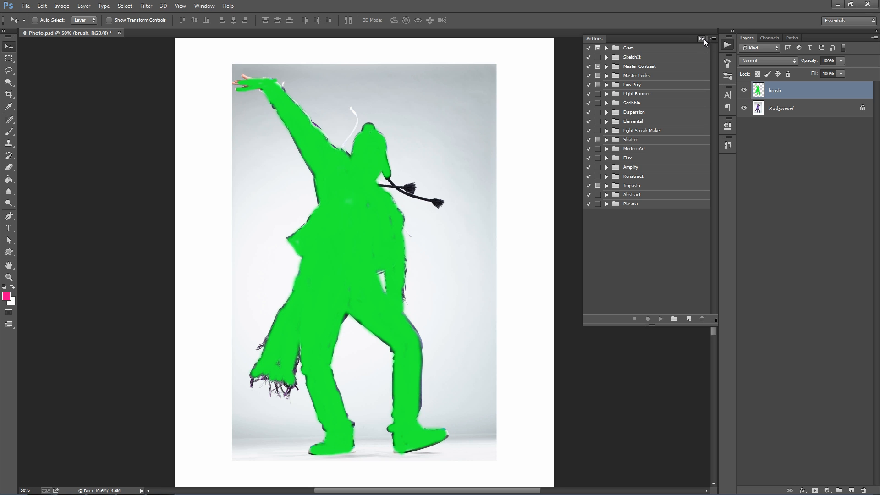
left_click(204, 5)
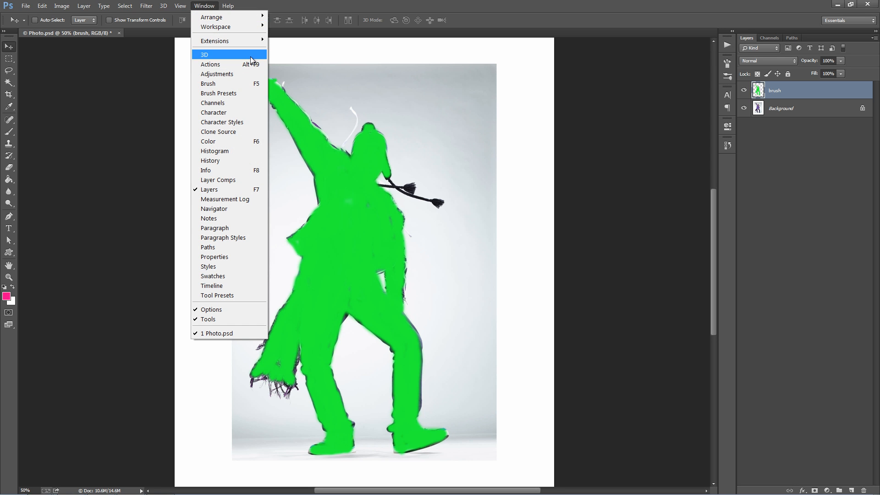
left_click(210, 64)
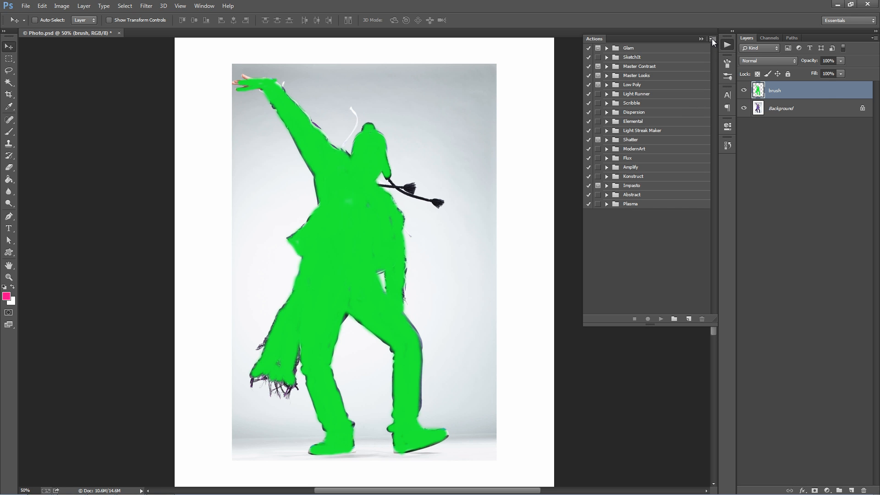
left_click(713, 39)
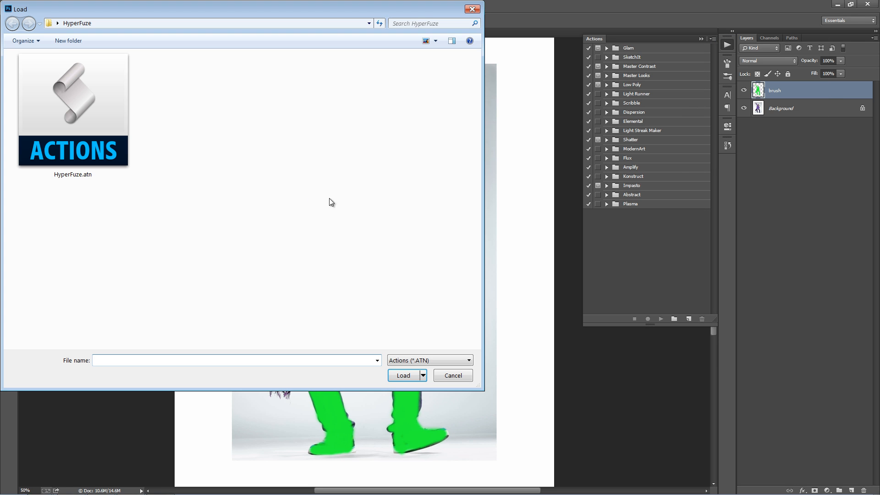
mouse_move(107, 145)
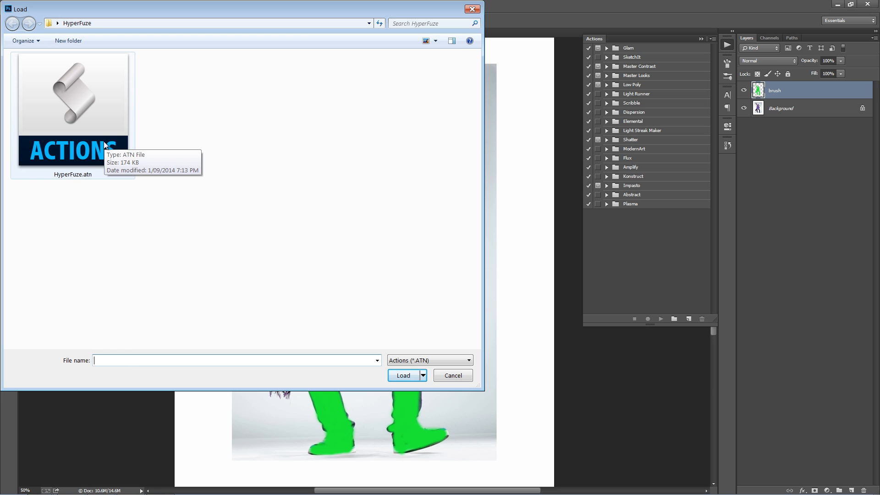
left_click(403, 375)
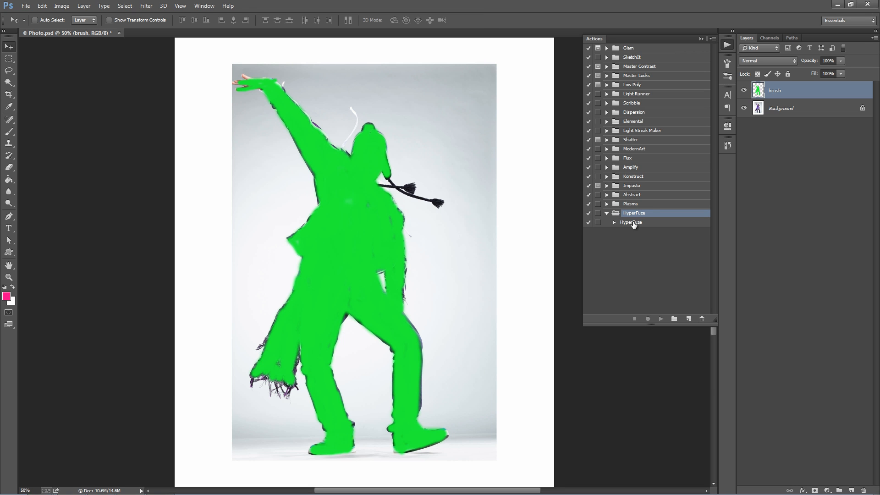
left_click(632, 221)
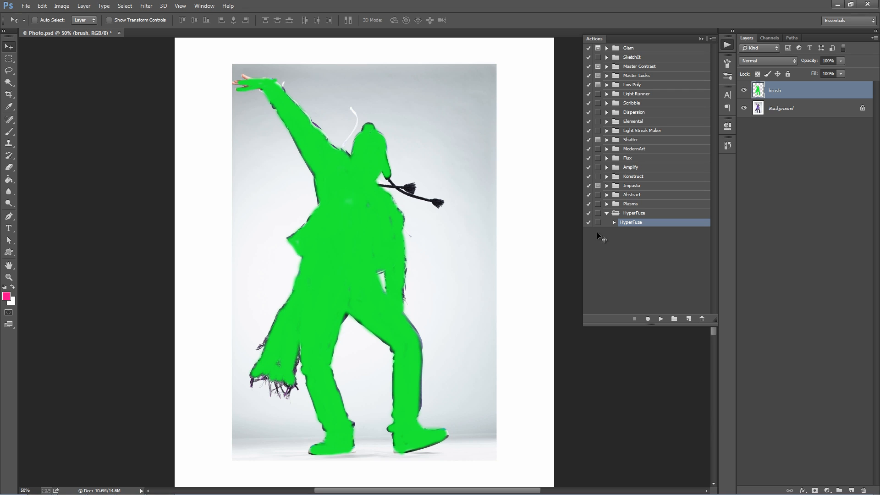
mouse_move(631, 224)
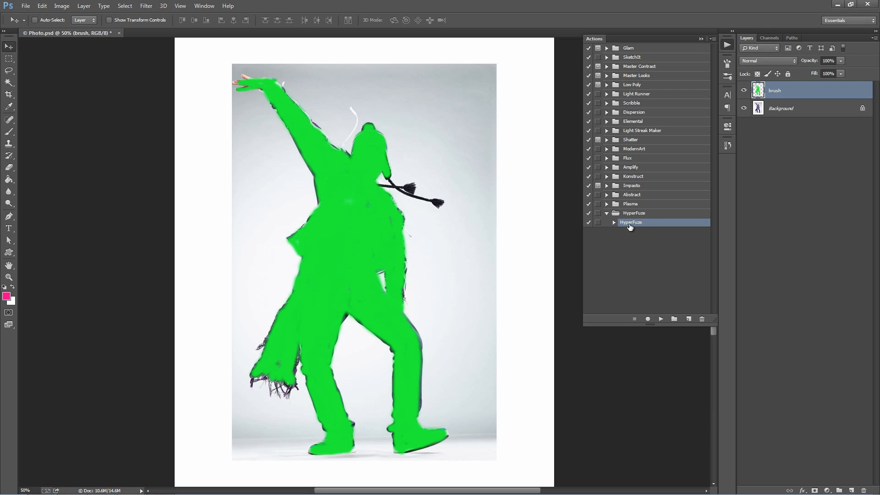
mouse_move(661, 319)
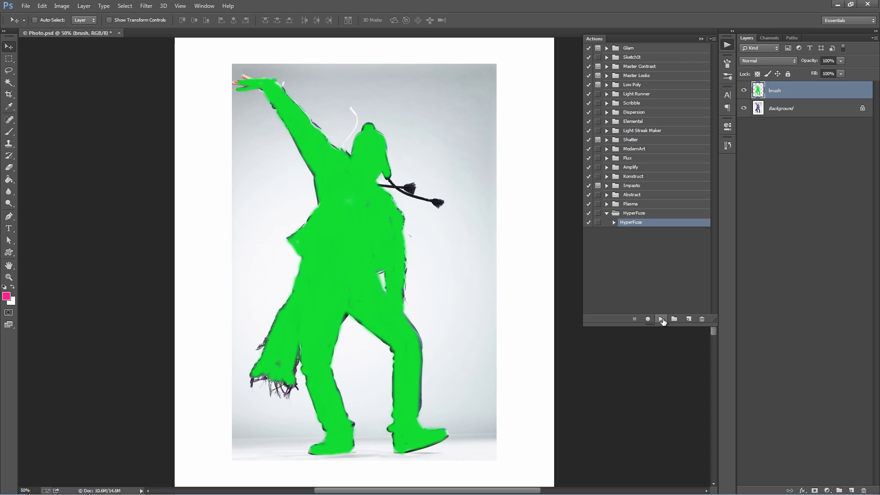
mouse_move(644, 303)
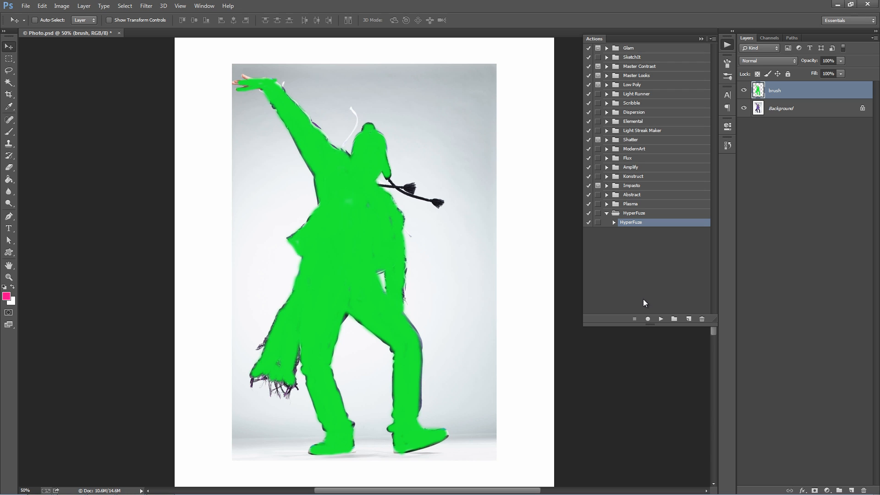
mouse_move(661, 320)
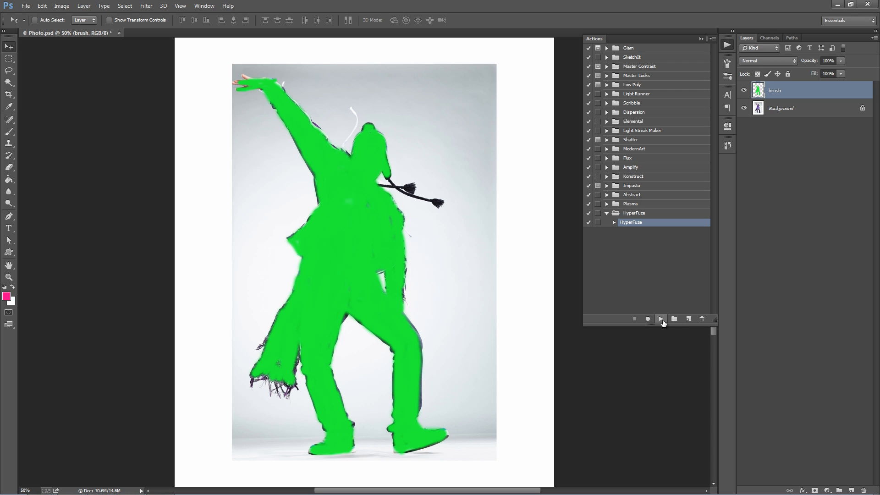
mouse_move(661, 319)
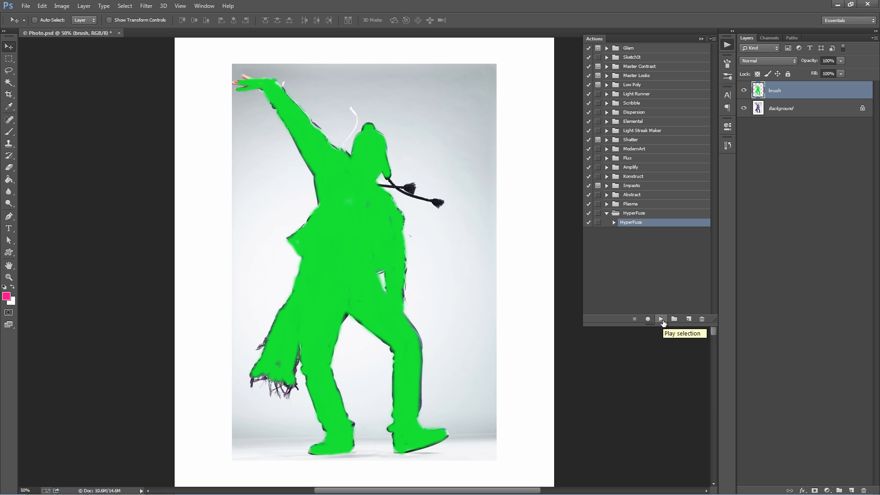
Step: Play the HyperFuze action on the green-painted dancer photo
left_click(661, 319)
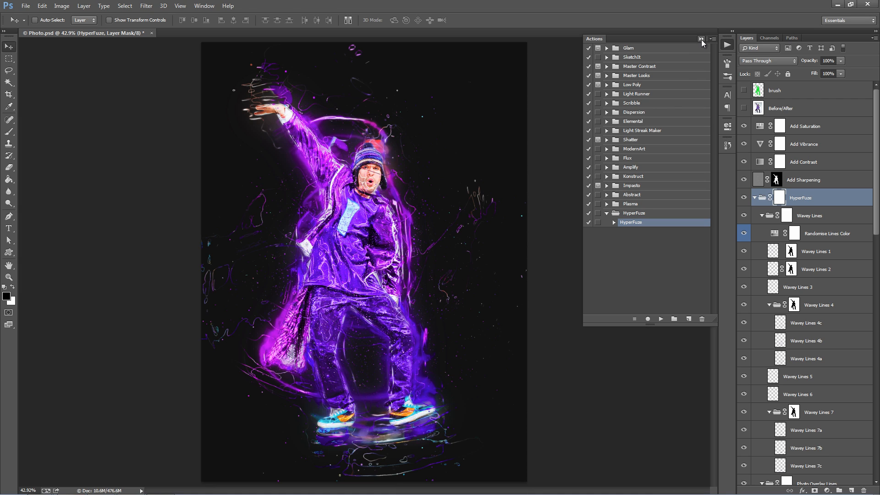
Step: Close the Actions panel, collapse the HyperFuze group, and briefly show then hide the green brush layer
left_click(700, 39)
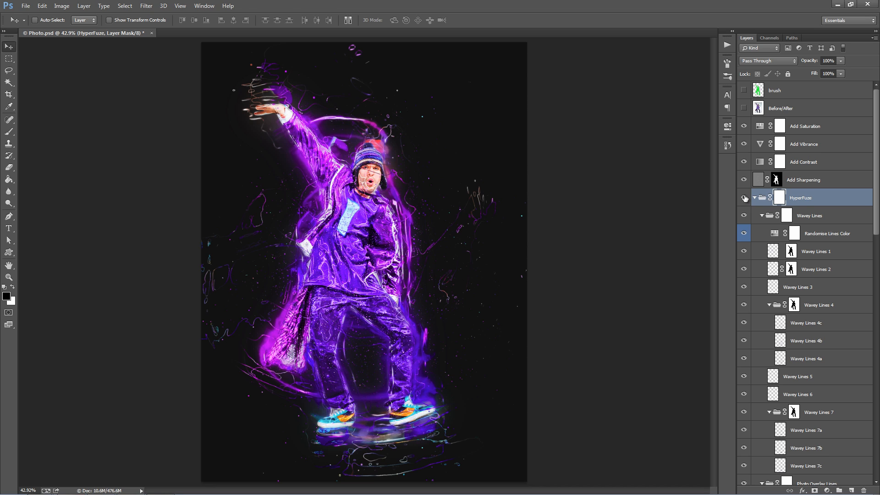
left_click(754, 198)
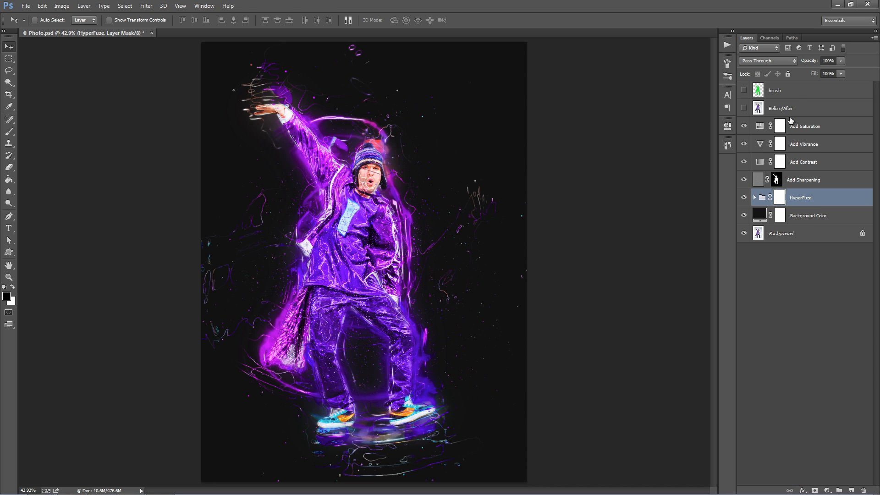
left_click(774, 90)
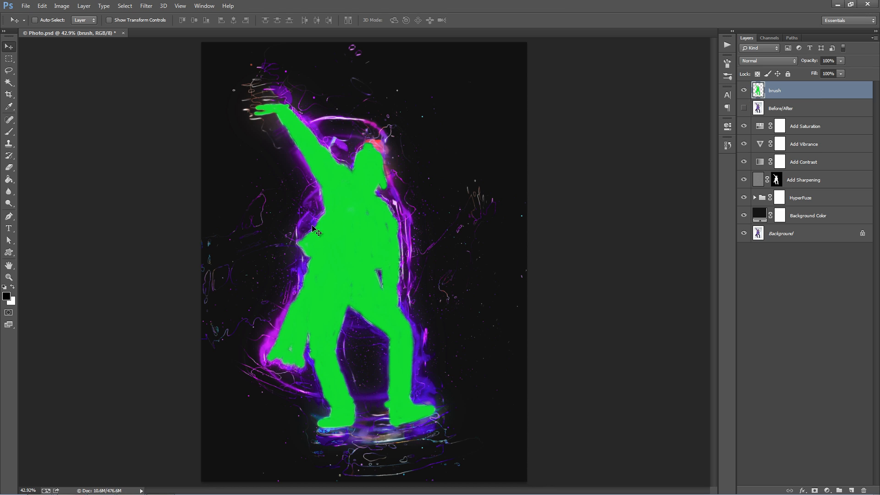
mouse_move(410, 201)
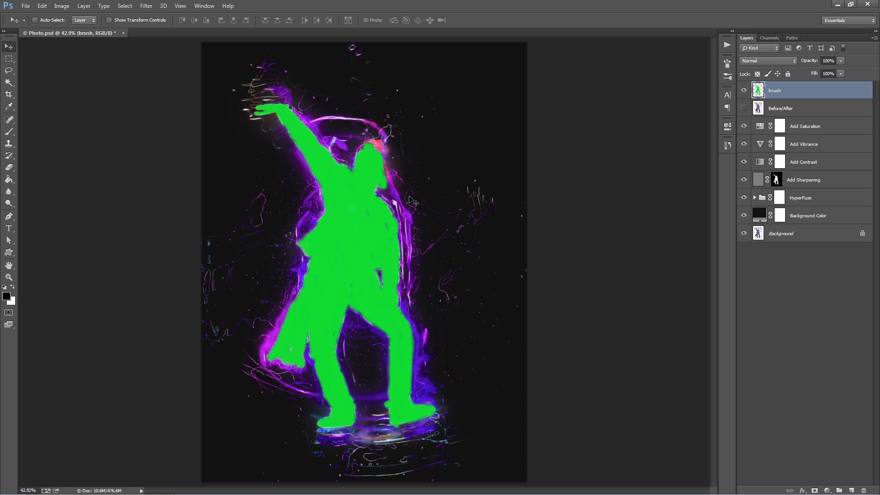
left_click(743, 91)
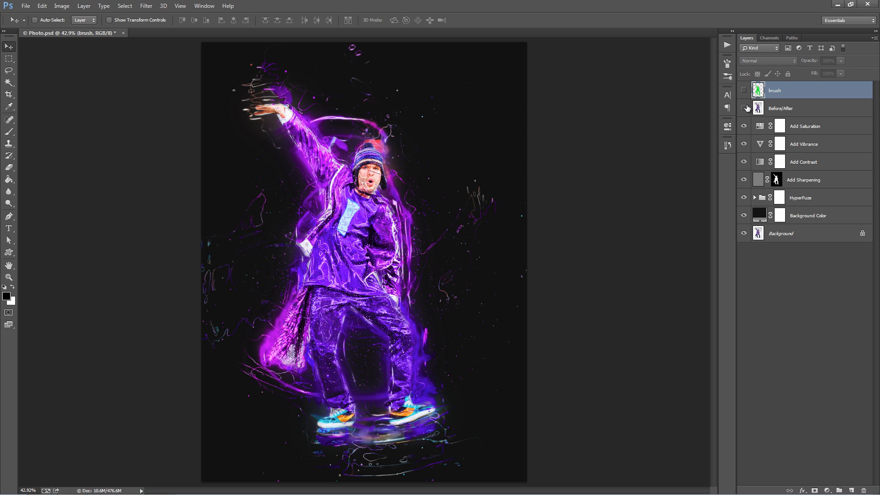
mouse_move(743, 108)
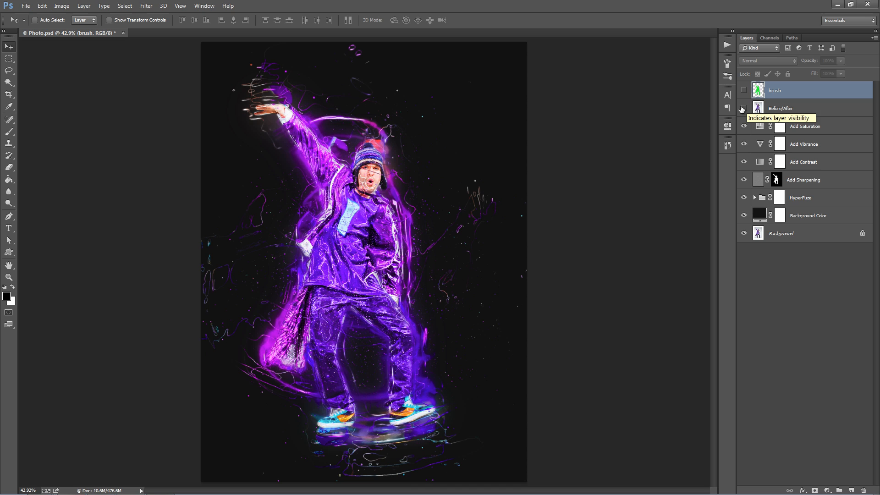
left_click(744, 108)
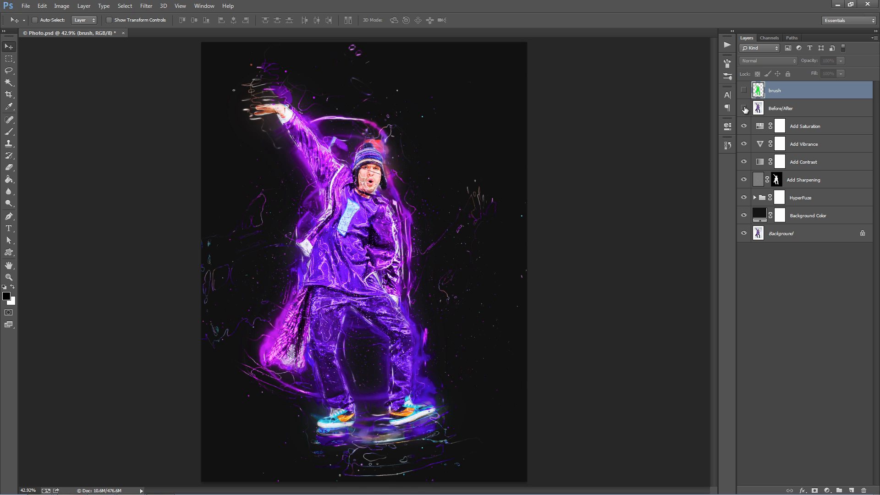
left_click(804, 125)
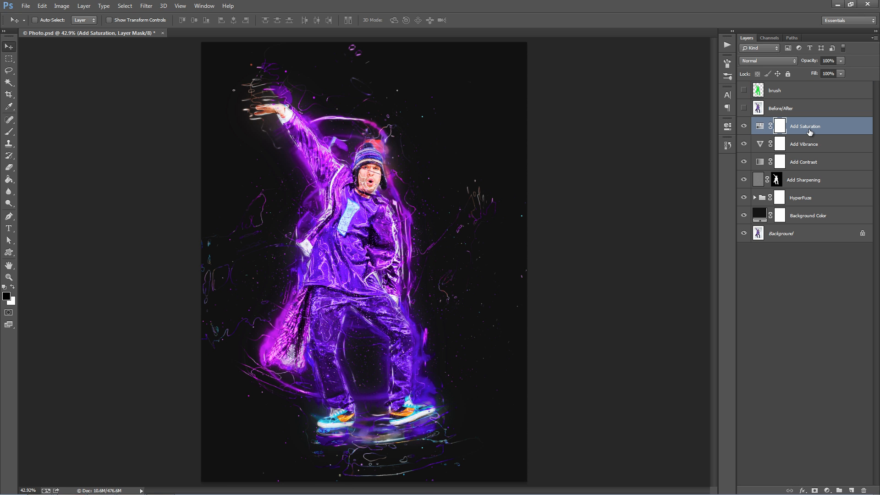
mouse_move(808, 128)
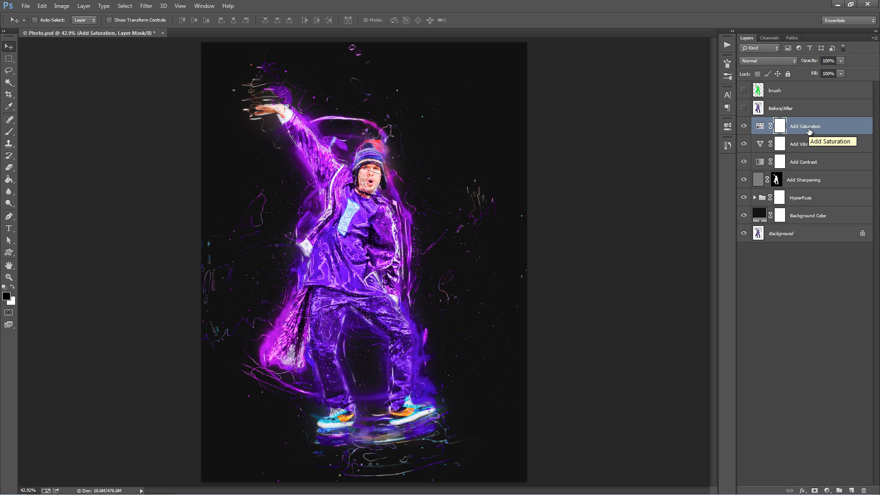
mouse_move(759, 126)
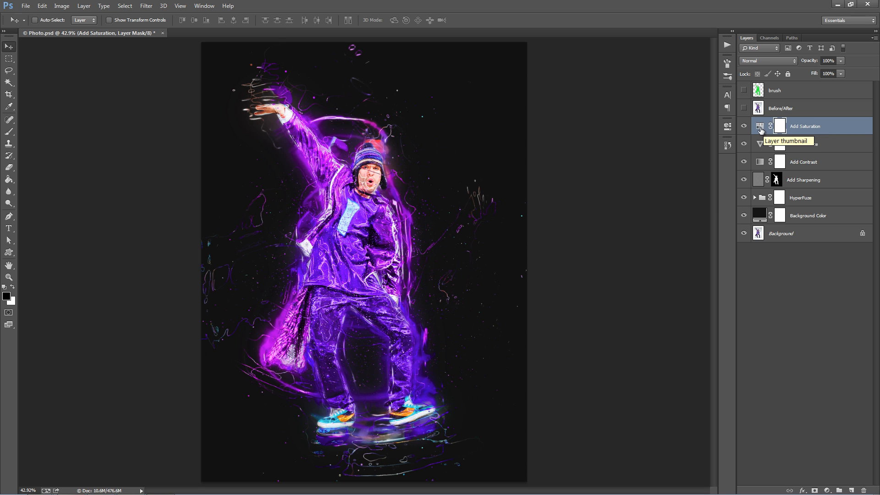
double_click(759, 125)
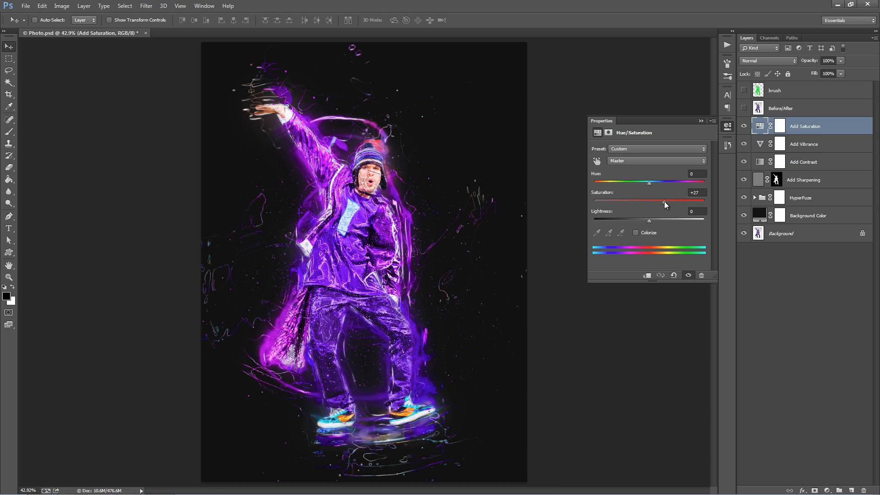
left_click(655, 161)
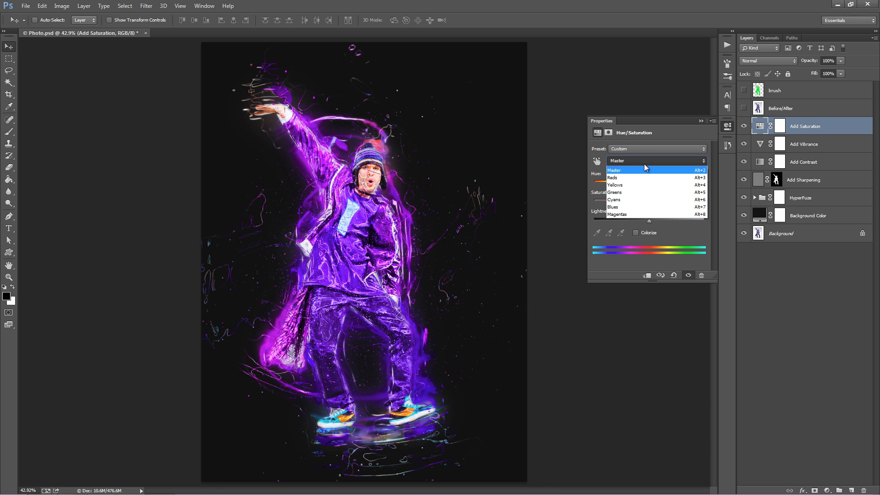
mouse_move(637, 193)
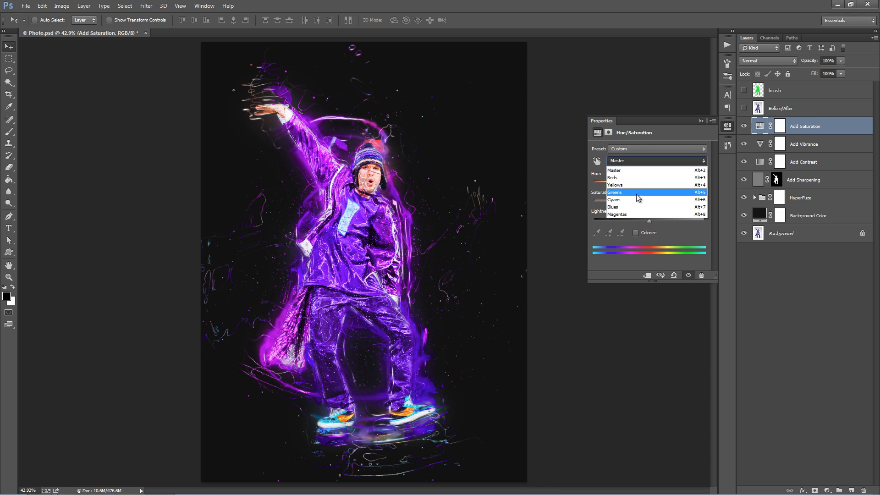
left_click(617, 214)
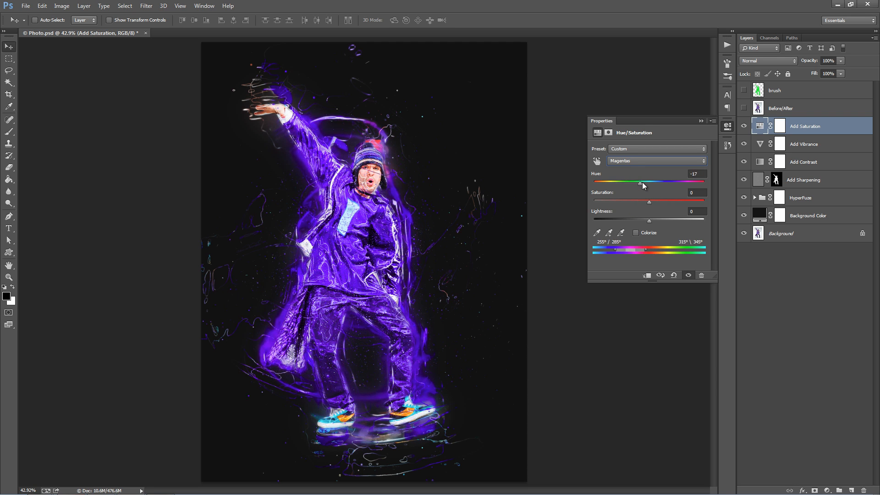
left_click(711, 124)
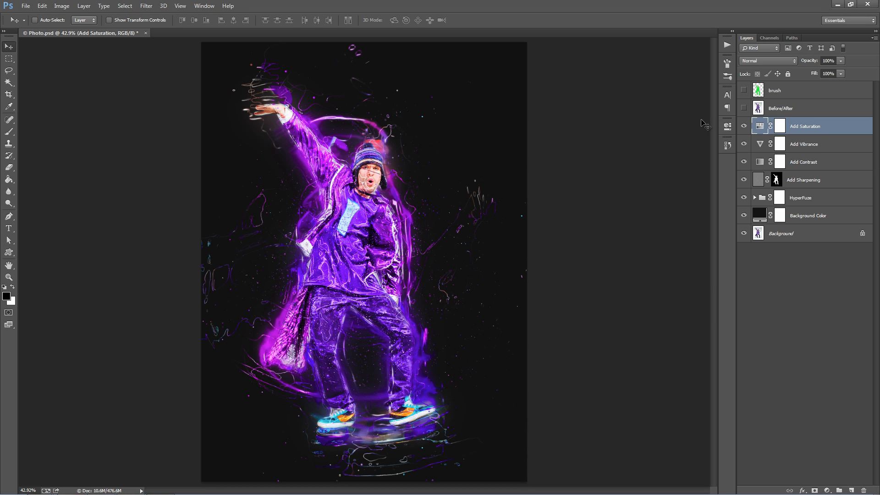
Step: Lower the Add Vibrance layer's opacity to 86%
left_click(803, 144)
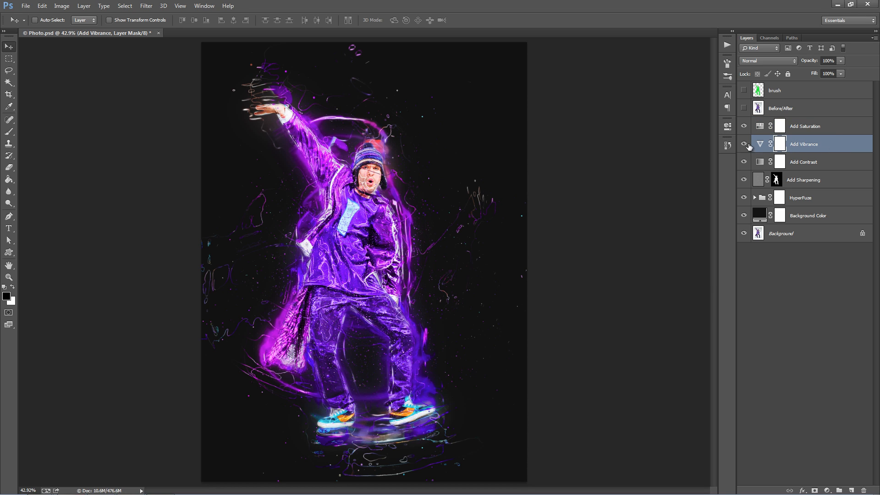
left_click(743, 144)
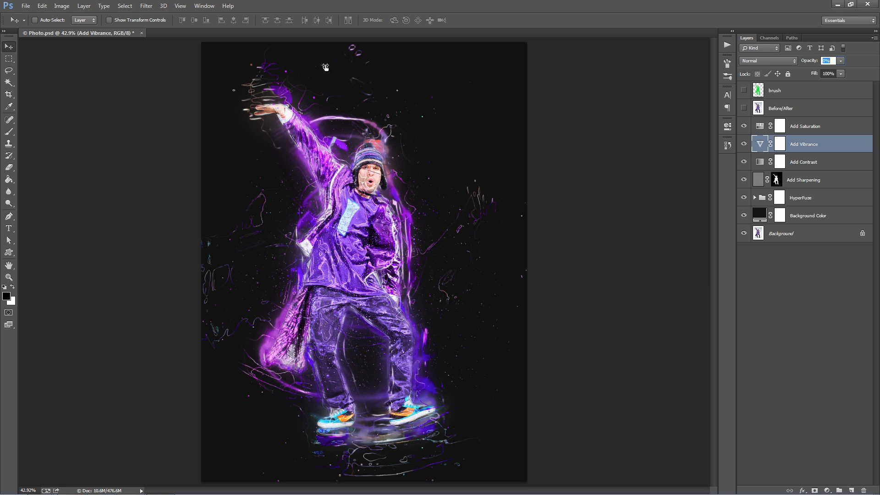
type("86")
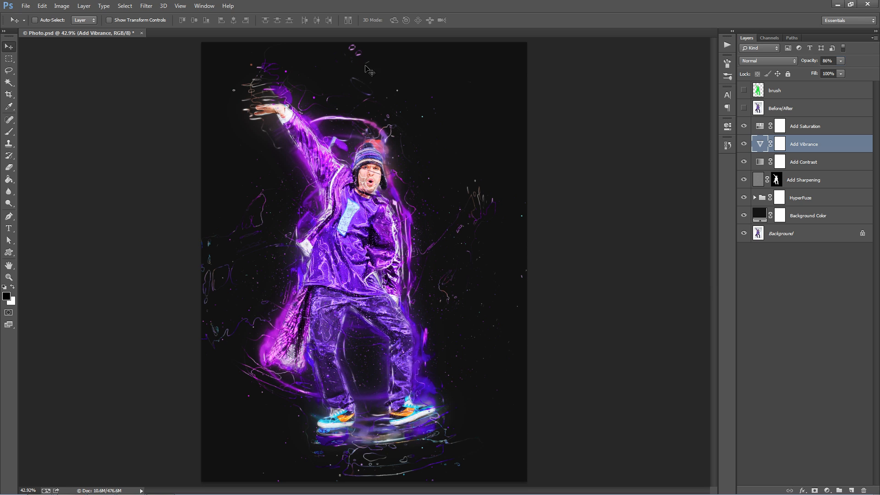
left_click(804, 161)
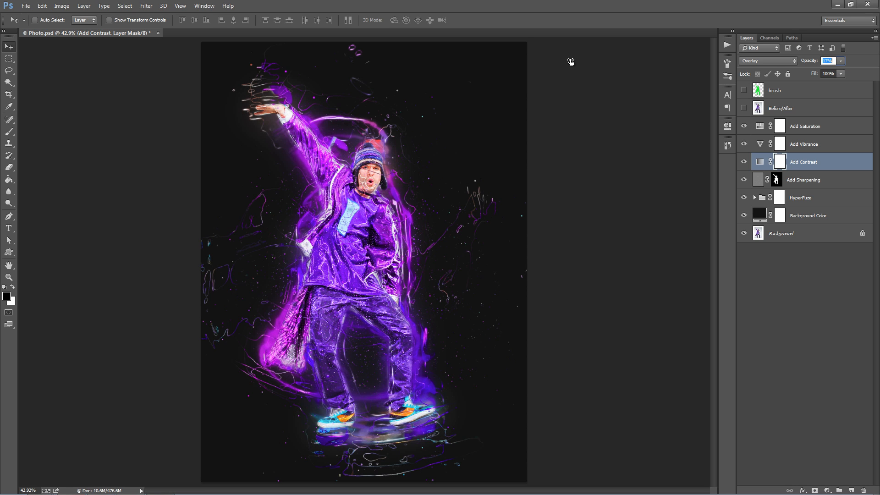
Step: Hide the Add Sharpening layer and select the HyperFuze group
left_click(804, 180)
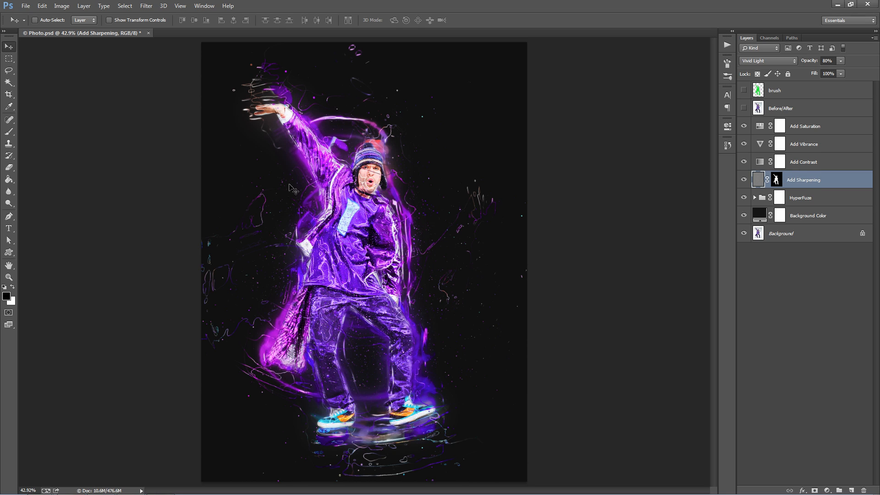
mouse_move(447, 197)
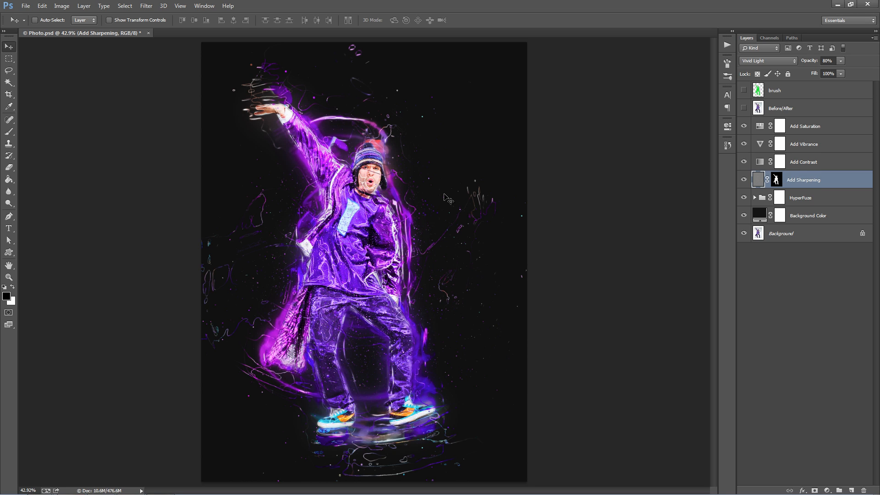
mouse_move(644, 157)
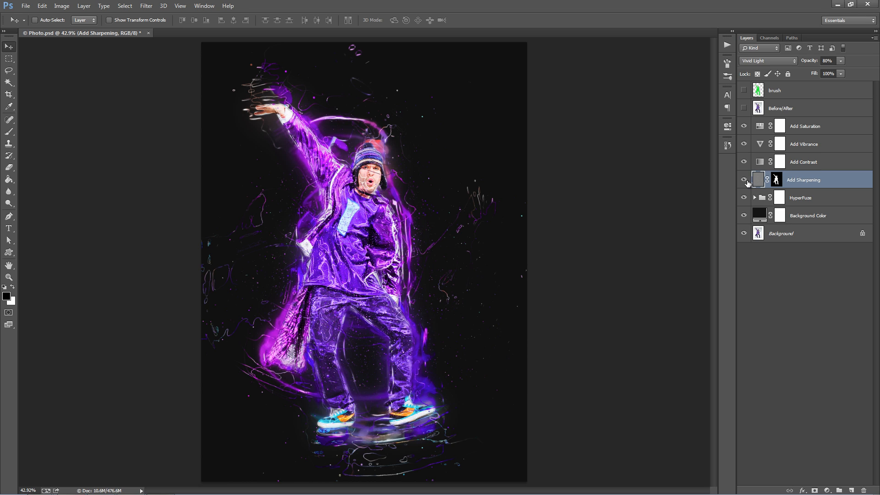
left_click(744, 179)
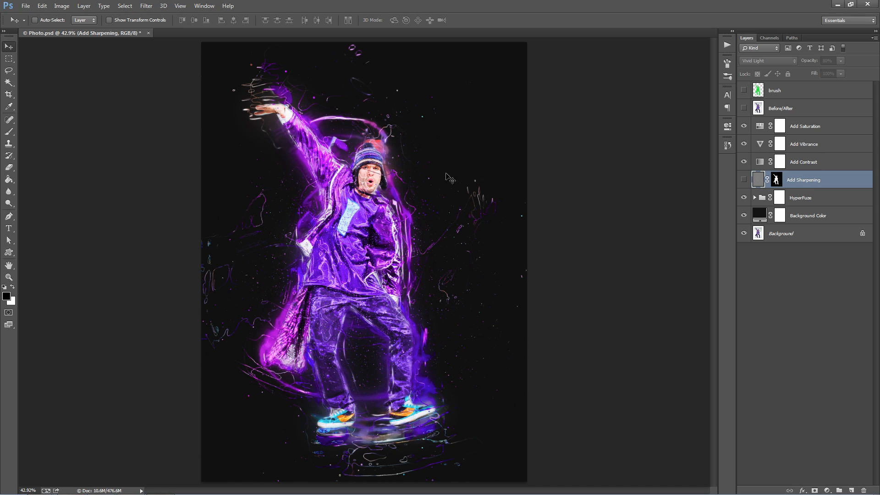
left_click(799, 197)
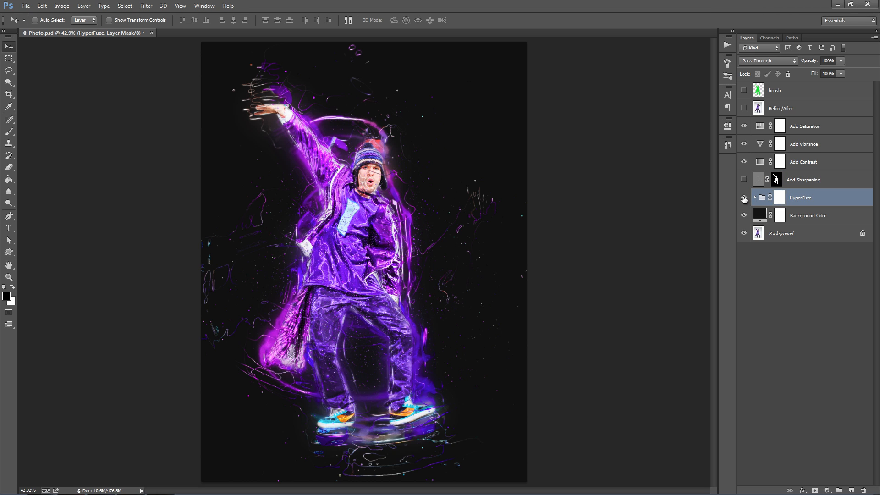
Step: Expand the HyperFuze group, collapse its Wavey Lines and Dots subgroups, and select Wavey Lines
left_click(754, 198)
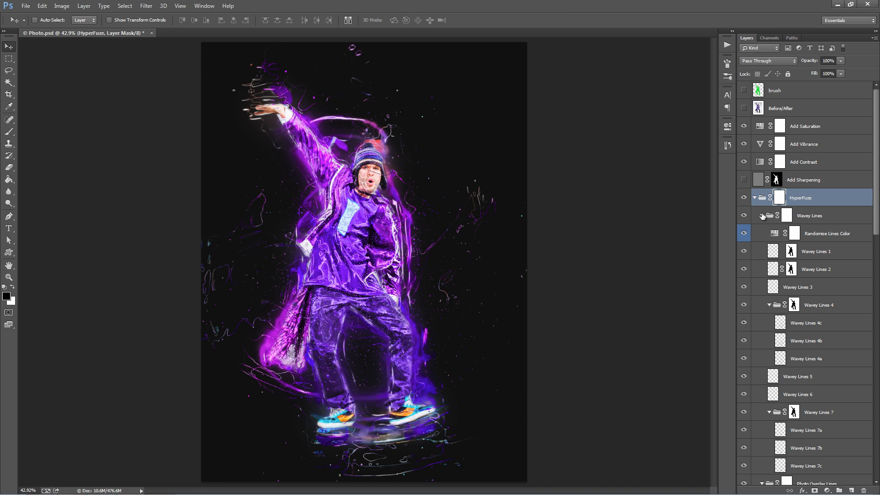
left_click(761, 214)
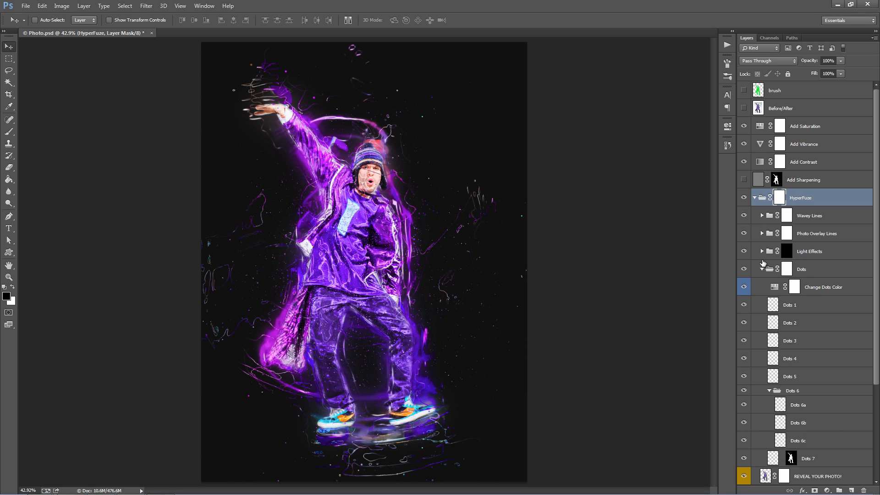
left_click(761, 268)
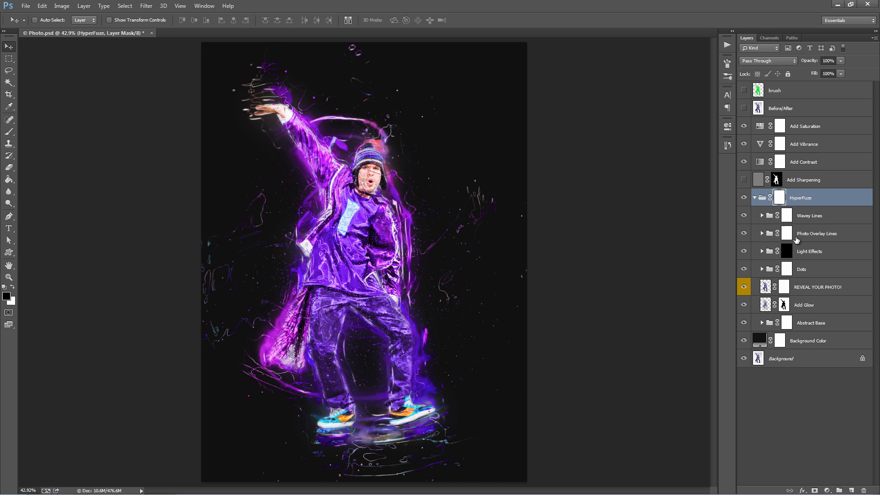
left_click(810, 214)
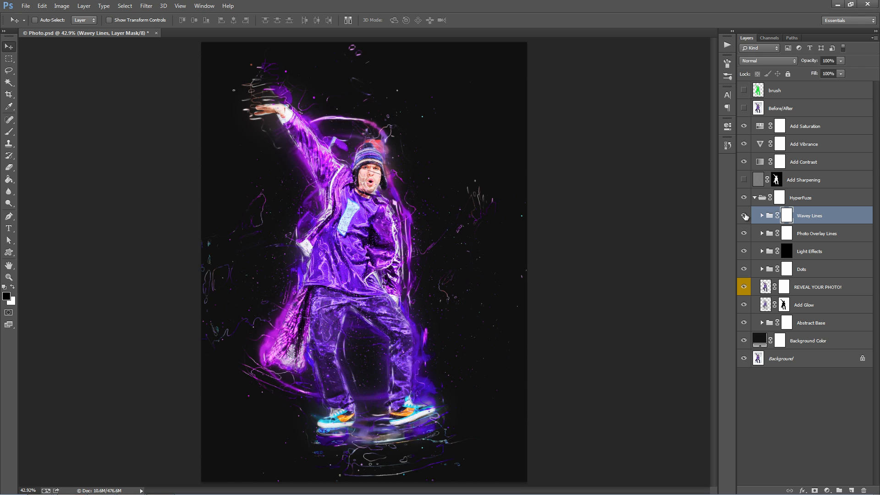
left_click(745, 216)
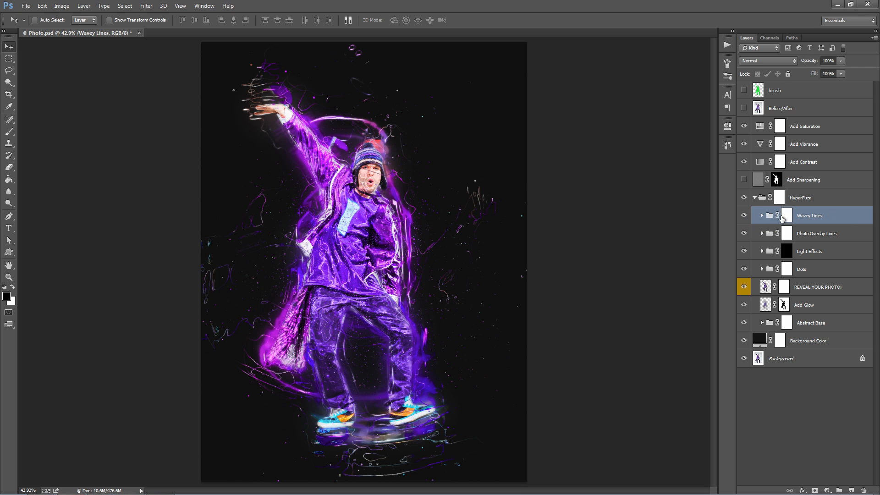
Step: Duplicate Wavey Lines 2 and flip the copy vertically for extra light lines around the dancer
left_click(761, 214)
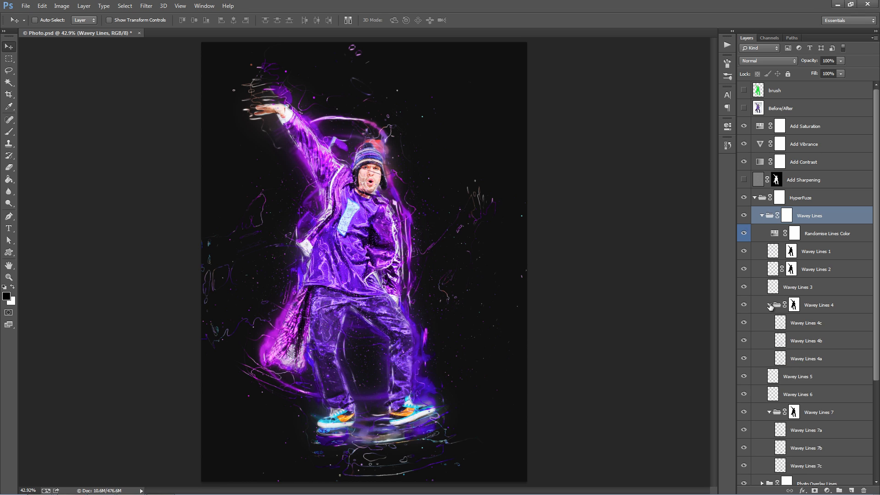
left_click(769, 304)
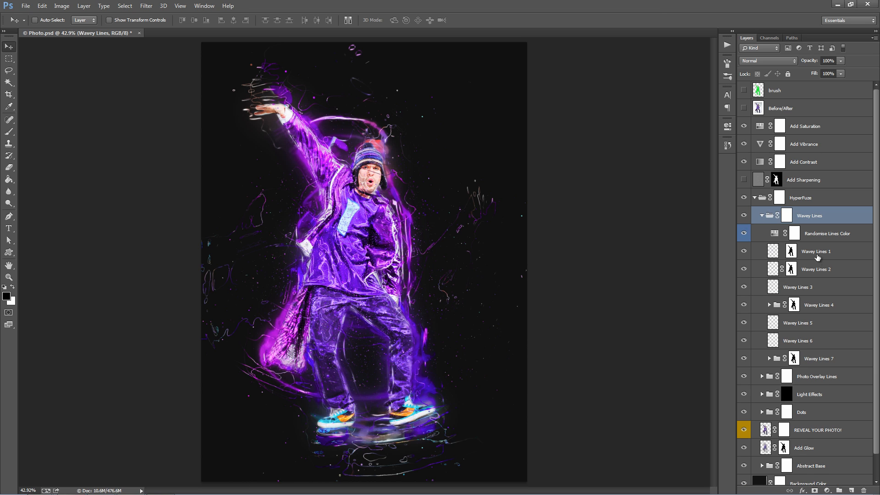
left_click(816, 268)
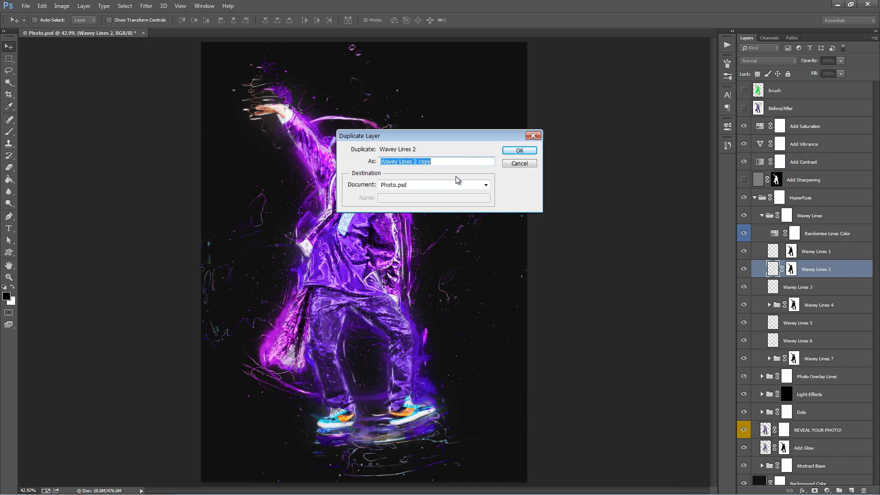
left_click(517, 151)
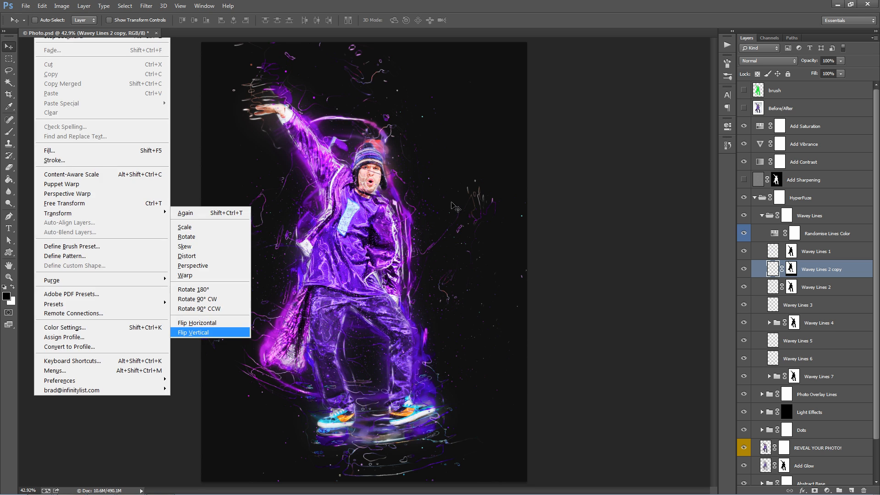
left_click(193, 332)
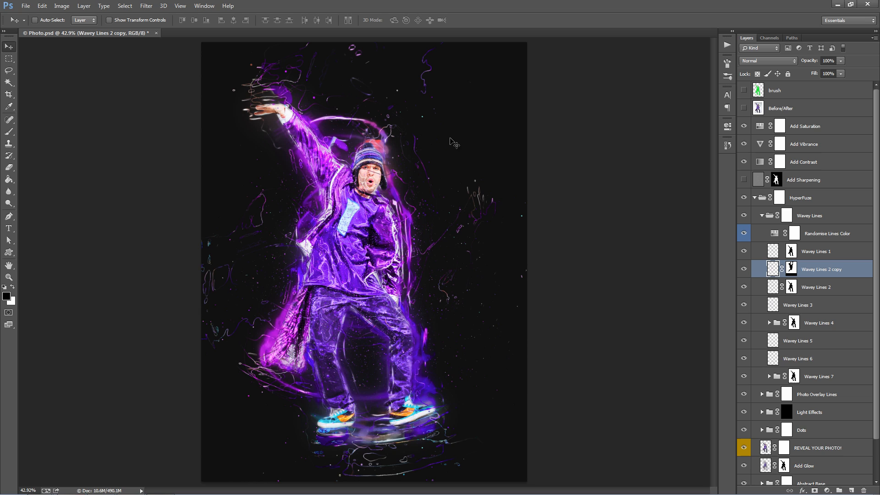
mouse_move(441, 206)
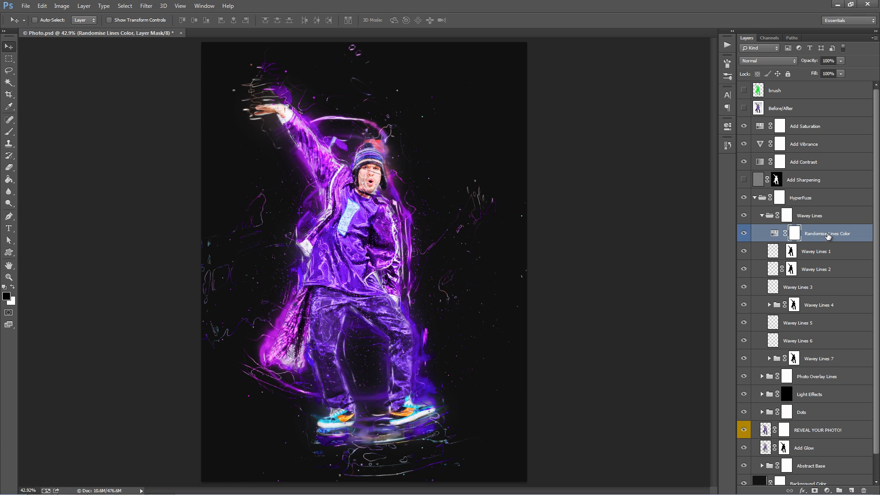
Step: Set the Randomise Lines Color adjustment to Hue -91 and Saturation +16, turning the lines cyan
double_click(774, 233)
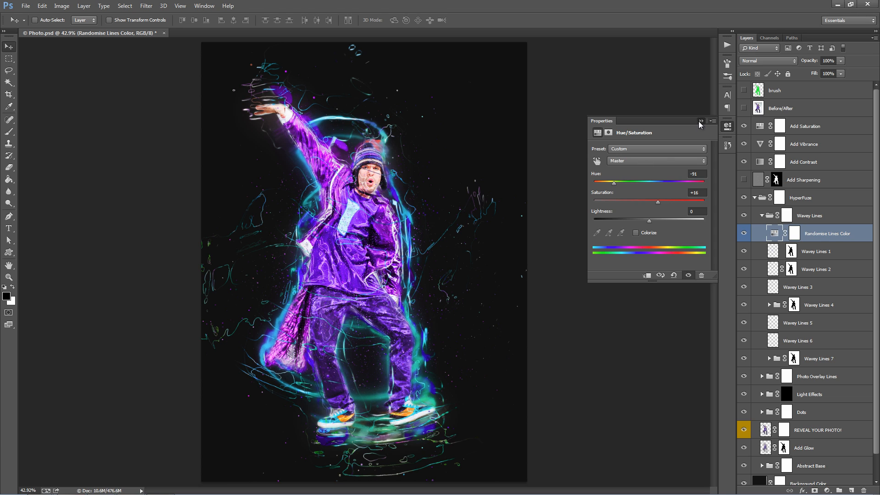
left_click(809, 214)
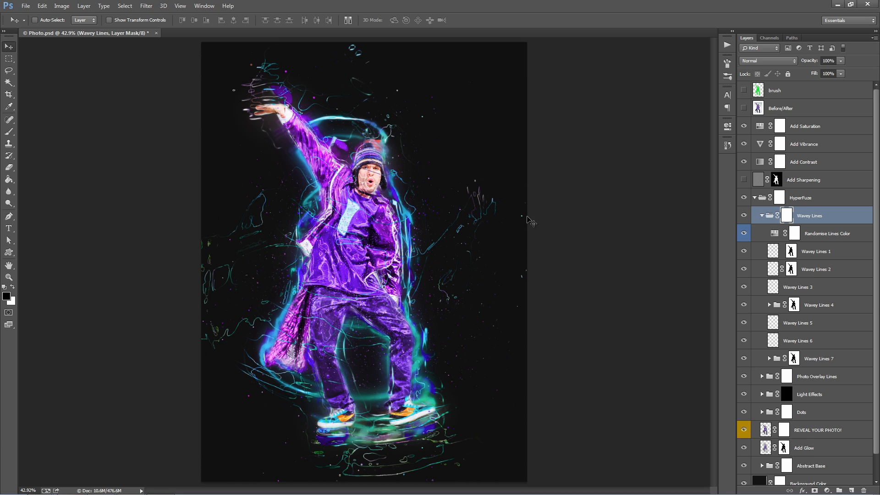
mouse_move(466, 215)
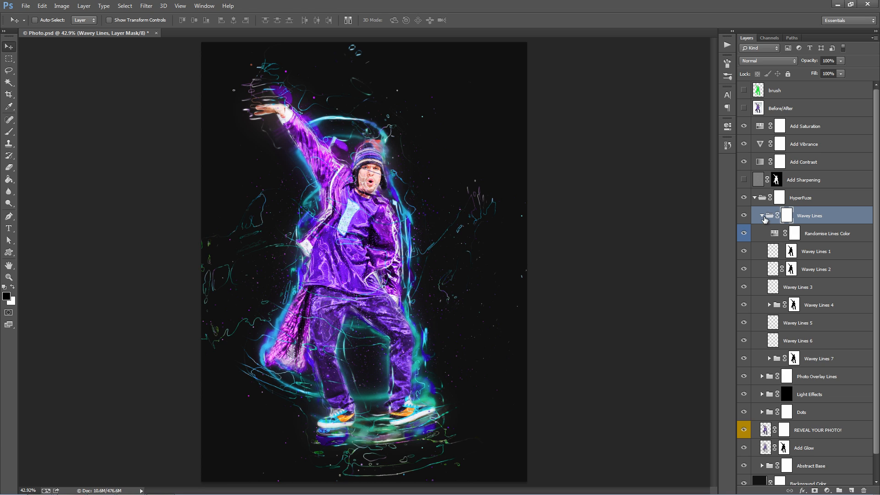
Step: Paint black on the Wavey Lines group mask to hide stray wavy lines to the dancer's right
left_click(761, 215)
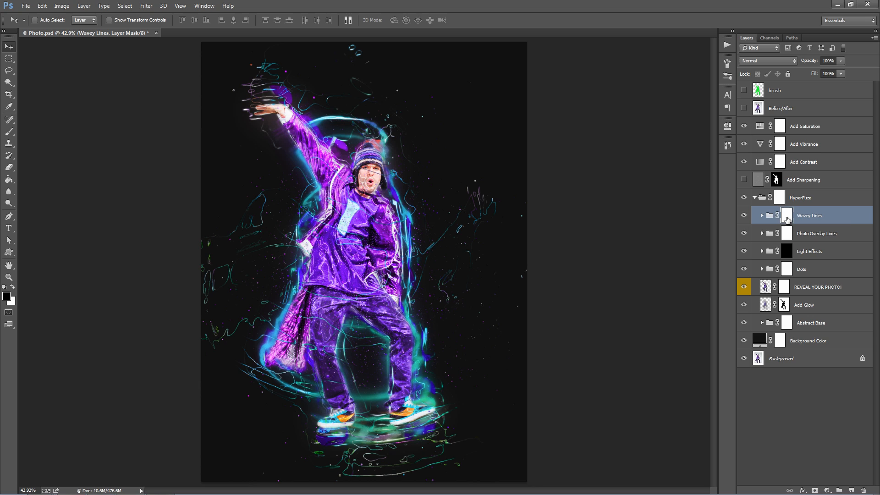
left_click(8, 119)
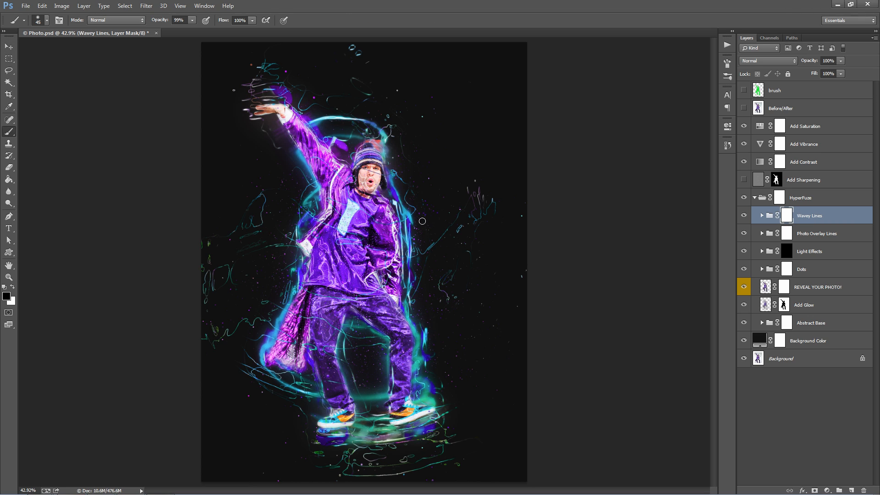
mouse_move(519, 222)
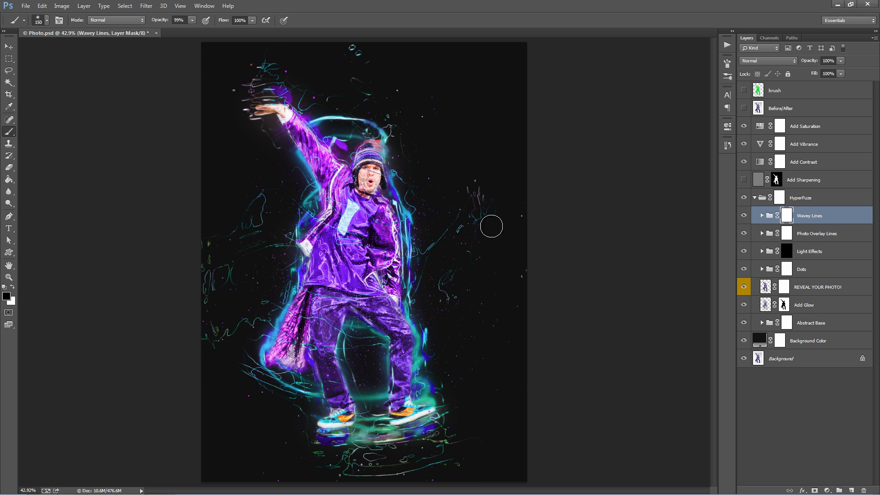
mouse_move(453, 315)
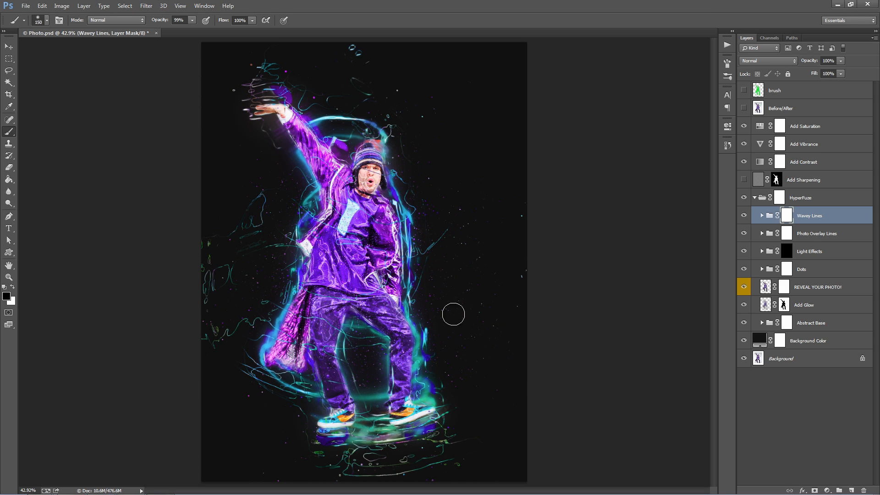
mouse_move(410, 206)
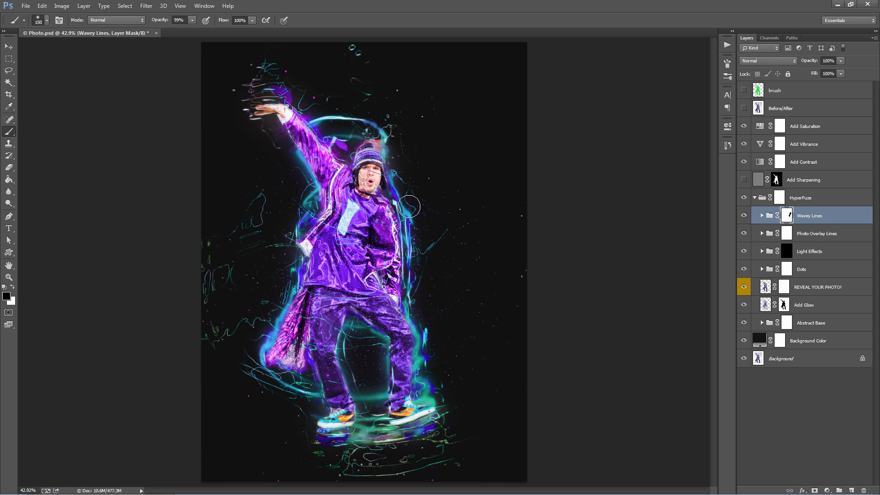
mouse_move(274, 74)
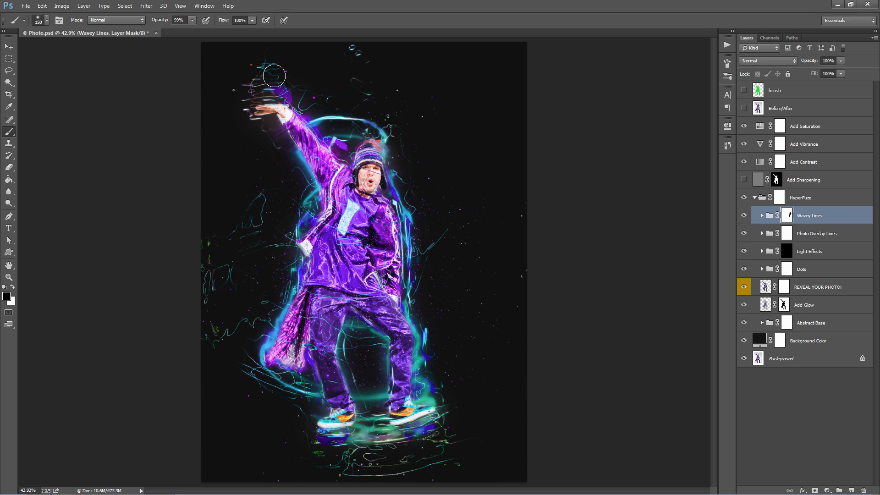
mouse_move(262, 61)
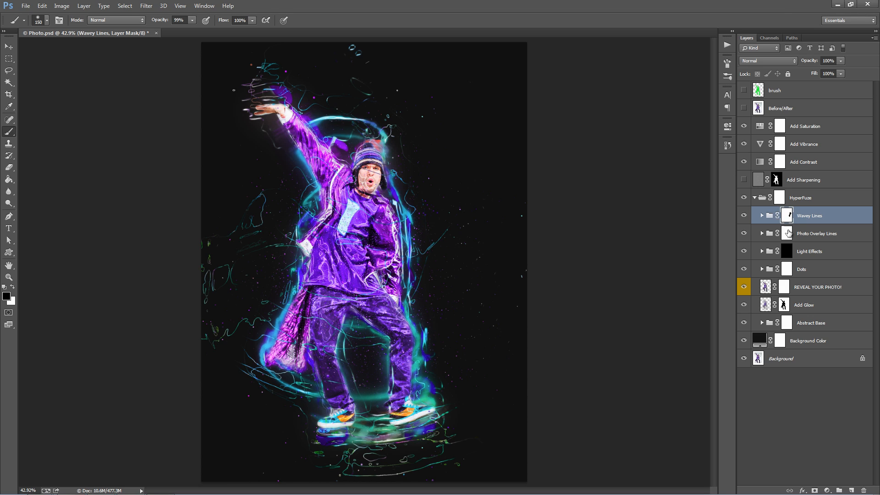
mouse_move(259, 270)
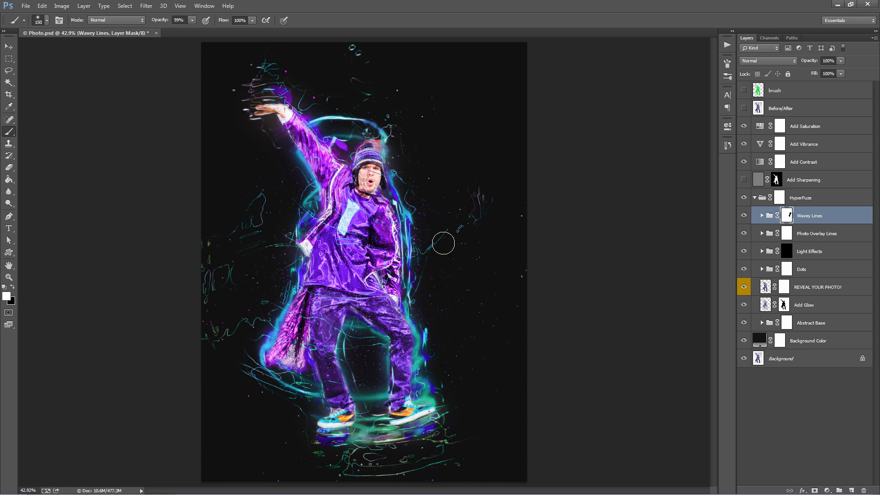
left_click(8, 46)
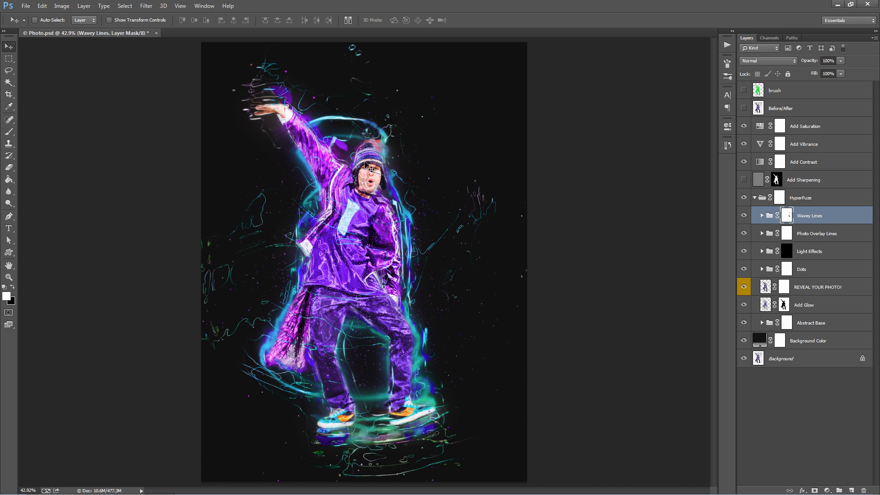
left_click(816, 233)
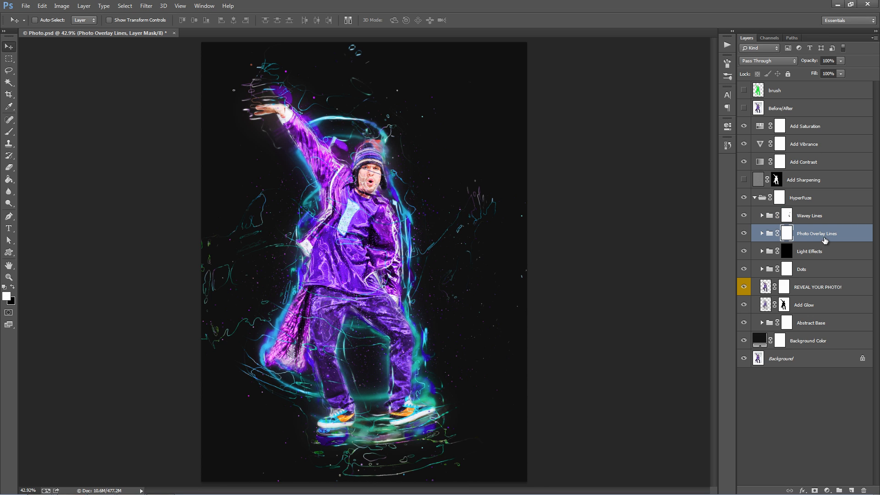
left_click(743, 234)
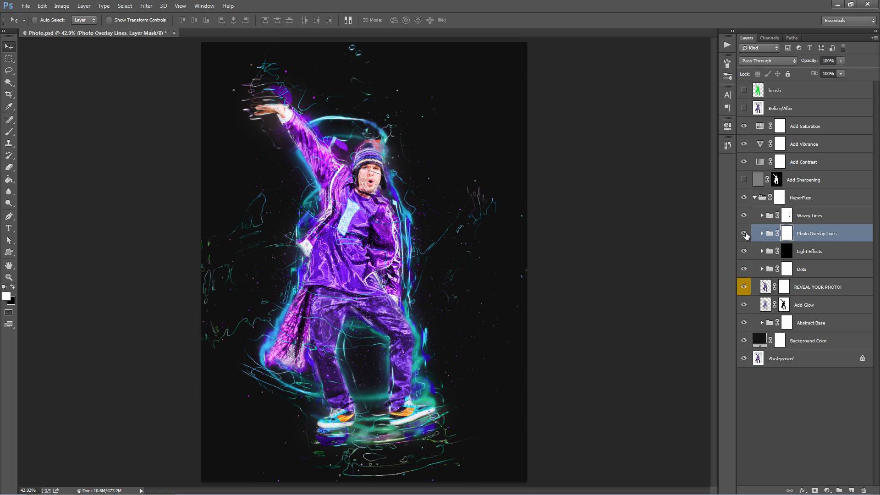
left_click(744, 236)
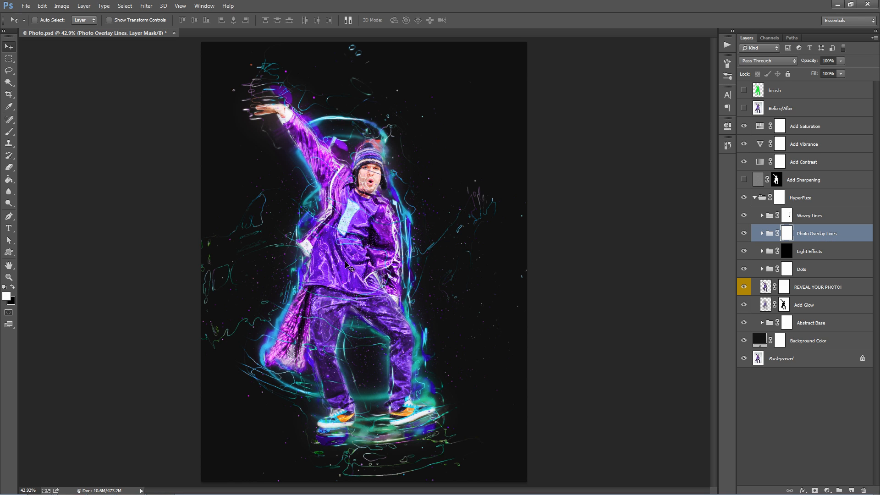
mouse_move(812, 291)
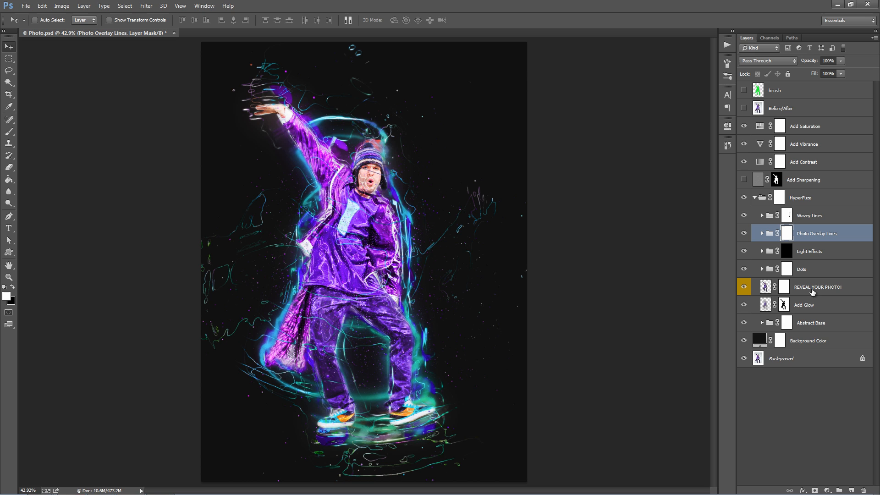
left_click(743, 286)
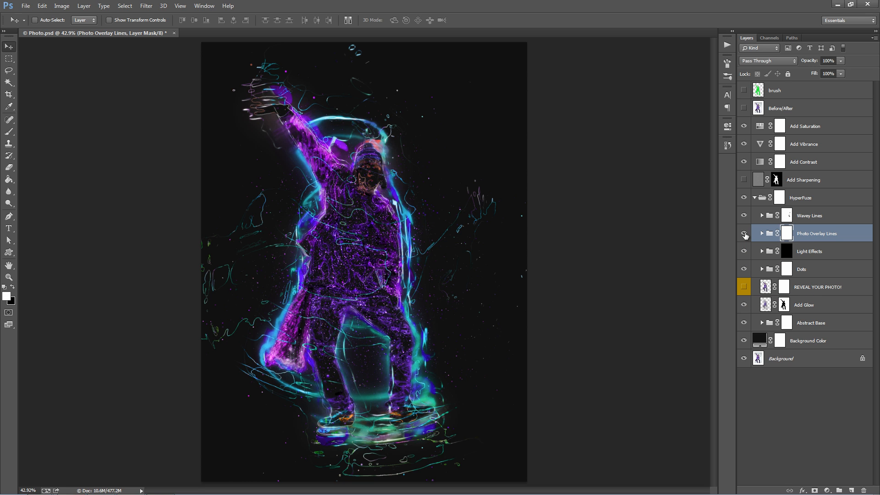
left_click(744, 234)
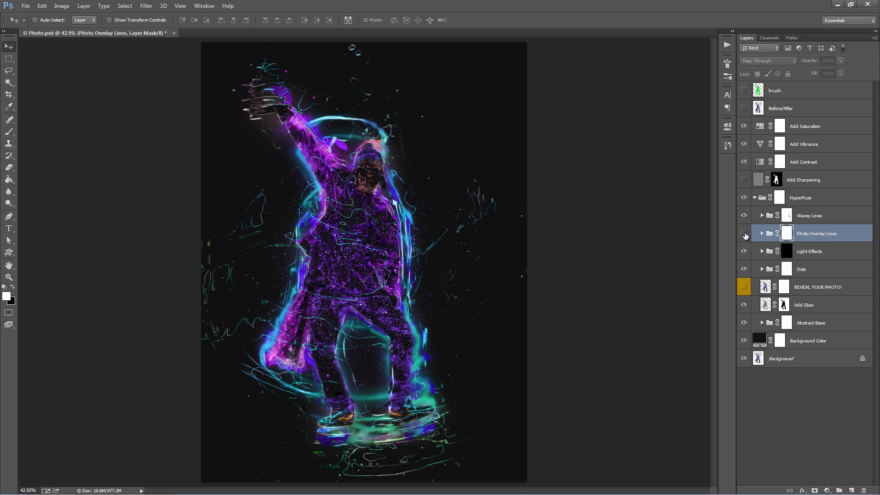
left_click(744, 234)
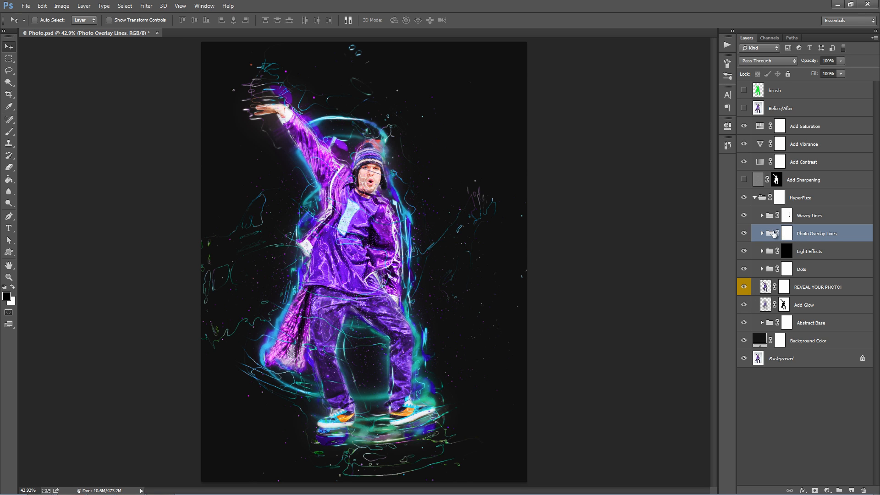
Step: Turn on Photo Overlay Lines layers 4 and 5 and paint out overlay lines over parts of the dancer
left_click(761, 232)
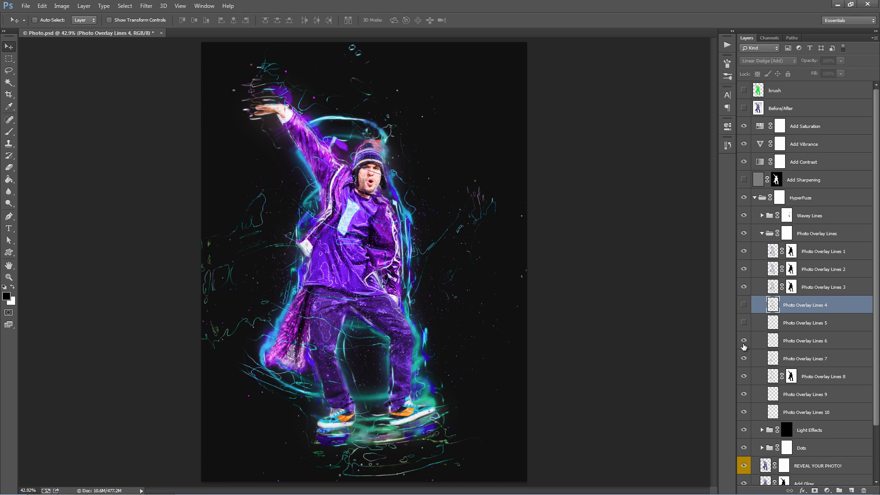
left_click(744, 340)
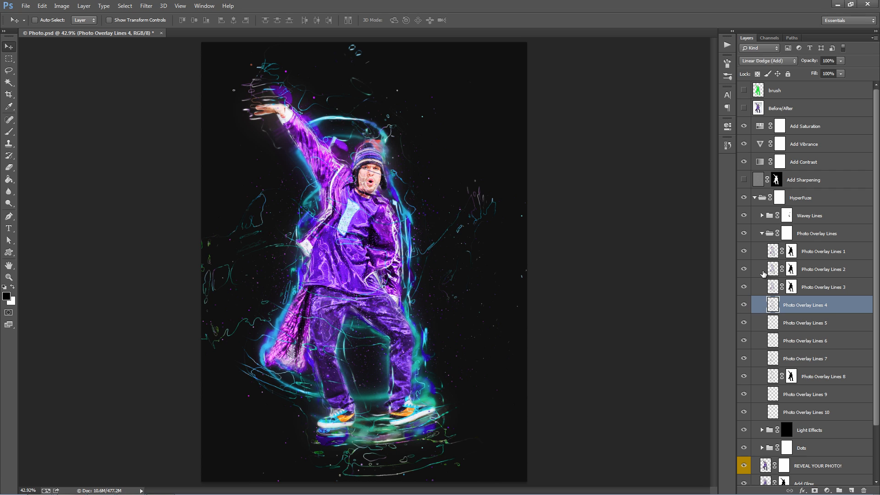
mouse_move(779, 234)
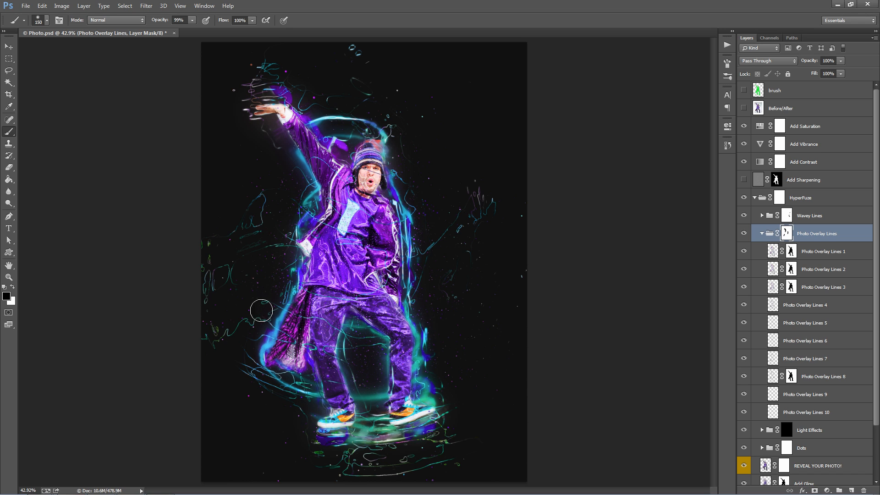
left_click(761, 234)
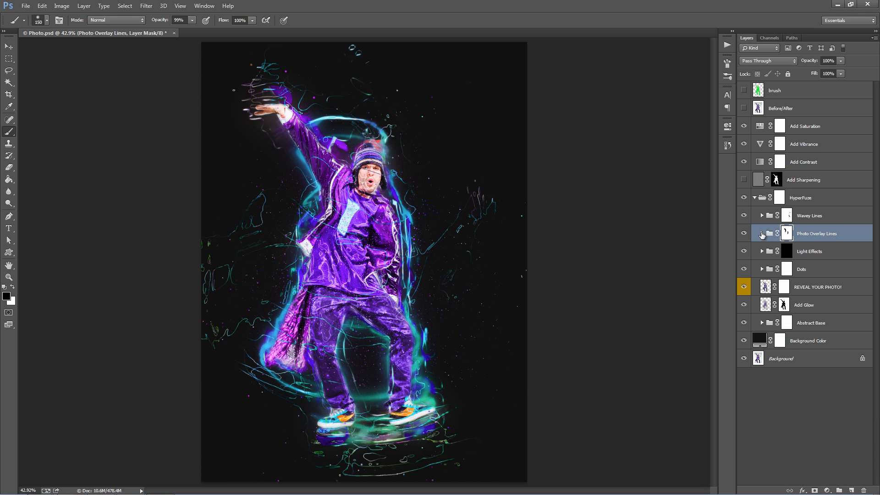
Step: Disable the Light Effects group's mask to compare the design with and without it
left_click(808, 251)
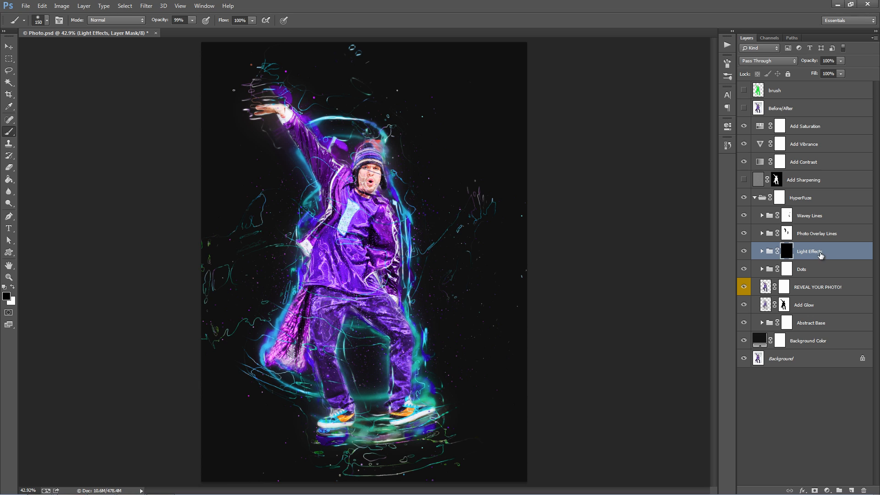
left_click(9, 47)
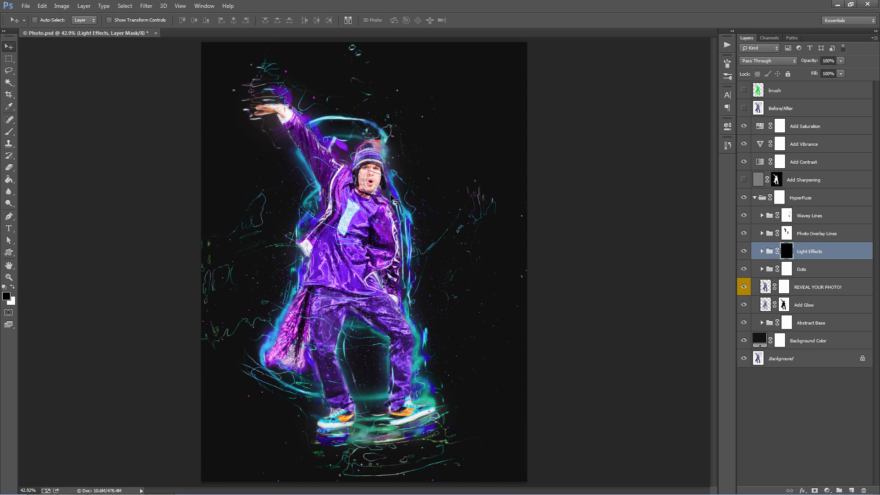
mouse_move(384, 194)
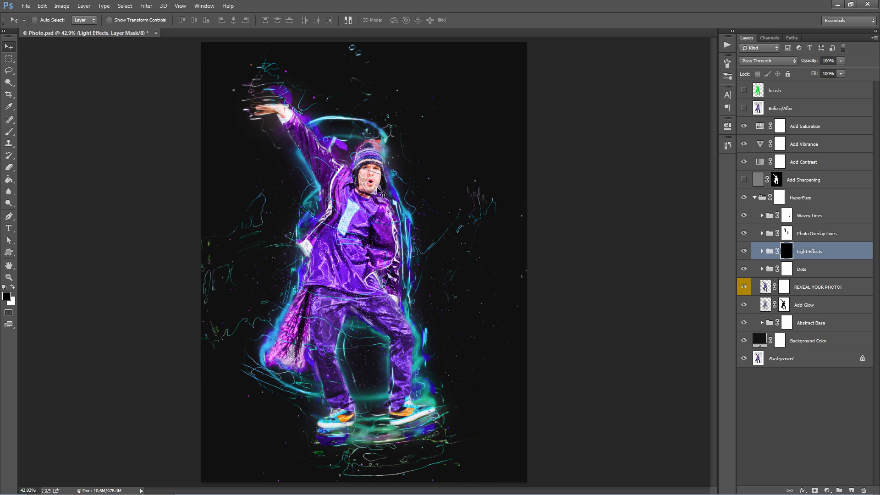
mouse_move(796, 268)
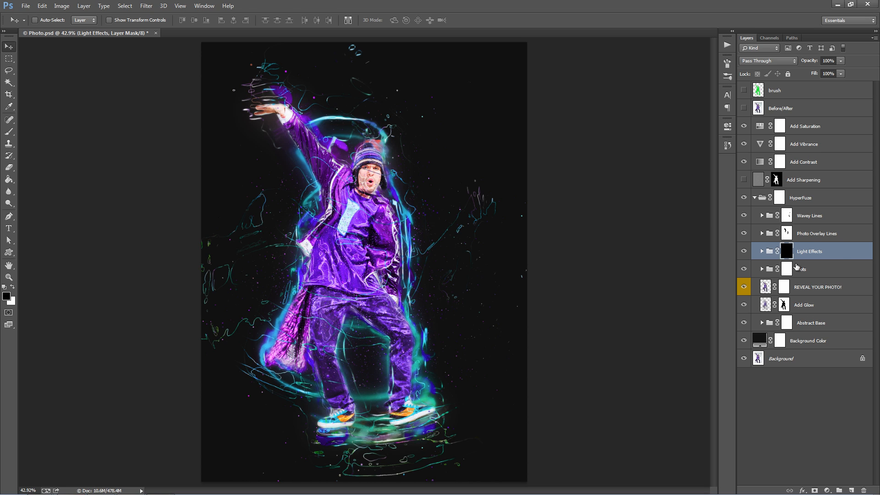
mouse_move(714, 239)
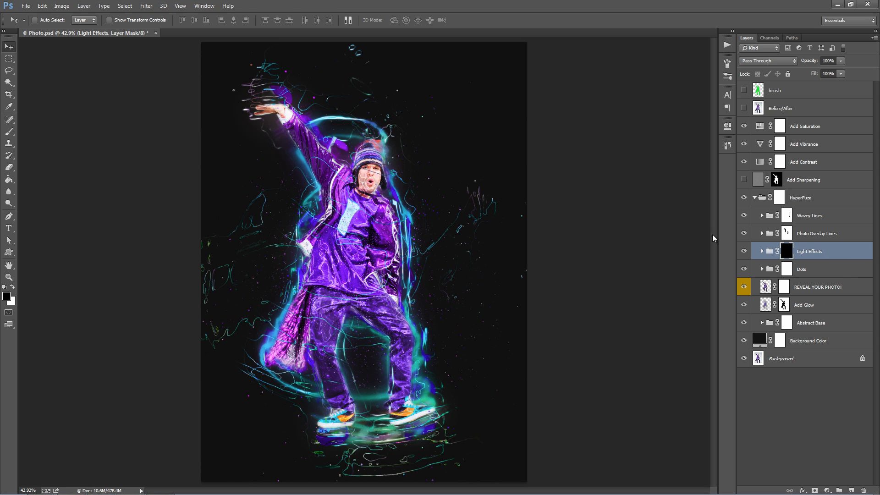
mouse_move(342, 177)
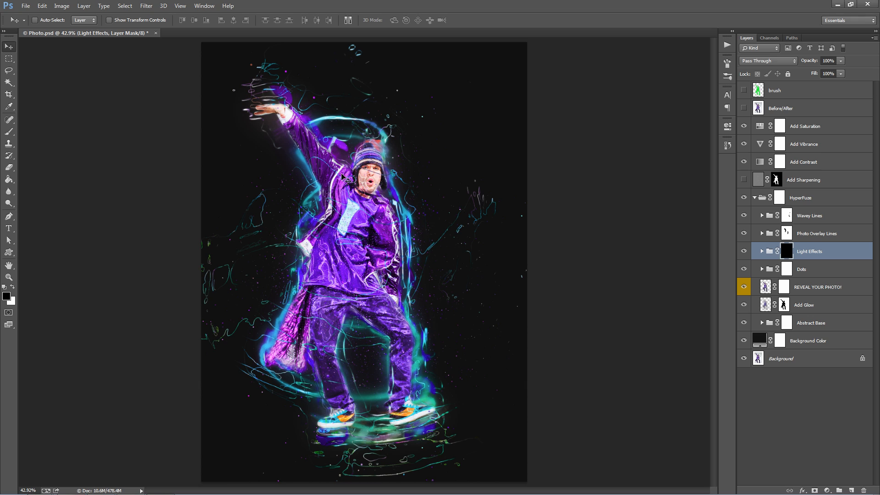
mouse_move(804, 284)
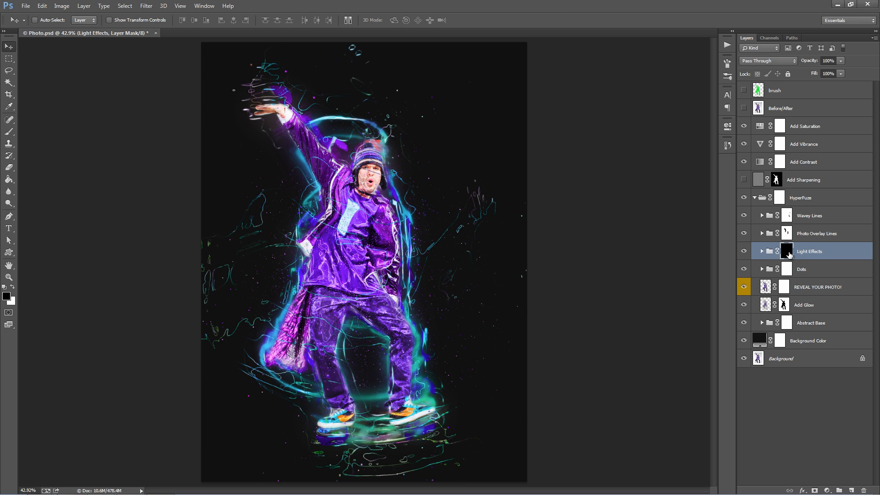
left_click(787, 251)
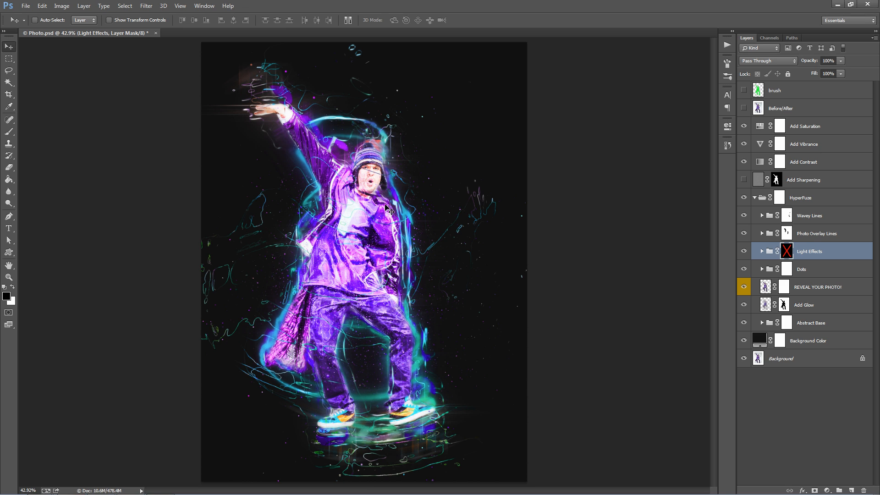
mouse_move(360, 235)
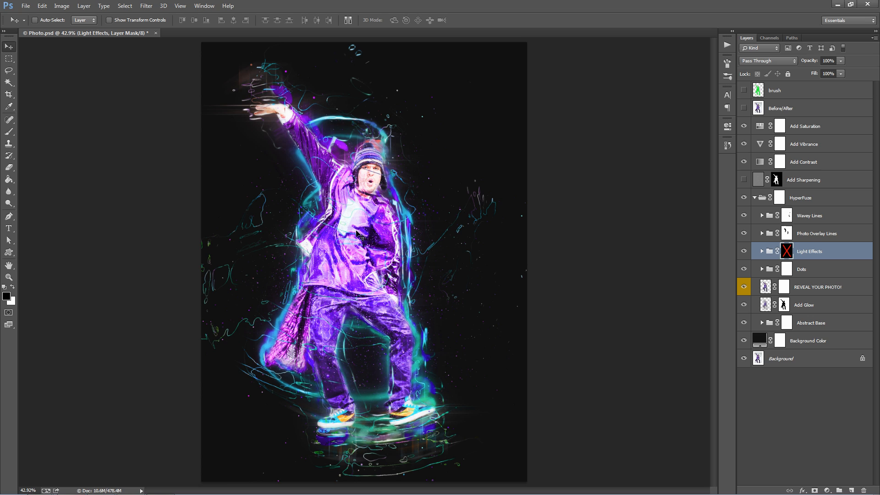
mouse_move(396, 265)
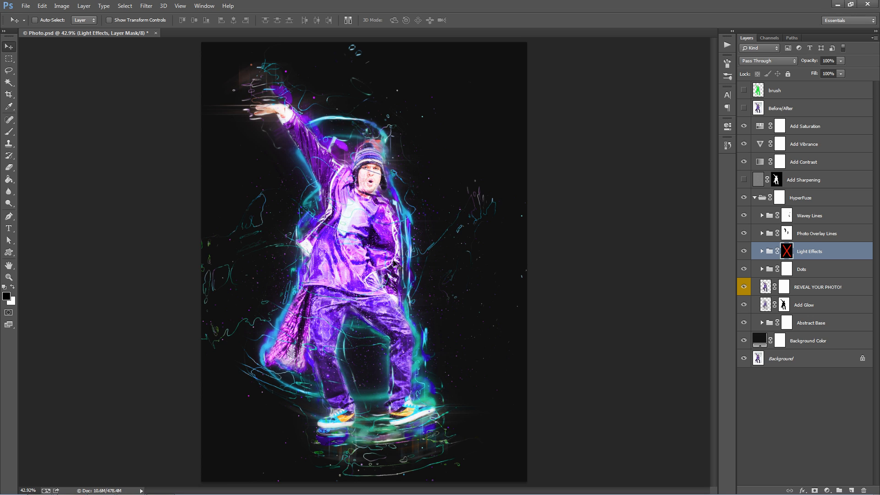
mouse_move(356, 233)
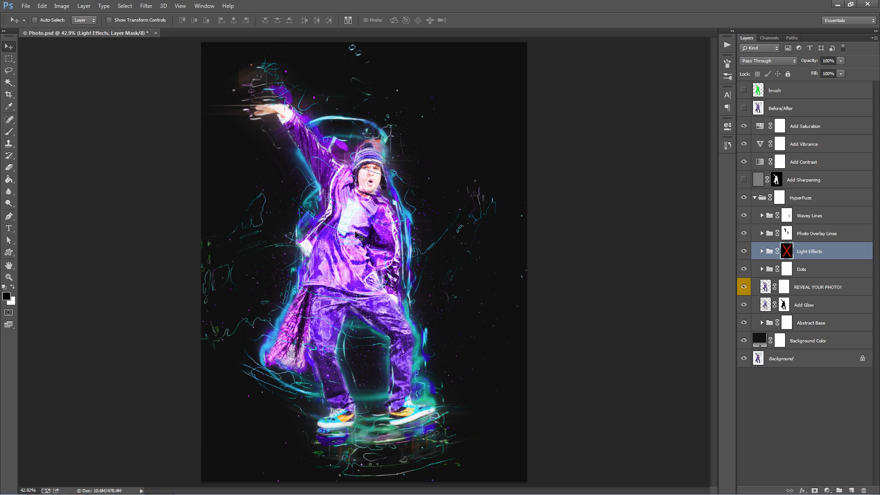
mouse_move(385, 124)
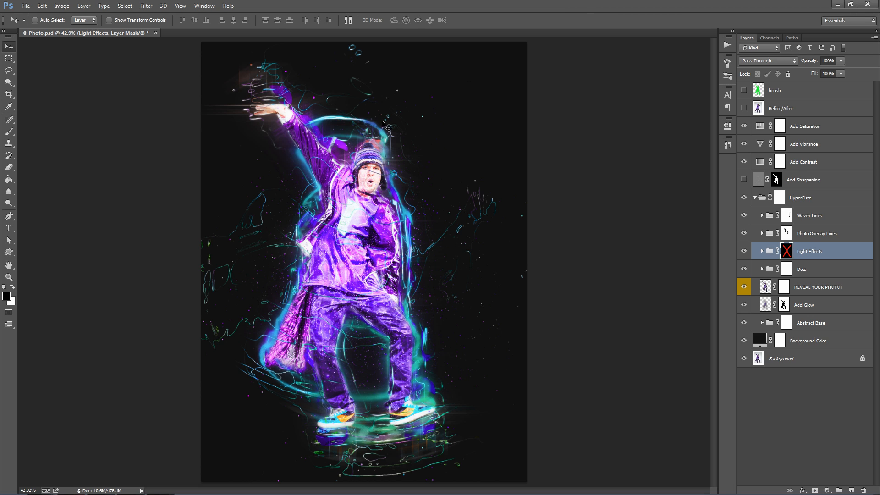
mouse_move(302, 459)
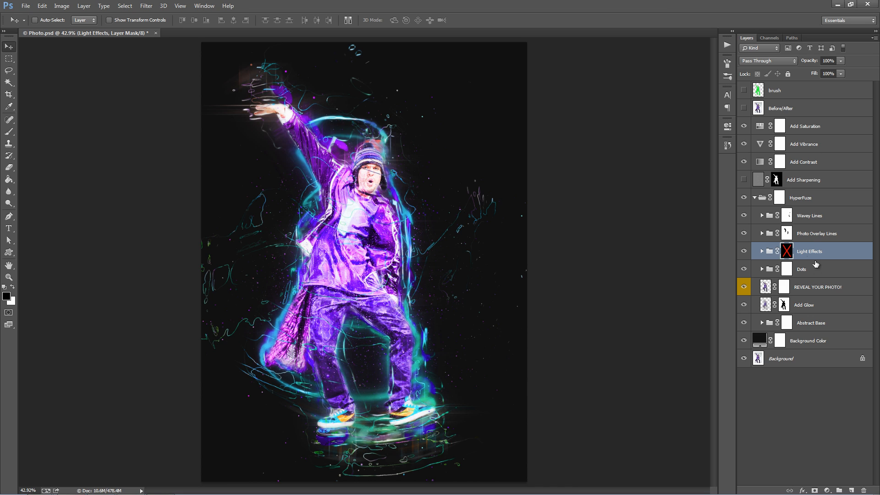
Step: Re-enable the Light Effects mask and paint white on it to restore streaks around the dancer's upper body
left_click(786, 251)
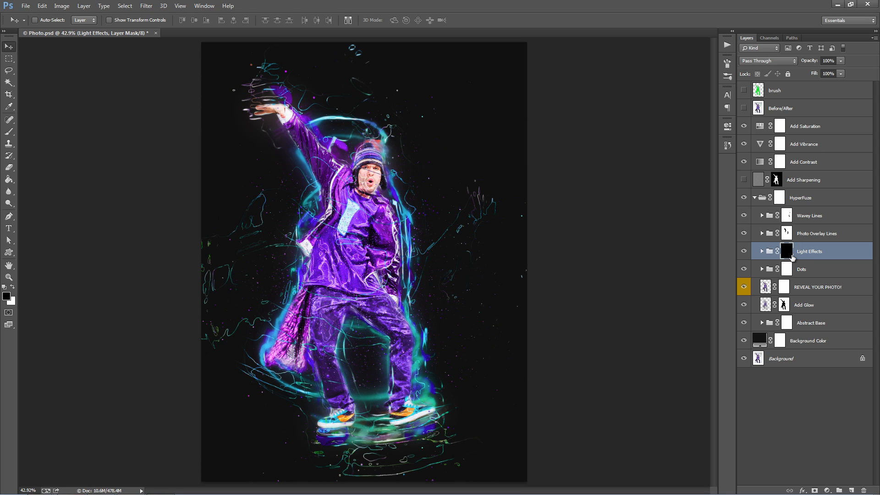
mouse_move(196, 291)
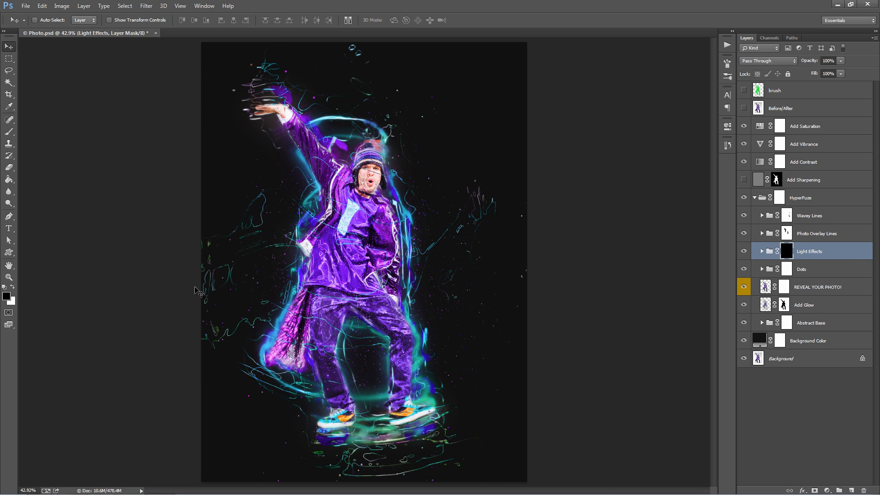
left_click(9, 130)
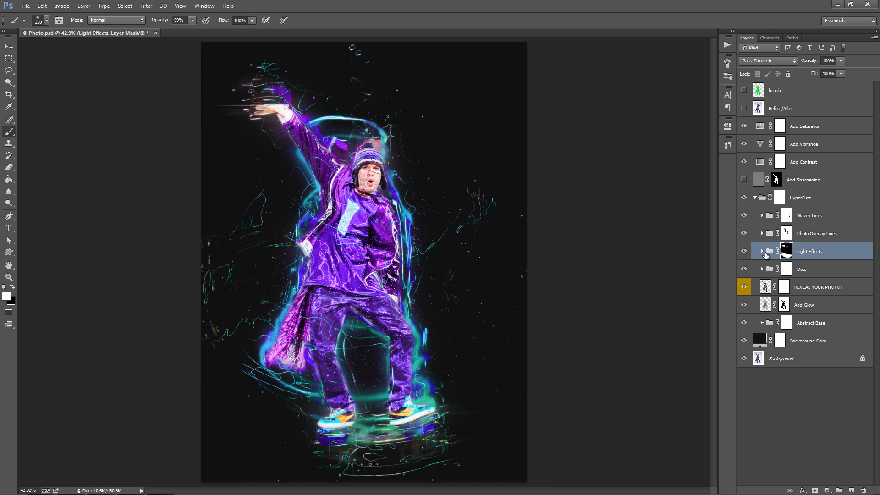
mouse_move(528, 232)
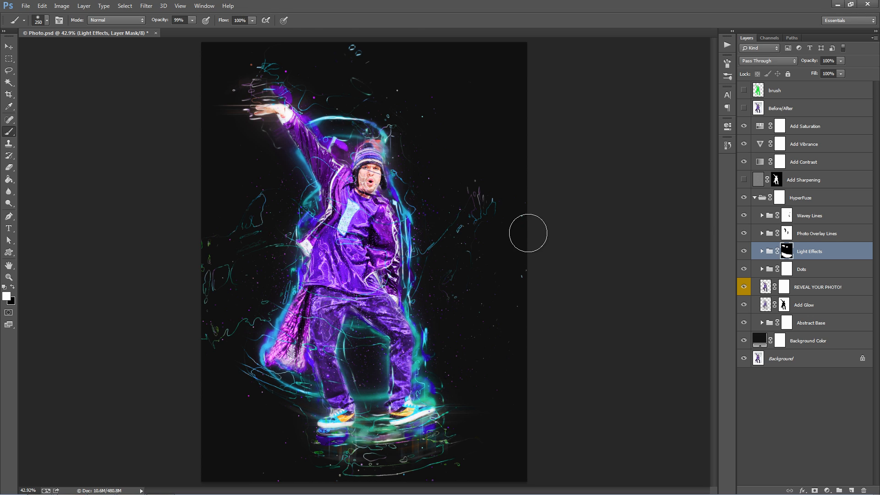
left_click(9, 48)
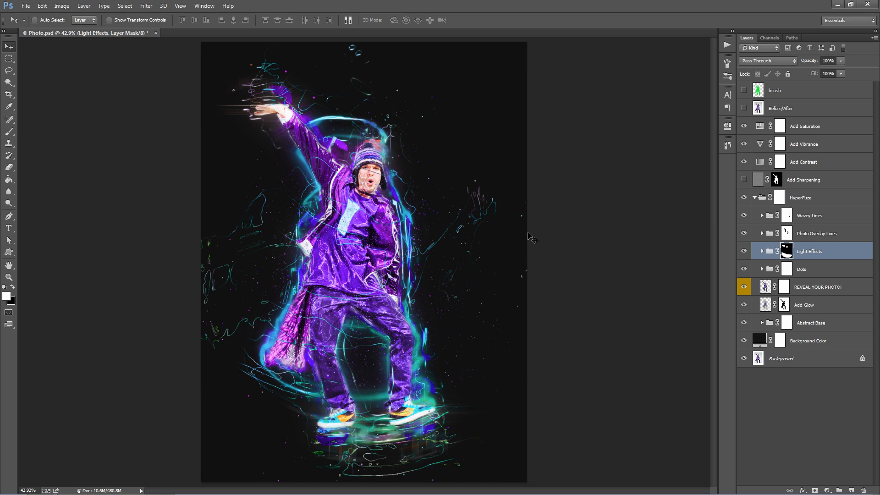
mouse_move(791, 264)
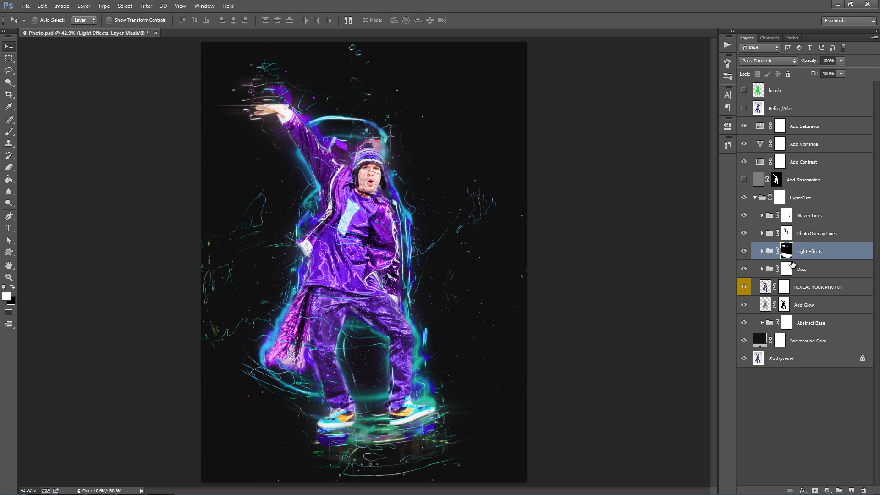
Step: Duplicate Light Effects 5 copy inside the Light Effects group, creating Light Effects 5 copy 2
left_click(762, 251)
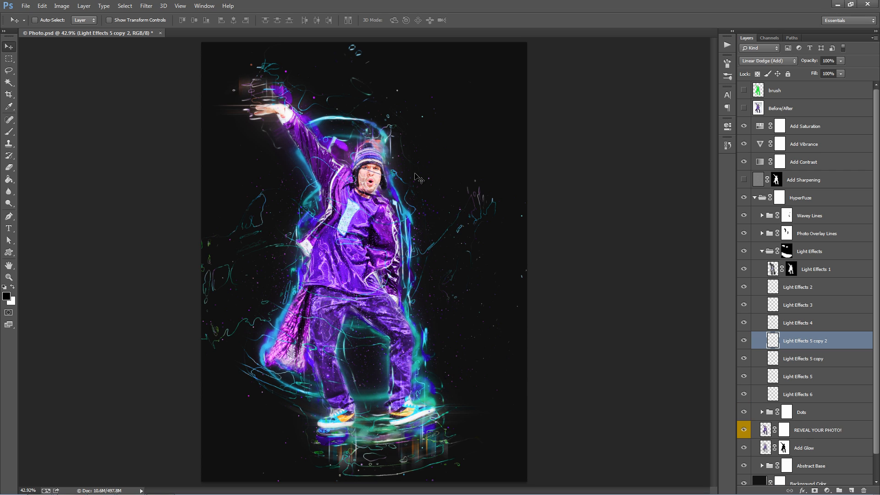
mouse_move(359, 156)
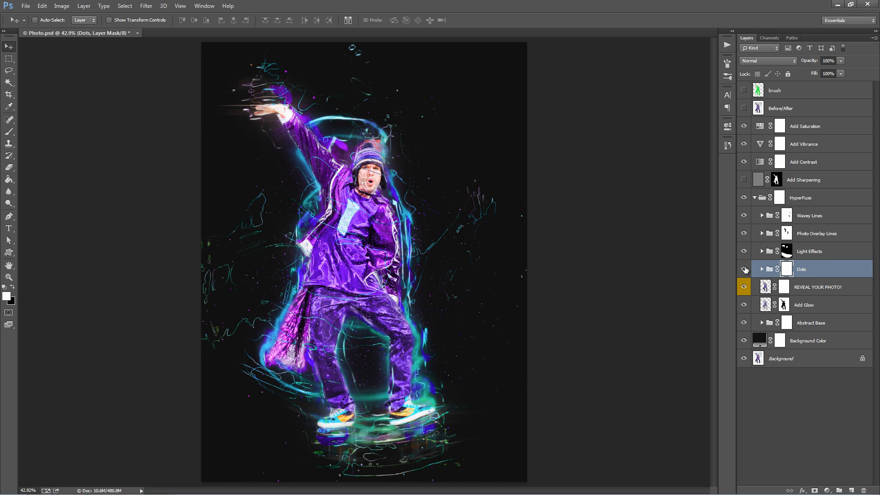
Step: Fill the Dots group mask black with a white dancer silhouette so the dots follow the figure
left_click(743, 270)
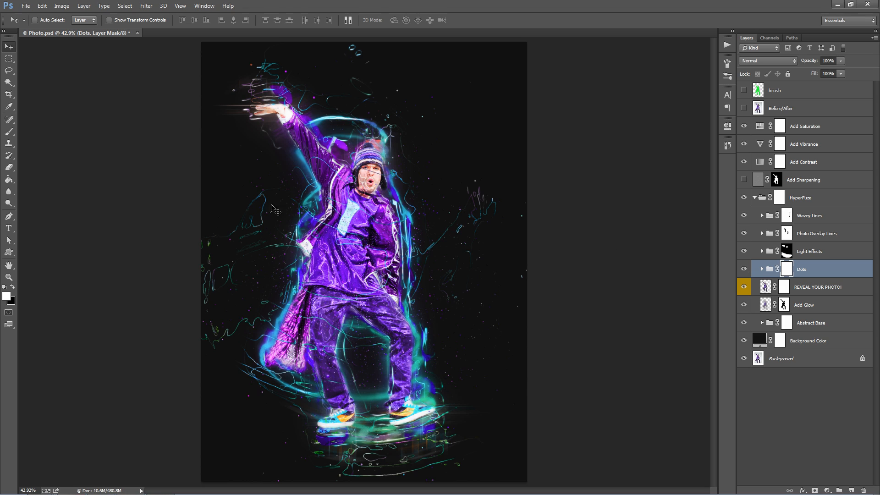
mouse_move(414, 242)
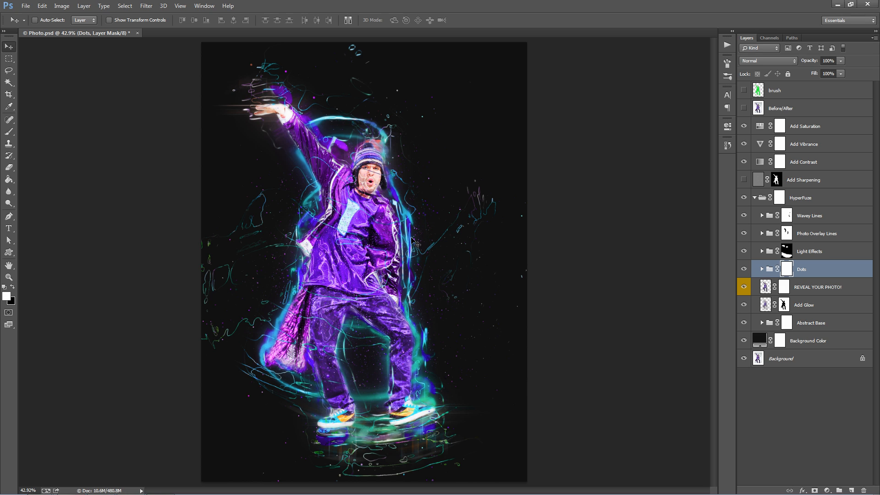
mouse_move(342, 274)
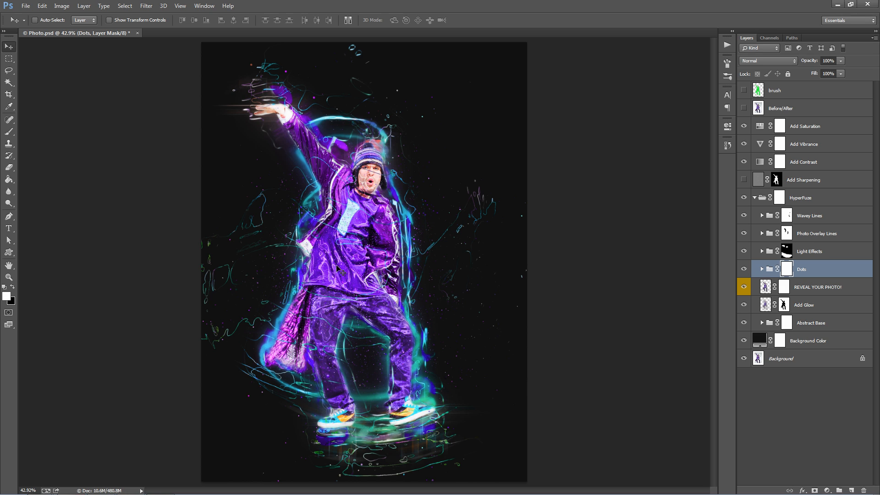
mouse_move(336, 175)
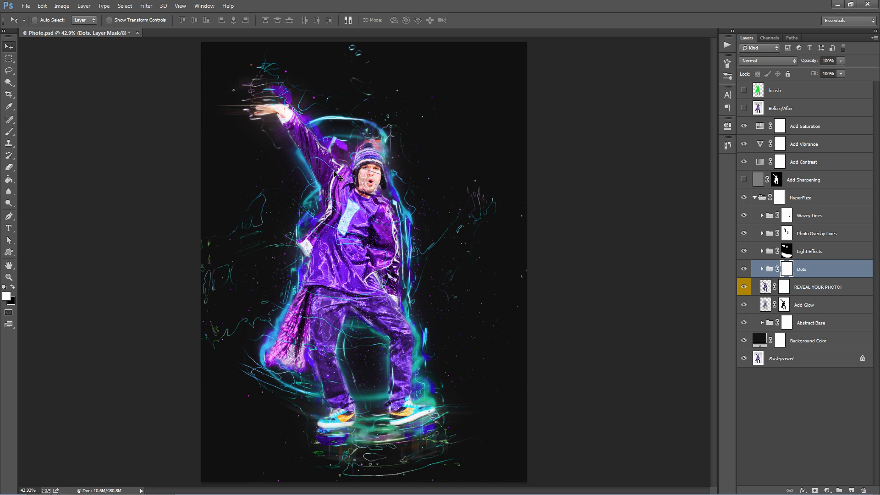
mouse_move(365, 185)
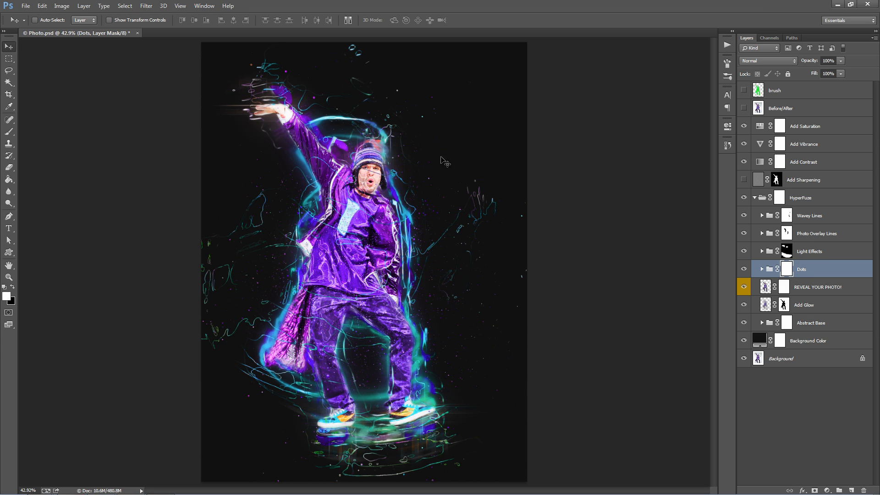
left_click(10, 135)
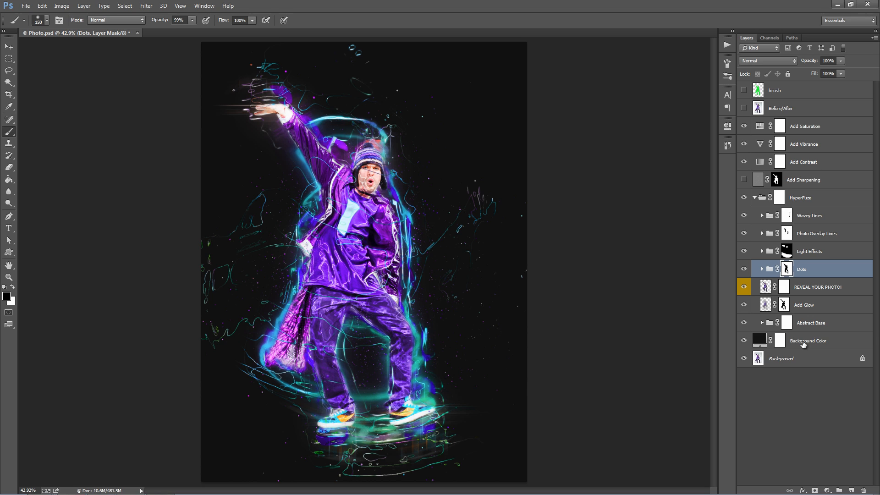
Step: Duplicate Dots 2 with Ctrl+J and shift the copy to scatter extra dots across the upper design
left_click(761, 269)
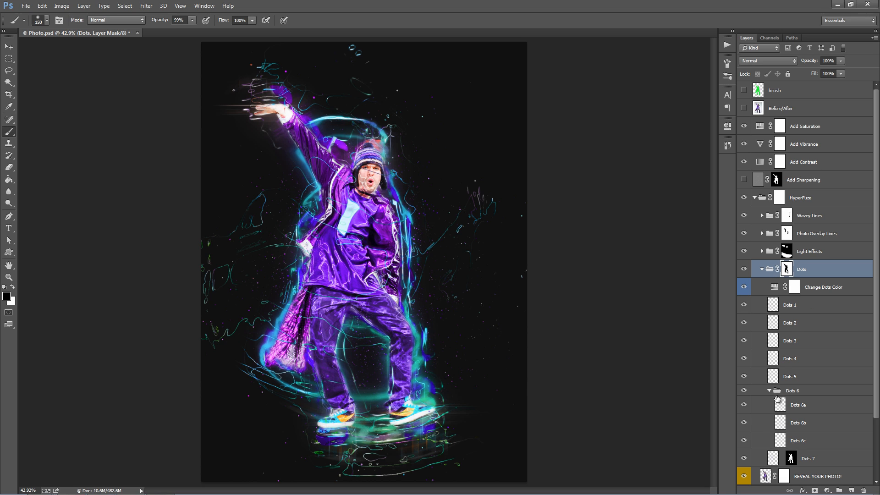
left_click(791, 305)
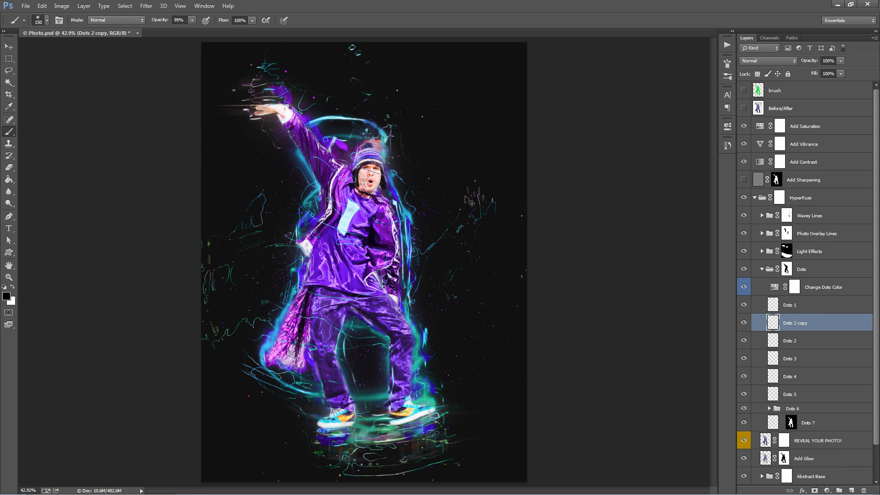
left_click(8, 46)
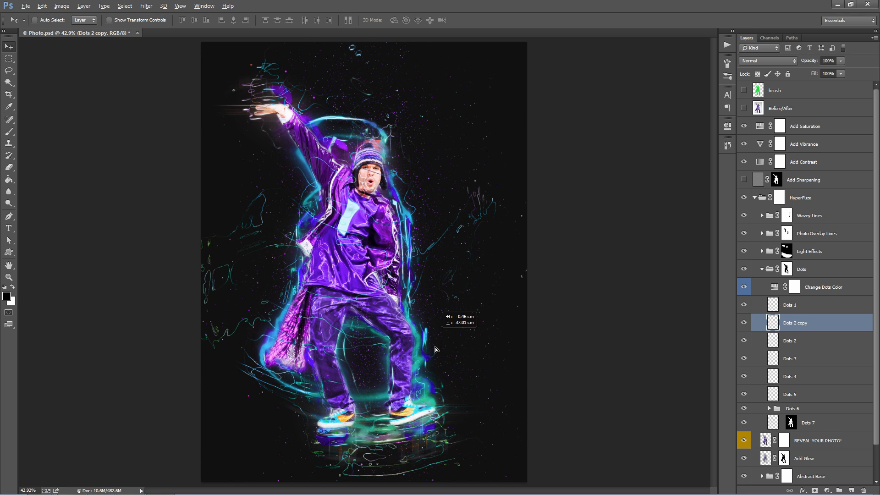
key("Ctrl+J")
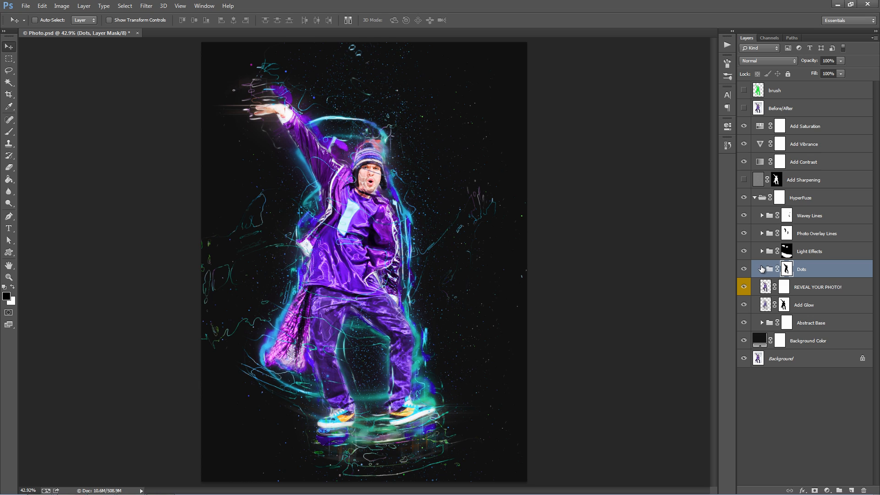
left_click(817, 287)
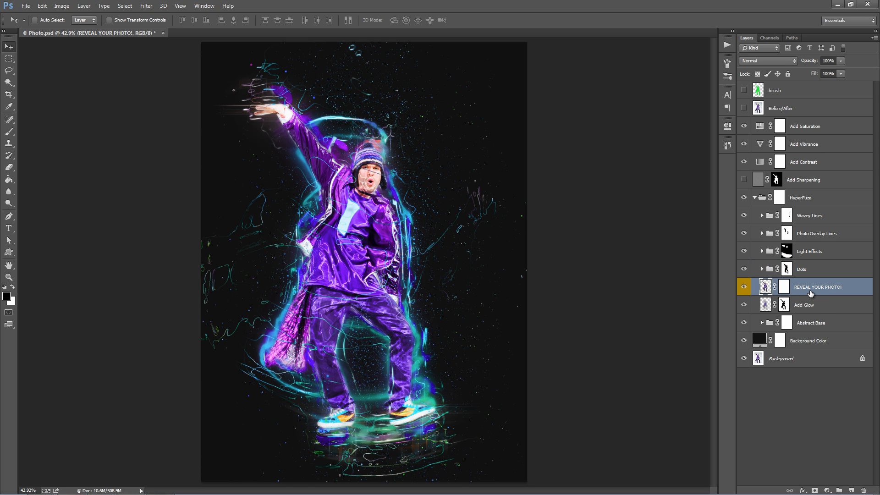
mouse_move(818, 287)
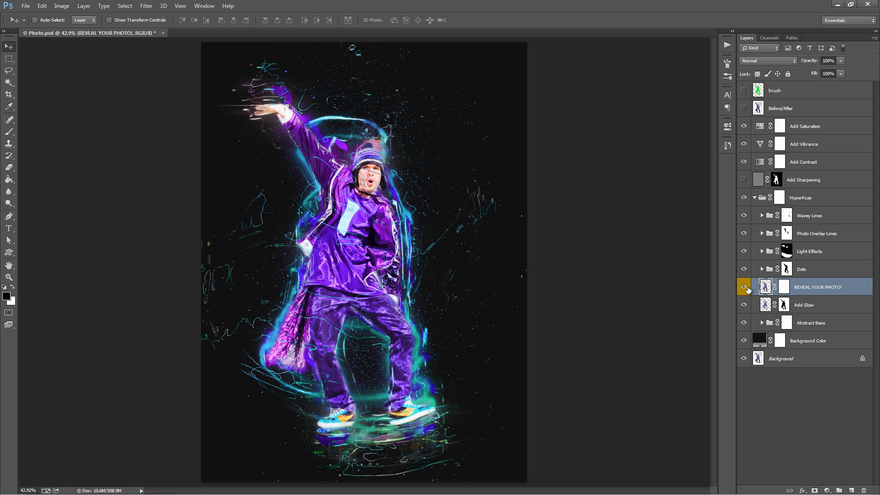
mouse_move(715, 277)
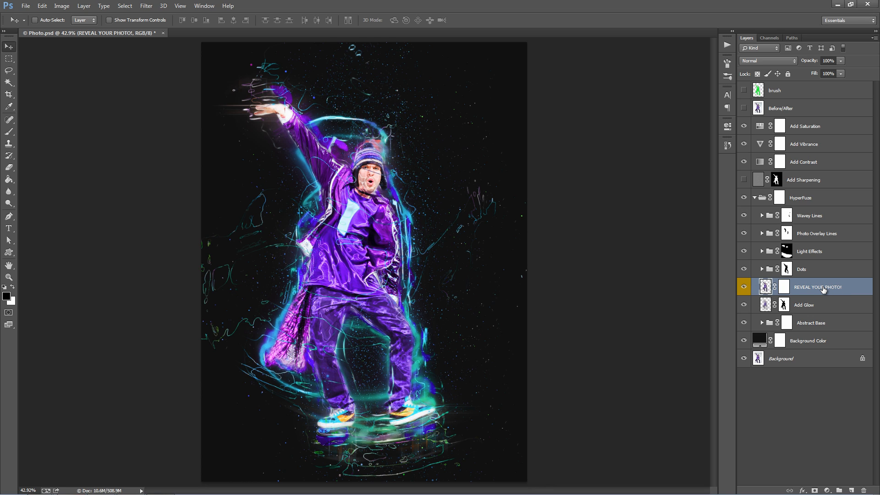
Step: Give the REVEAL YOUR PHOTO! layer a dancer-shaped mask and select it for refining
left_click(784, 287)
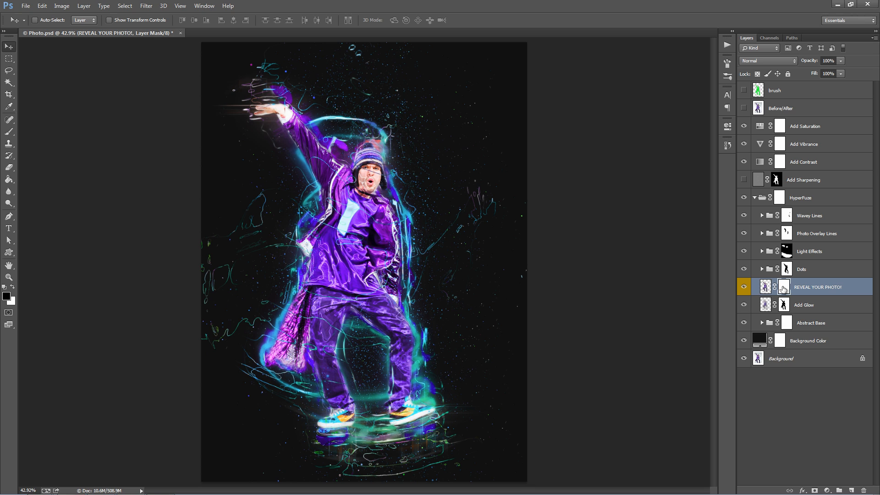
left_click(765, 287)
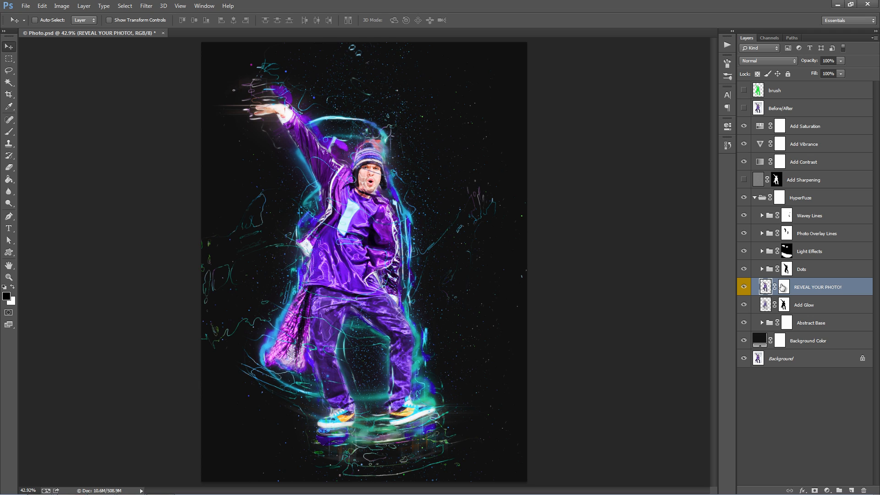
left_click(786, 287)
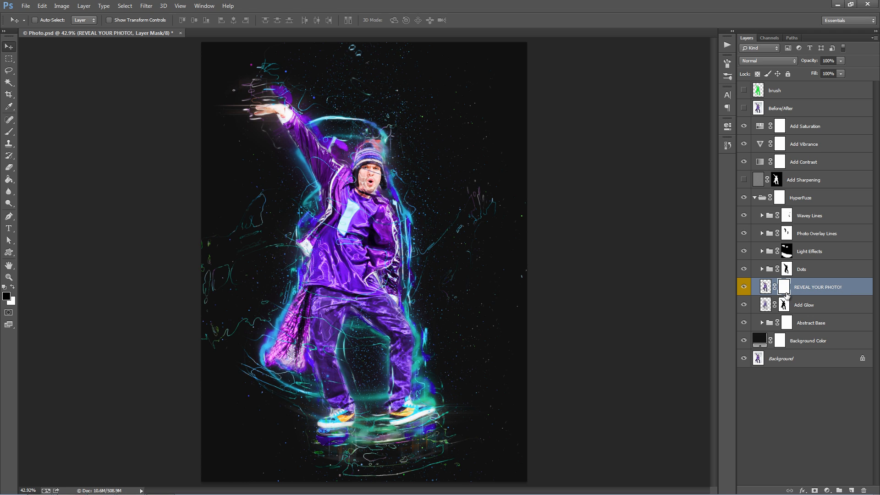
Step: Paint the REVEAL YOUR PHOTO! mask to hide the photo along the dancer's raised arm
left_click(9, 131)
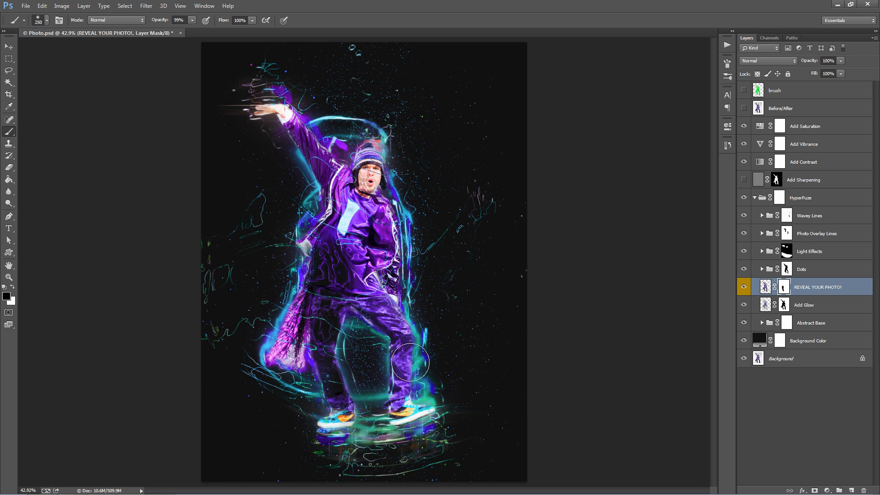
mouse_move(410, 415)
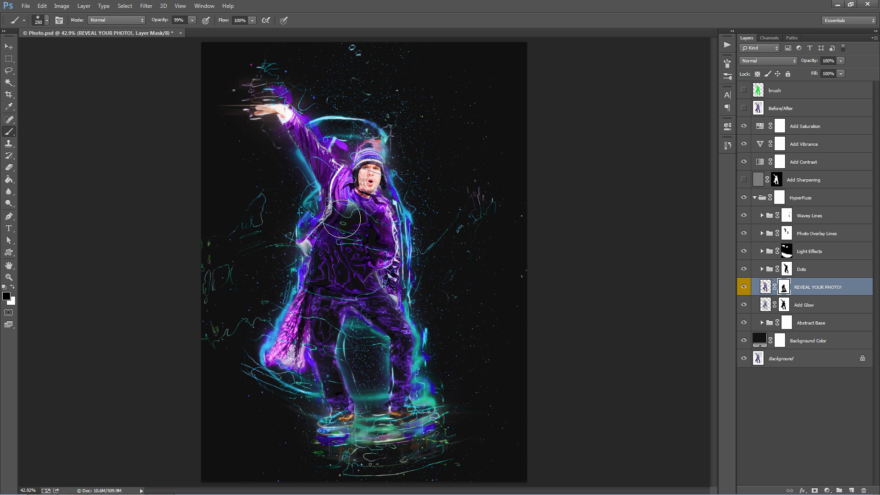
left_click_drag(342, 219, 267, 101)
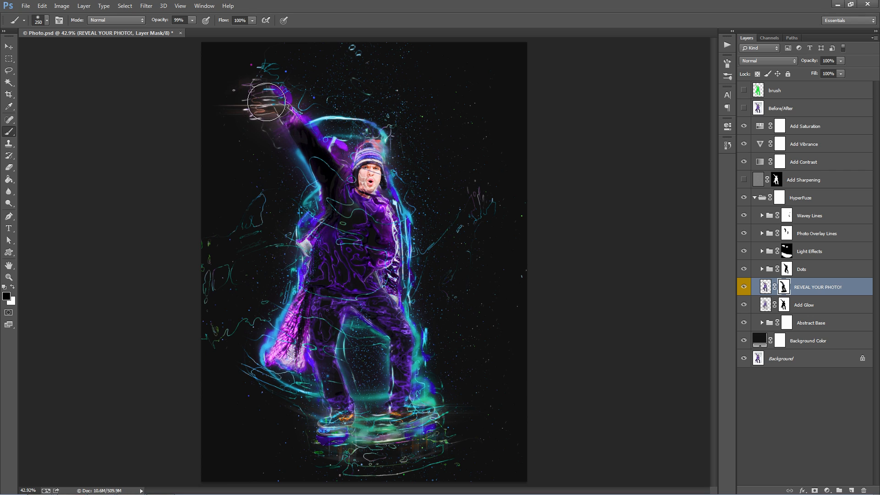
left_click(266, 103)
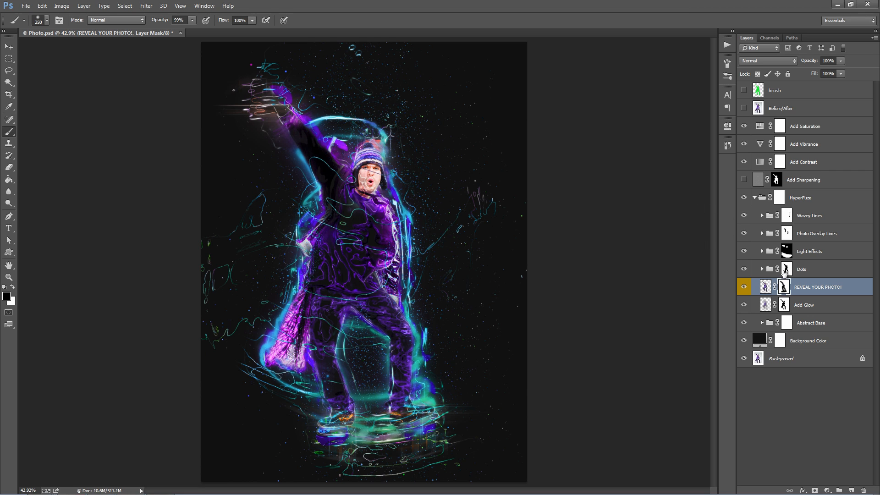
Step: Touch up the Dots group's mask, then leave painting for the Move tool with the Dots group active
left_click(803, 269)
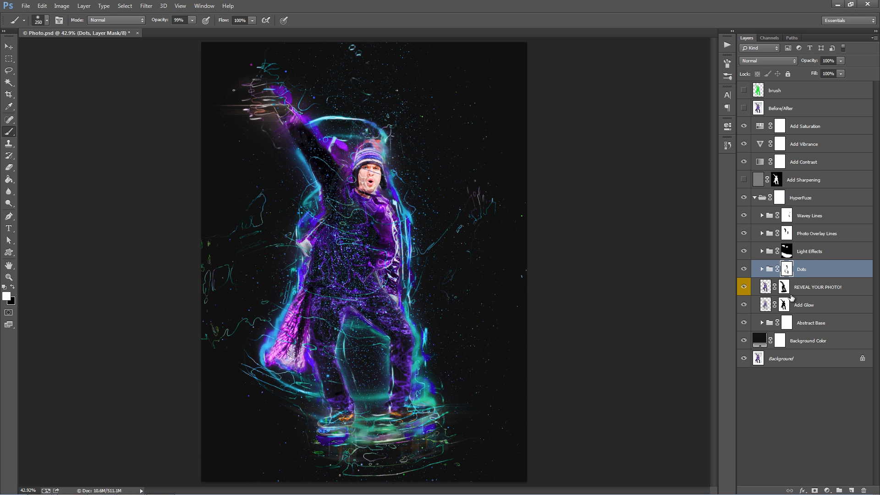
mouse_move(638, 249)
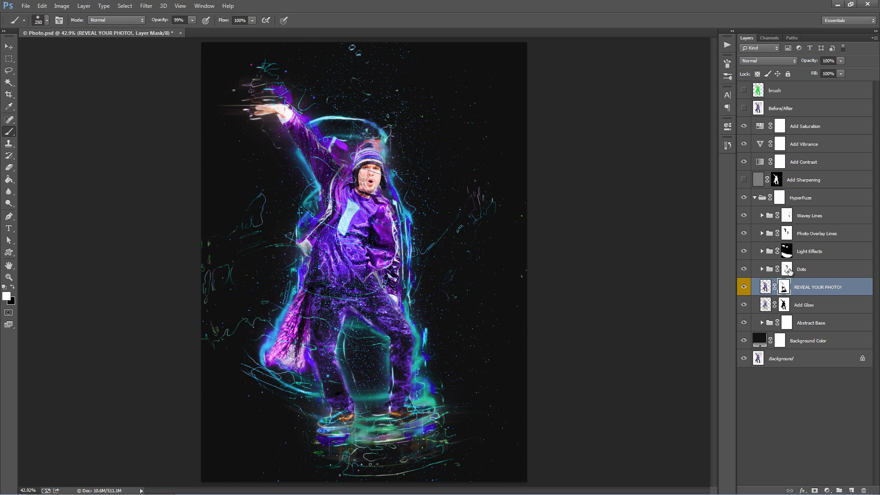
left_click(803, 269)
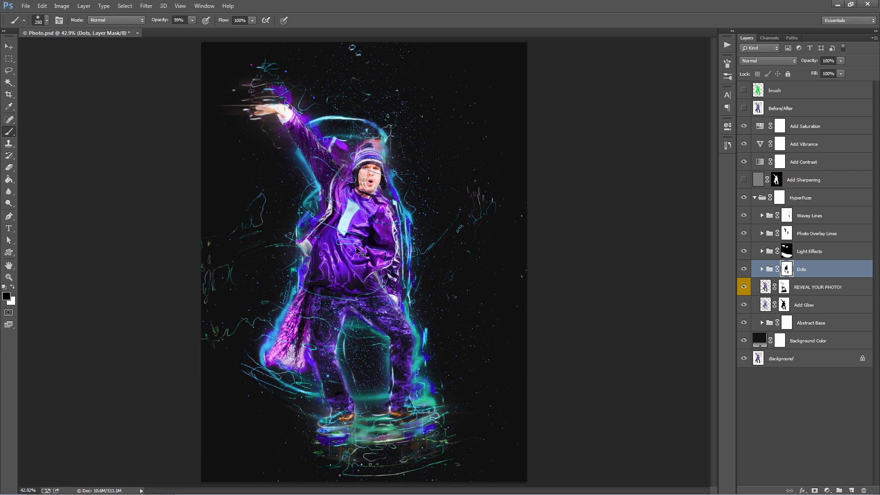
left_click(8, 46)
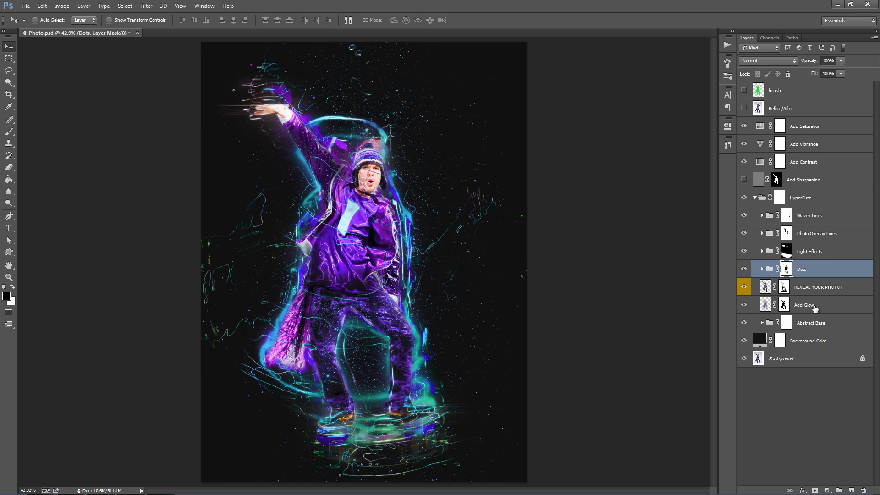
Step: Move the Add Glow layer to the top of HyperFuze and target its mask for painting
left_click(804, 304)
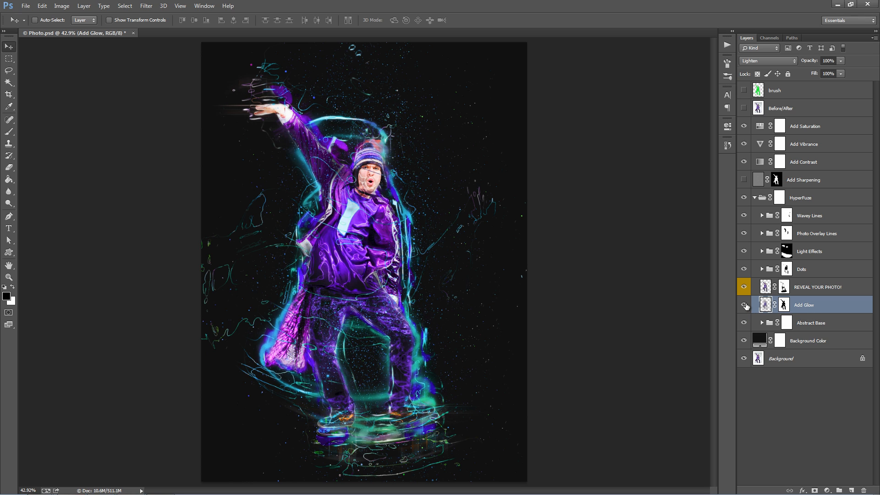
left_click(743, 304)
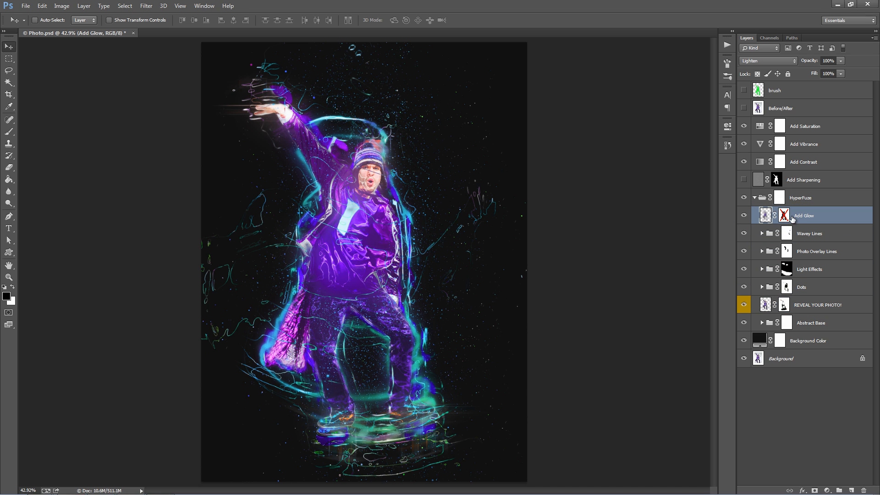
left_click(783, 214)
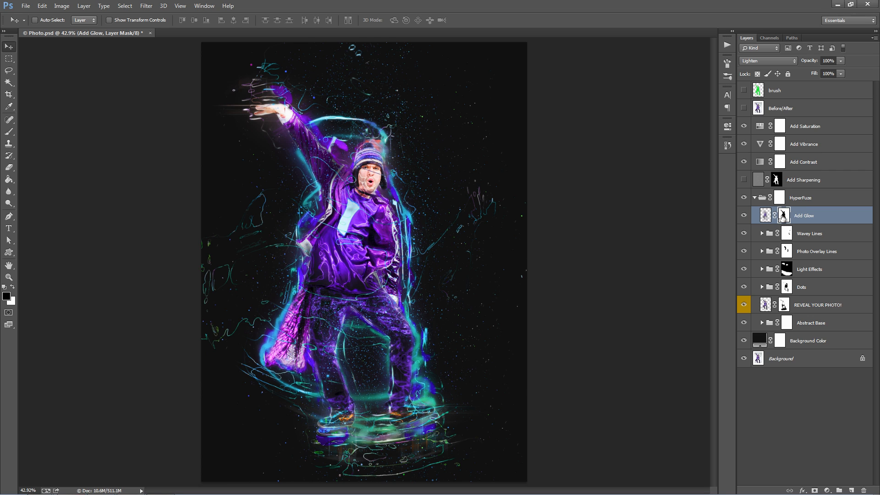
mouse_move(452, 197)
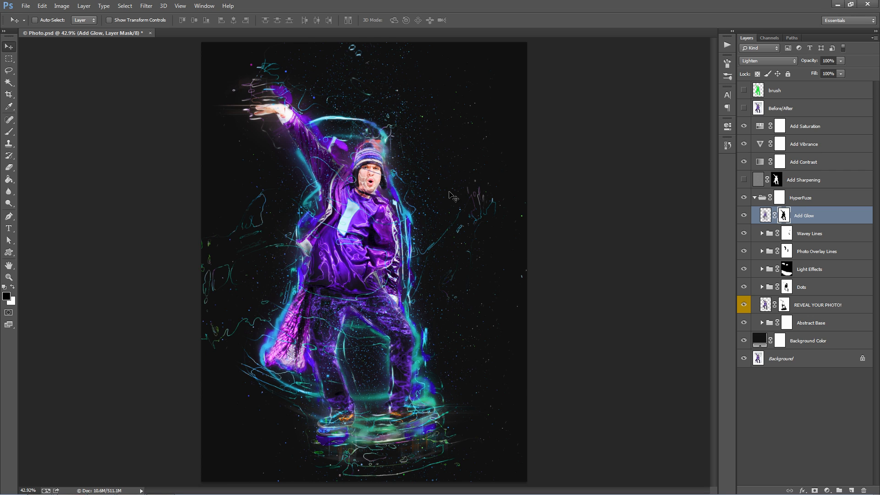
left_click(9, 131)
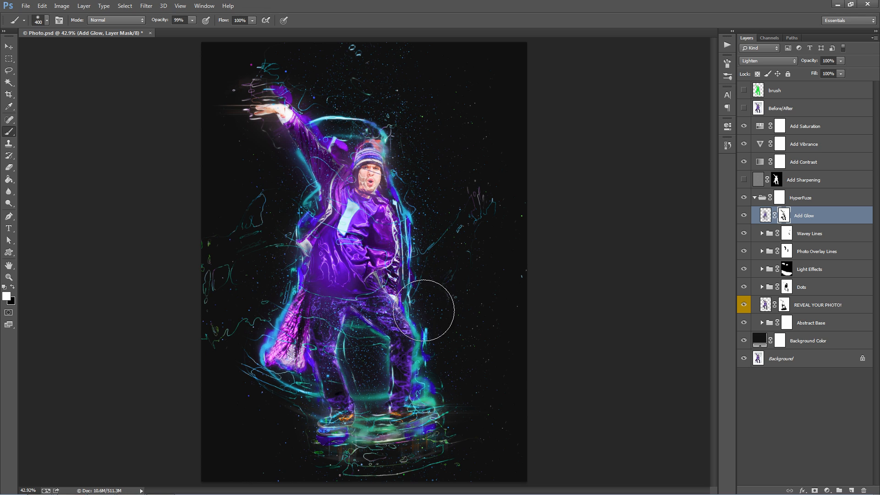
Step: Try Linear Dodge (Add) on Add Glow, then keep Lighten blending at 54% opacity
left_click(767, 60)
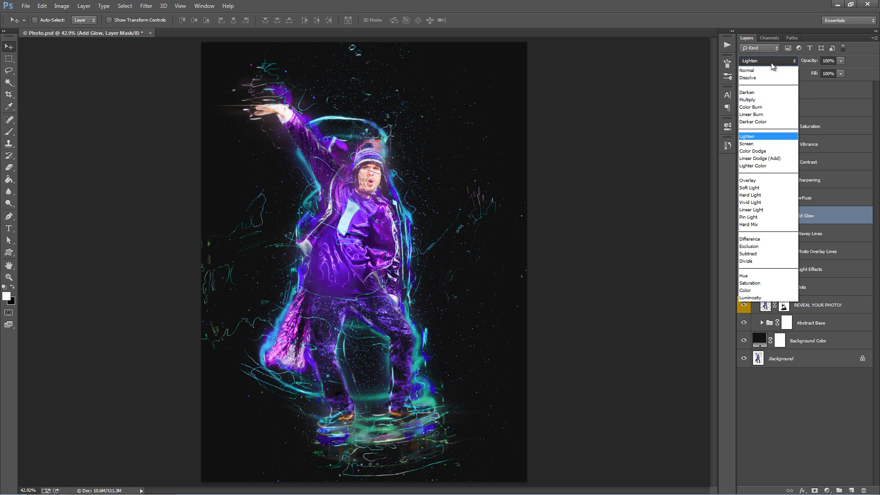
left_click(758, 159)
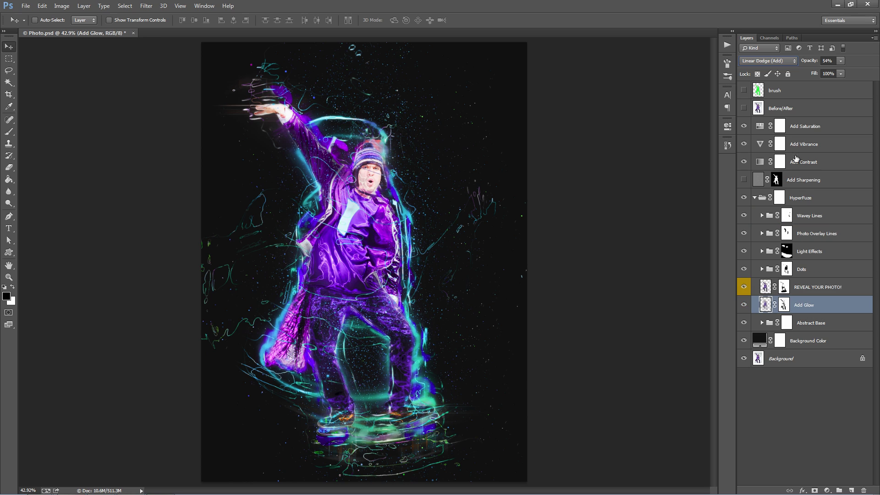
left_click(768, 61)
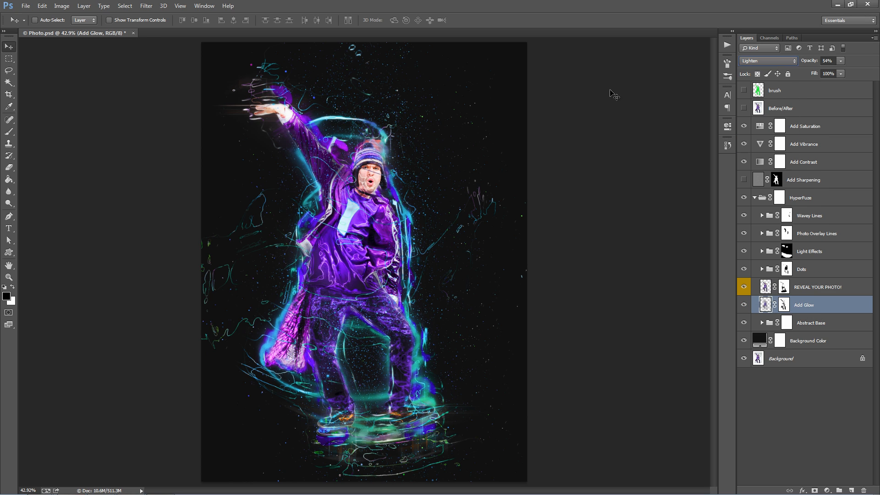
left_click(830, 61)
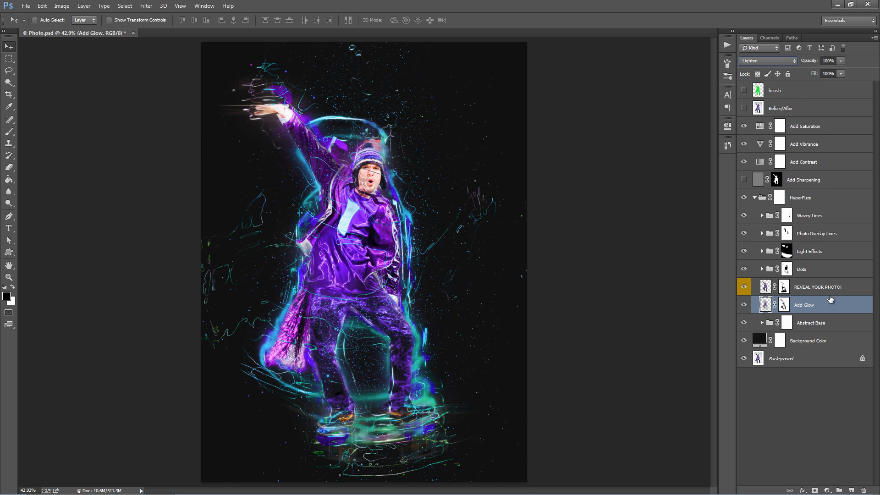
Step: Toggle the Abstract Base group's visibility to check it, then expand it to show its layers
left_click(811, 321)
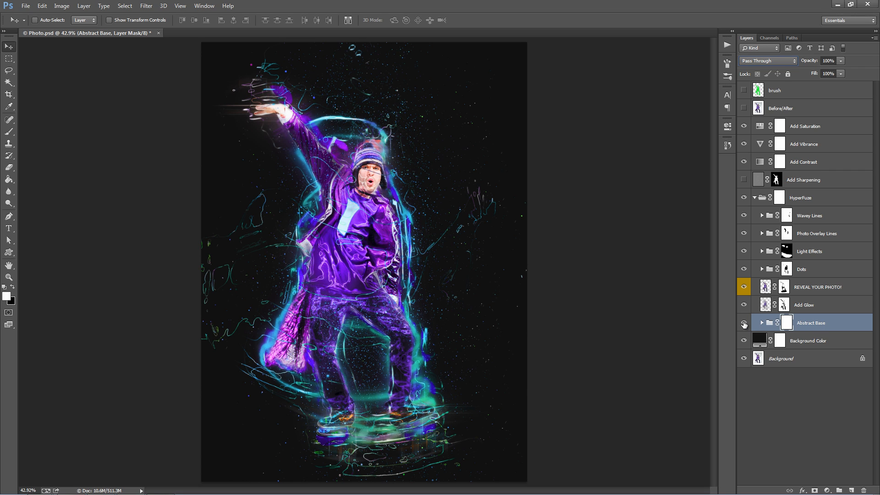
left_click(743, 324)
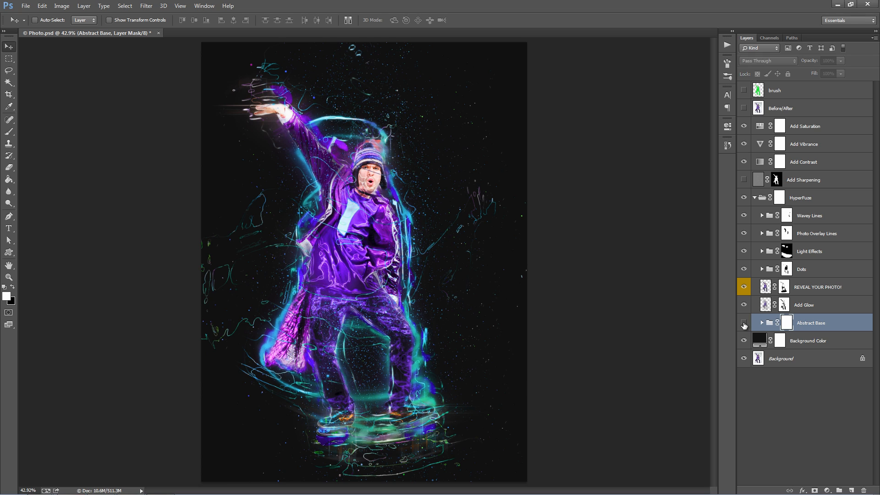
left_click(743, 325)
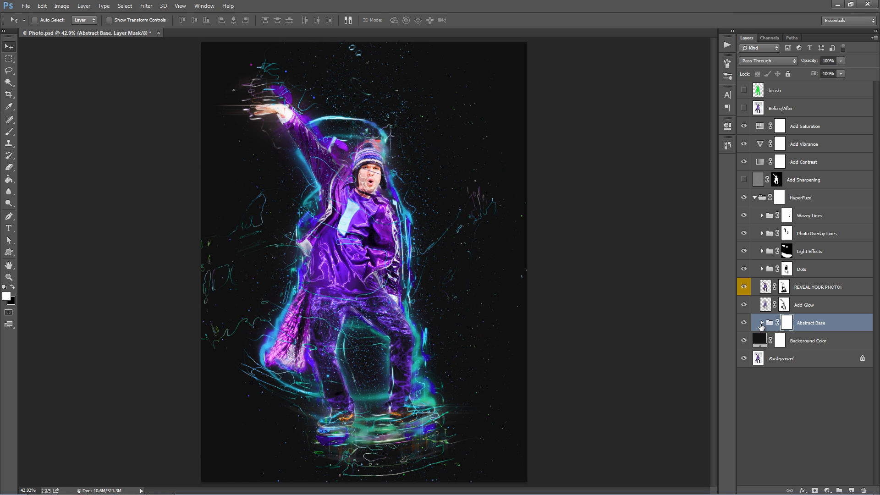
left_click(762, 322)
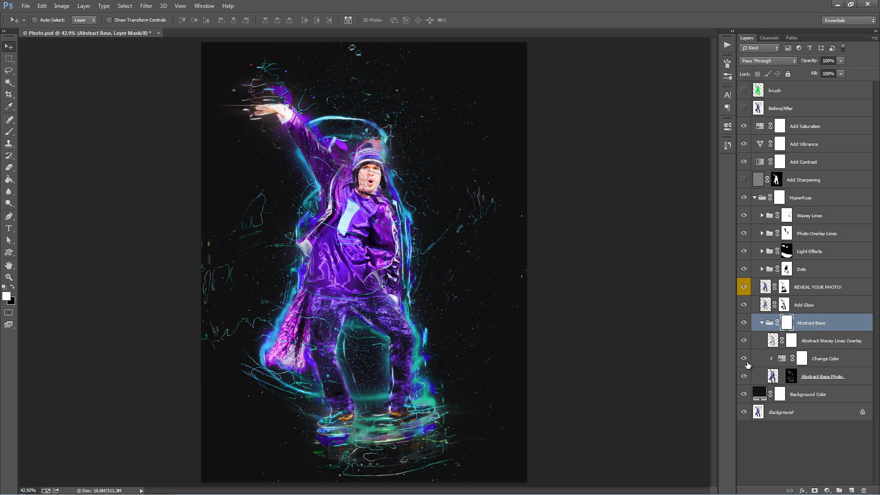
Step: View the Abstract Base Photo mask on its own, return to the composite and target the mask for painting
left_click(822, 375)
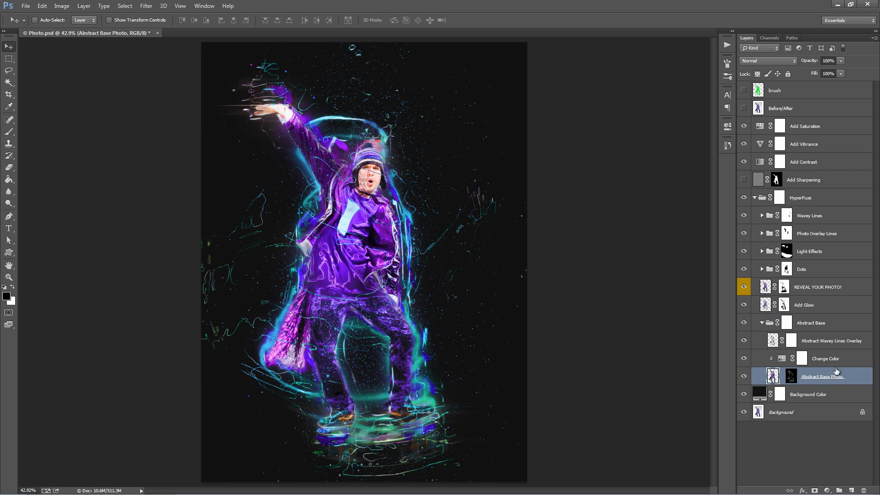
left_click(790, 376)
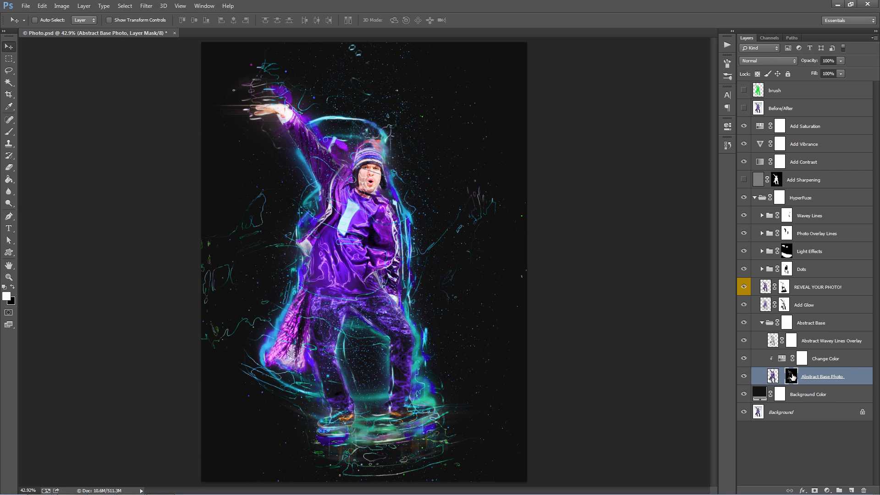
mouse_move(790, 376)
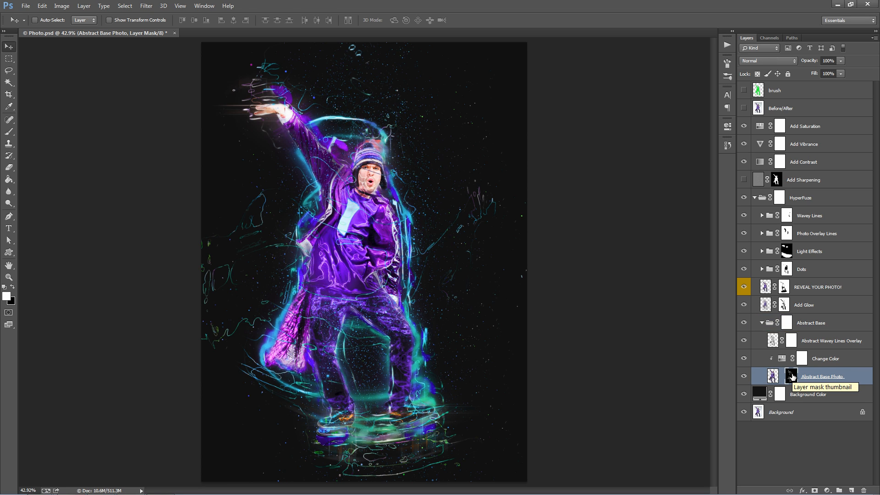
left_click(790, 376)
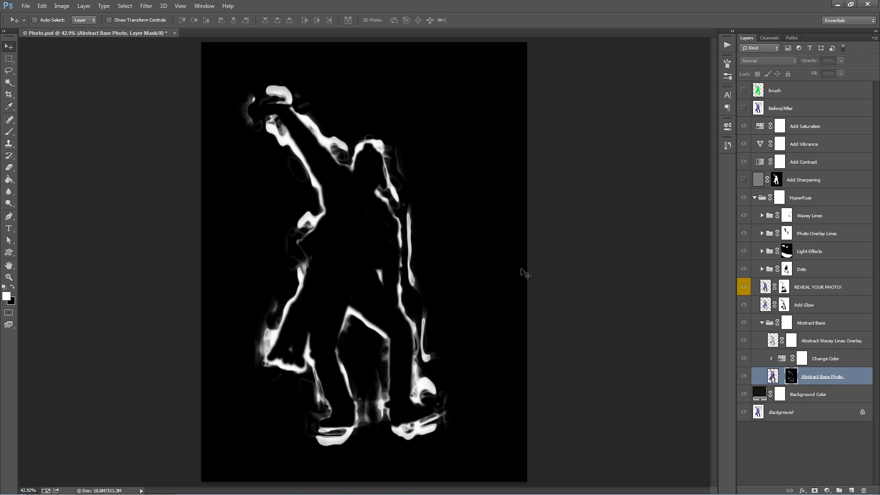
mouse_move(304, 258)
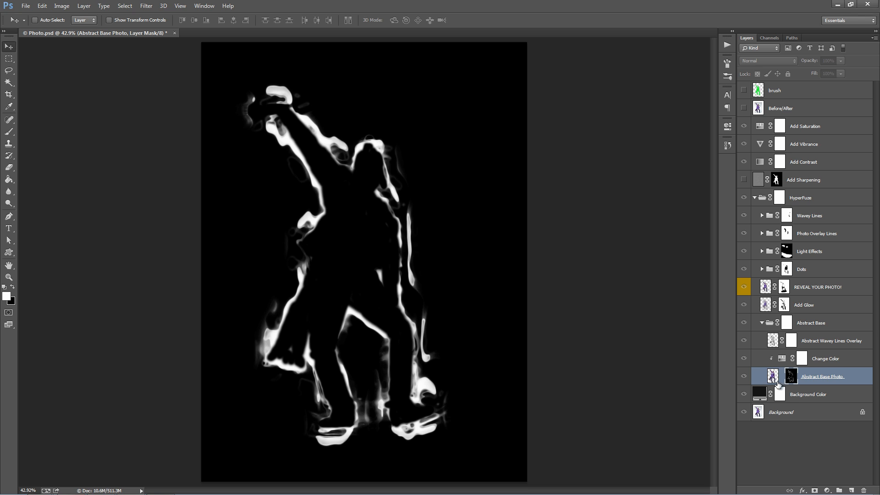
left_click(772, 375)
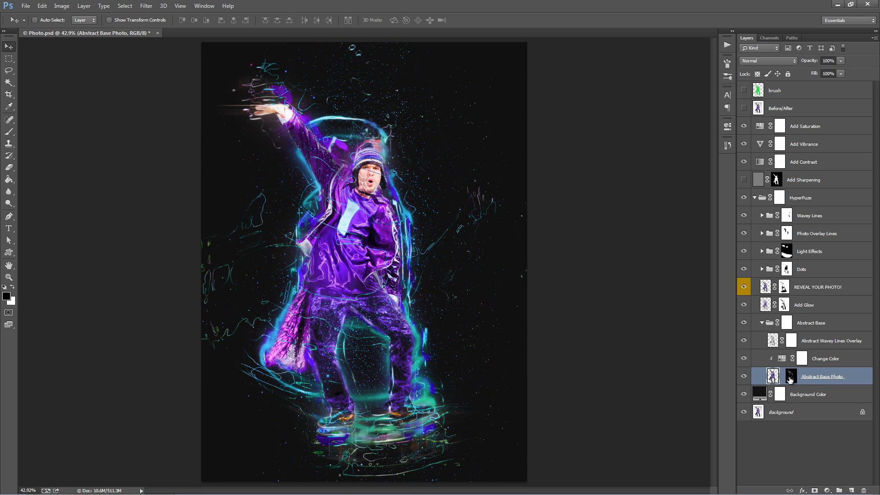
left_click(744, 322)
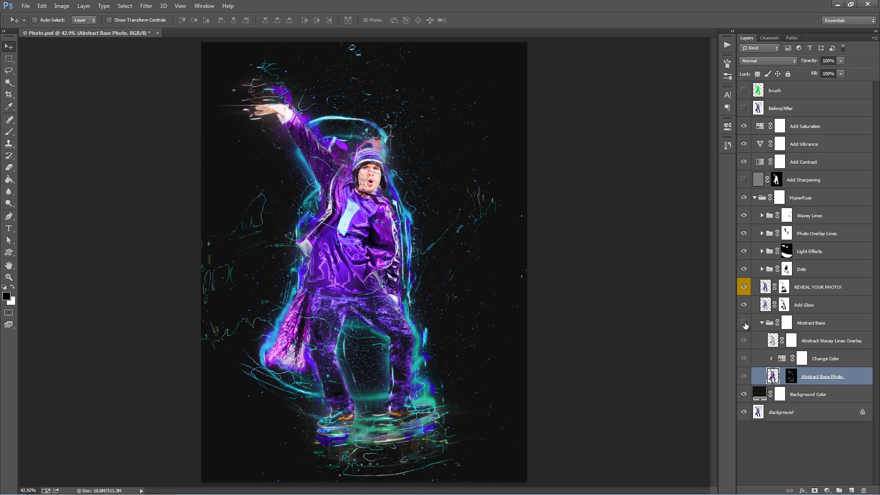
left_click(744, 322)
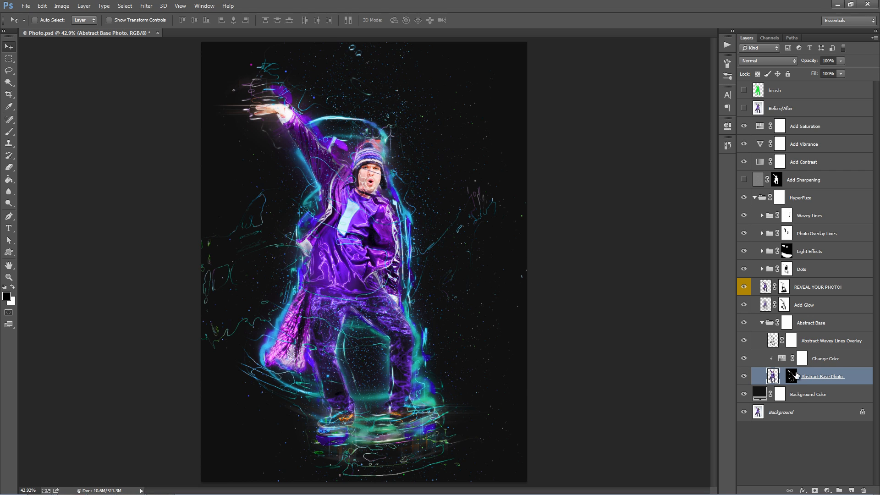
left_click(790, 376)
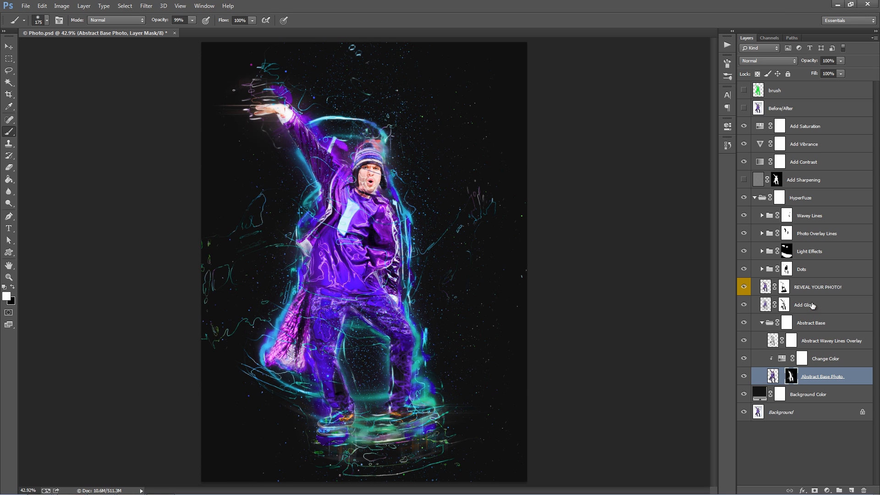
Step: Paint the REVEAL YOUR PHOTO! and Abstract Base Photo masks, ending on the Abstract Wavey Lines Overlay layer
left_click(819, 286)
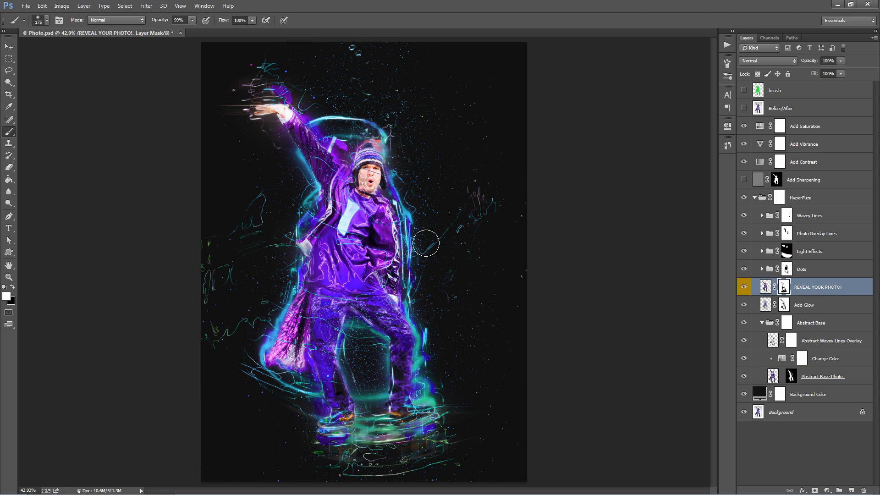
mouse_move(332, 230)
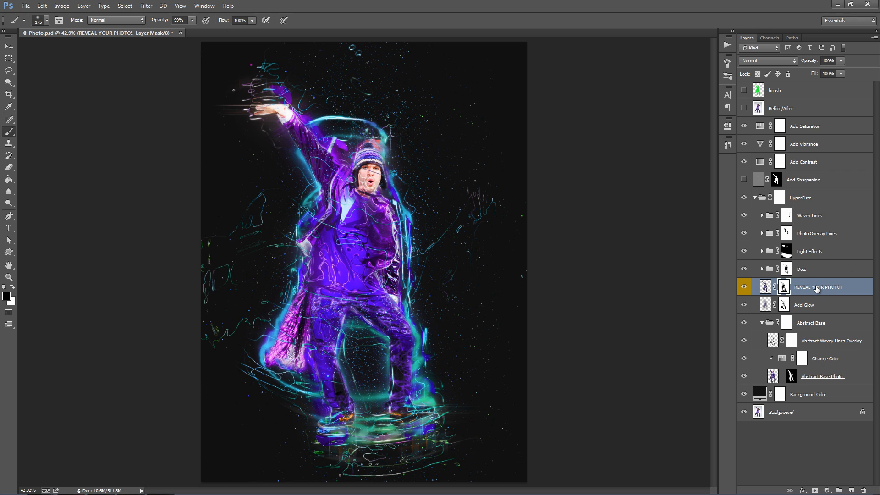
mouse_move(822, 376)
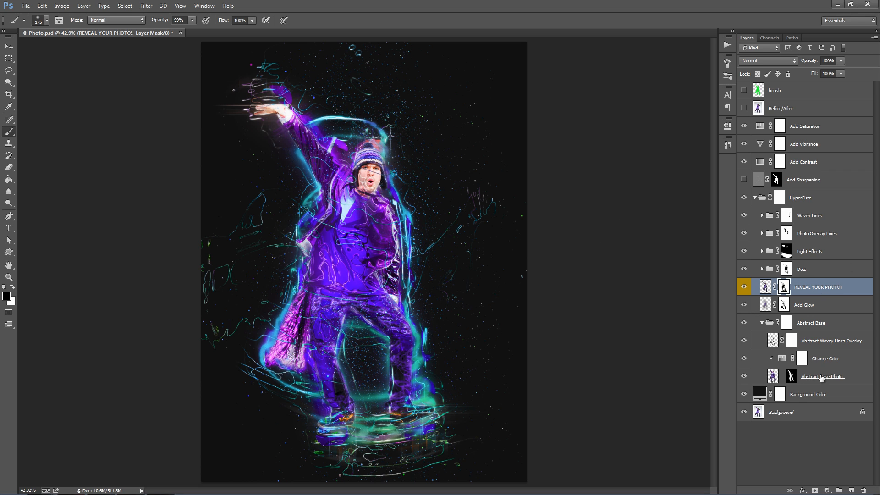
left_click(823, 375)
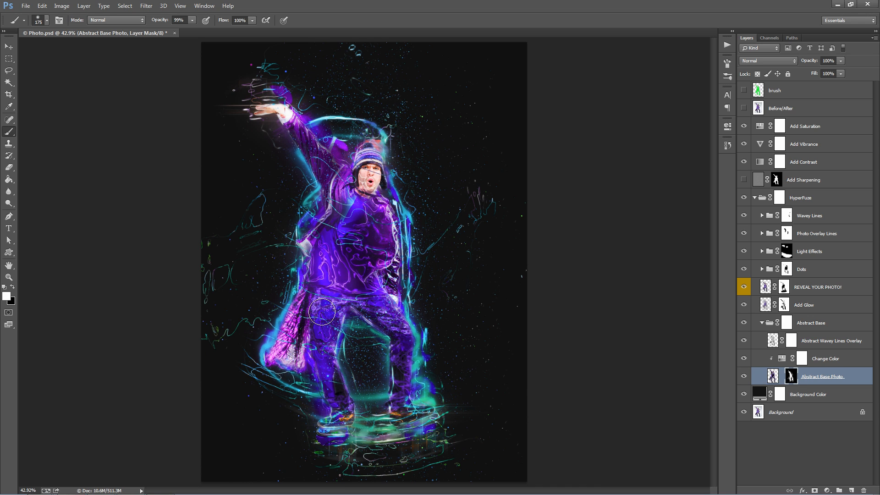
left_click(830, 340)
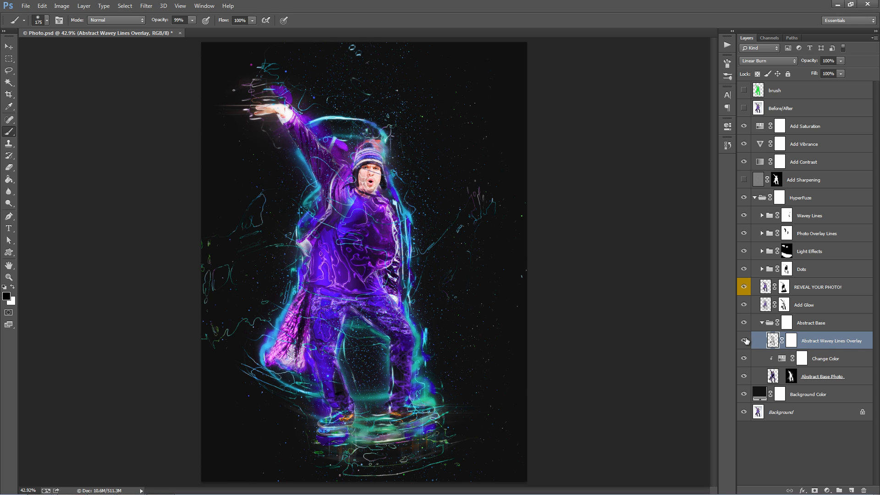
Step: Fold the Abstract Base group back up, leaving the Background Color layer active
left_click(743, 341)
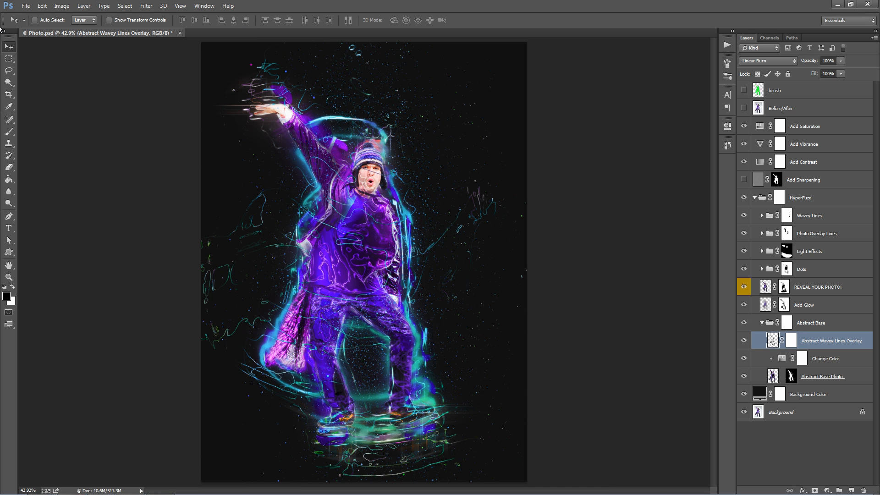
mouse_move(288, 246)
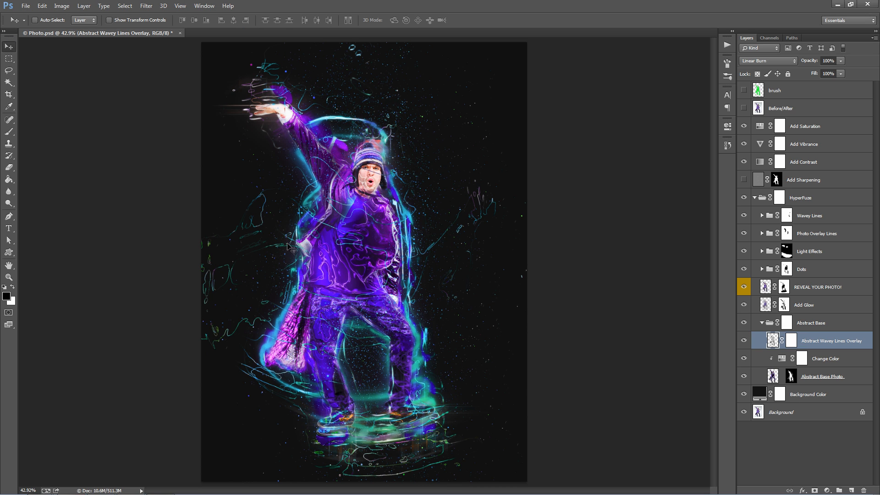
left_click(180, 6)
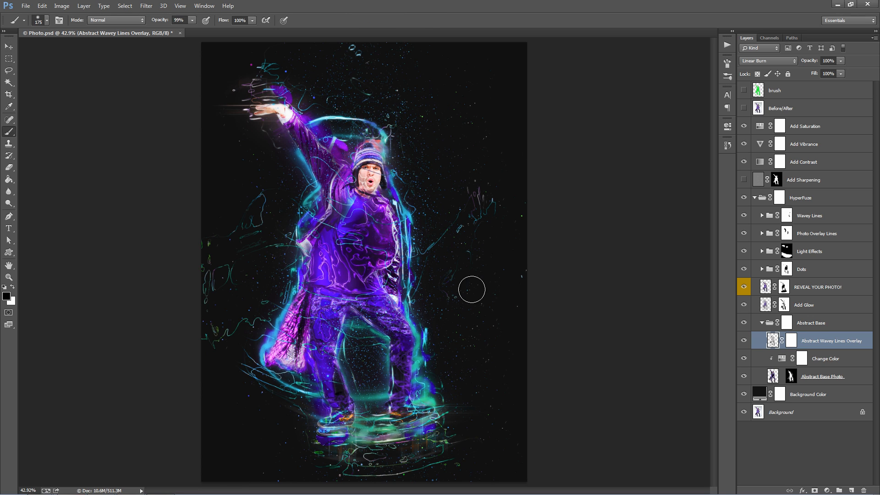
left_click(8, 46)
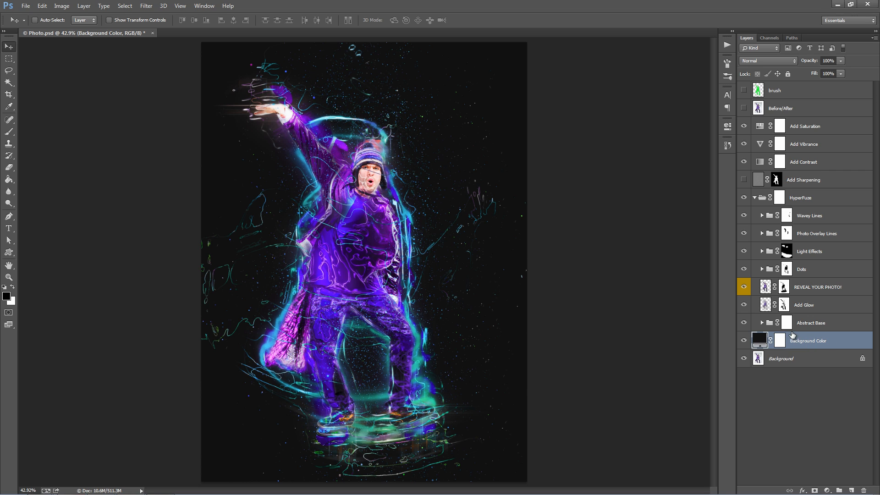
Step: Change the Background Color fill to a slightly deeper purple
double_click(759, 340)
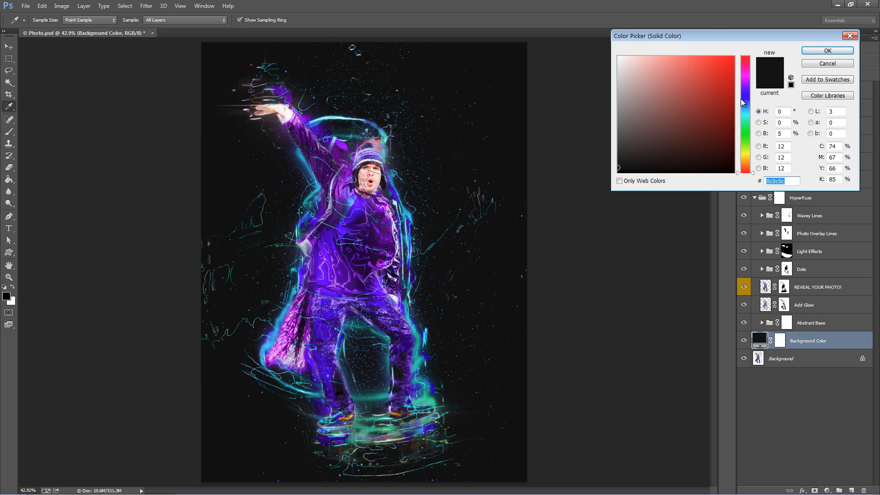
left_click(665, 91)
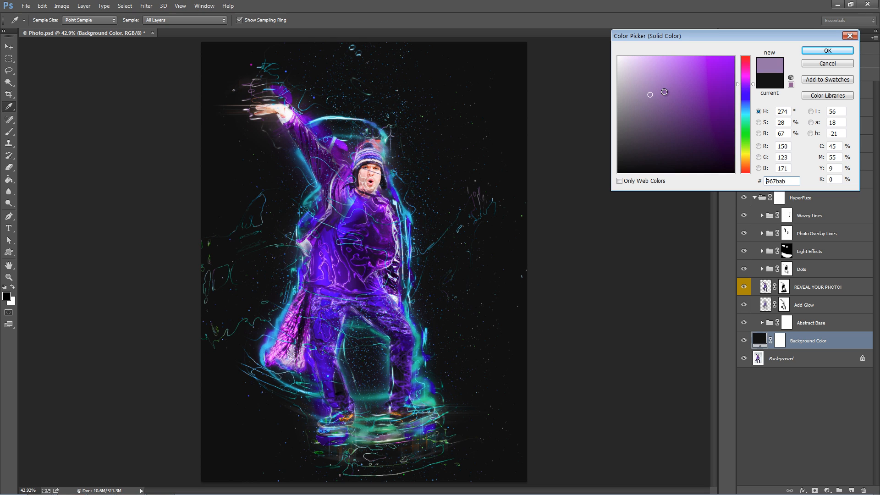
left_click(653, 101)
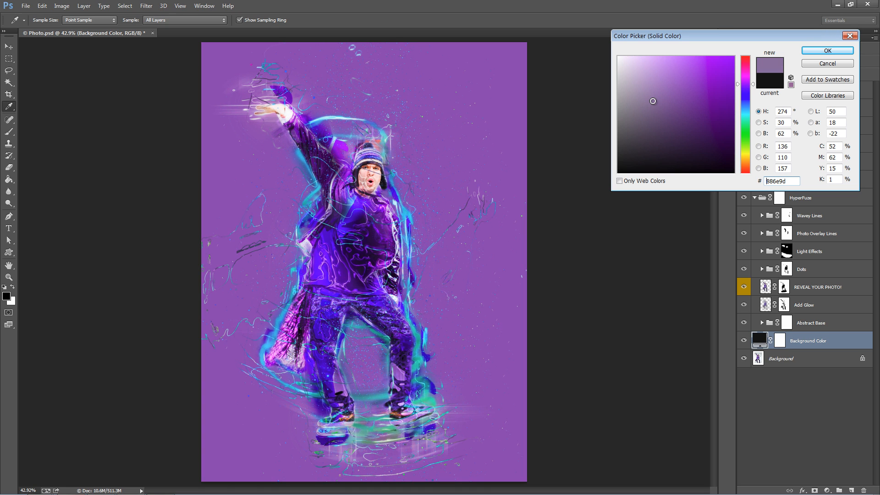
left_click(650, 106)
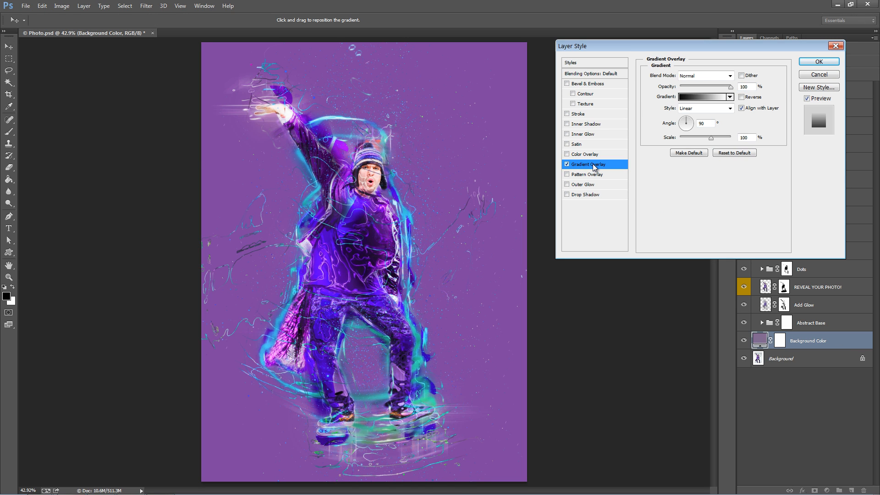
Step: Add a reversed Radial Gradient Overlay in Screen mode so the background glows lighter at the centre
left_click(730, 108)
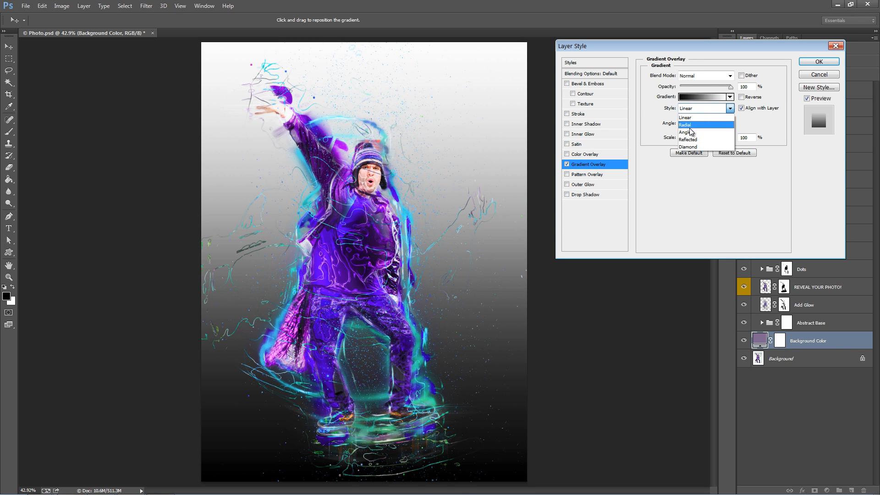
left_click(686, 124)
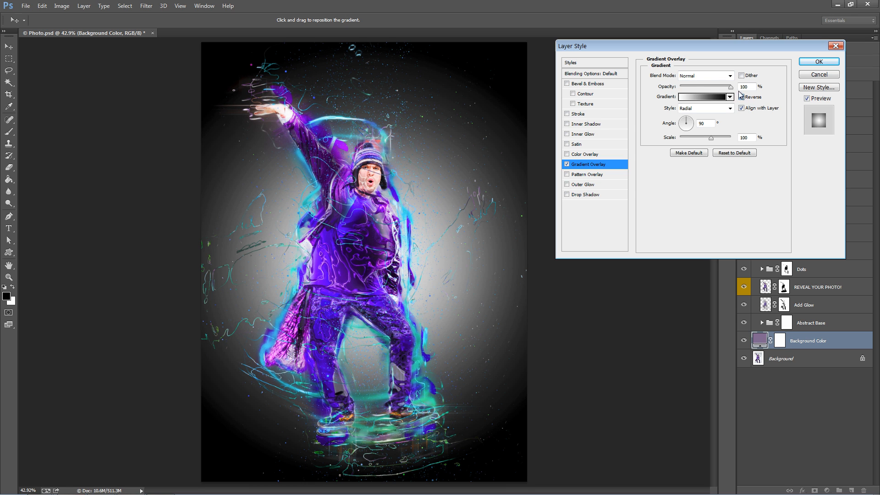
left_click(729, 76)
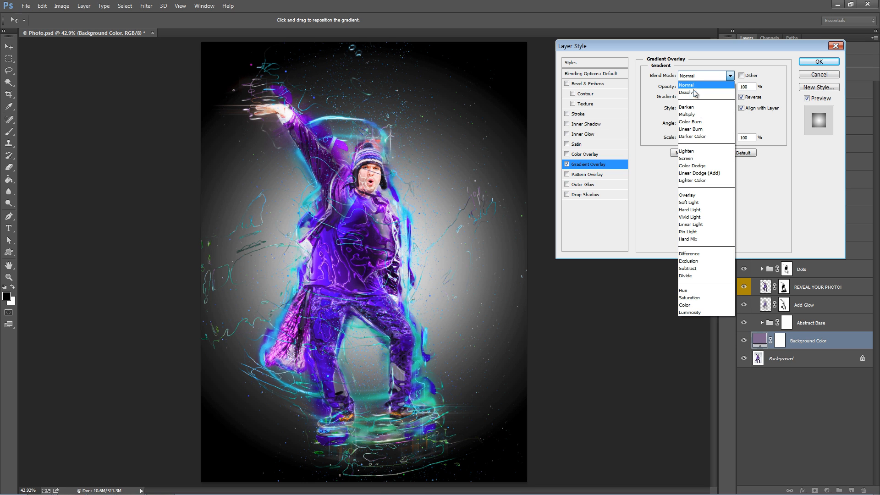
left_click(685, 157)
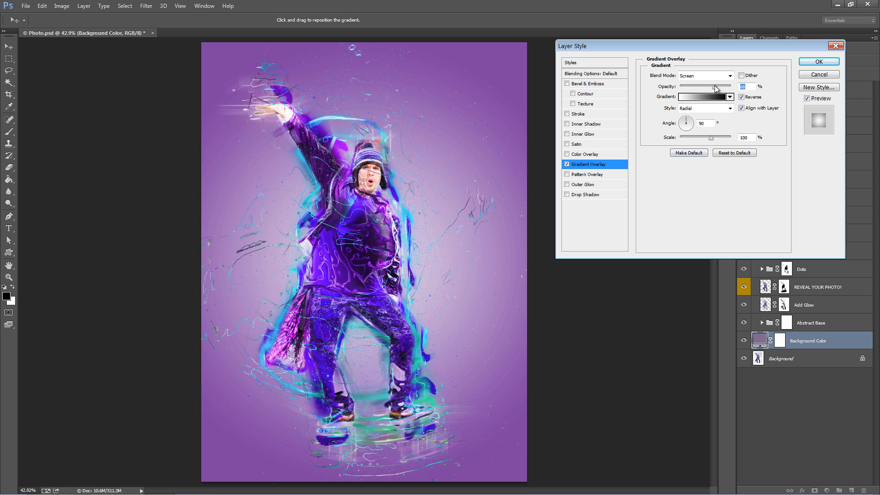
left_click(818, 61)
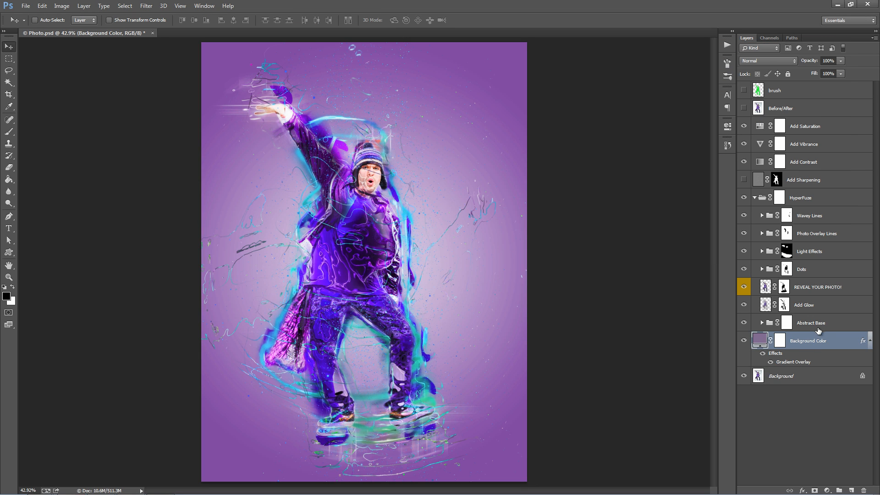
Step: Paint the REVEAL YOUR PHOTO! mask over the upper body, hiding and reshowing Abstract Base to compare
left_click(811, 321)
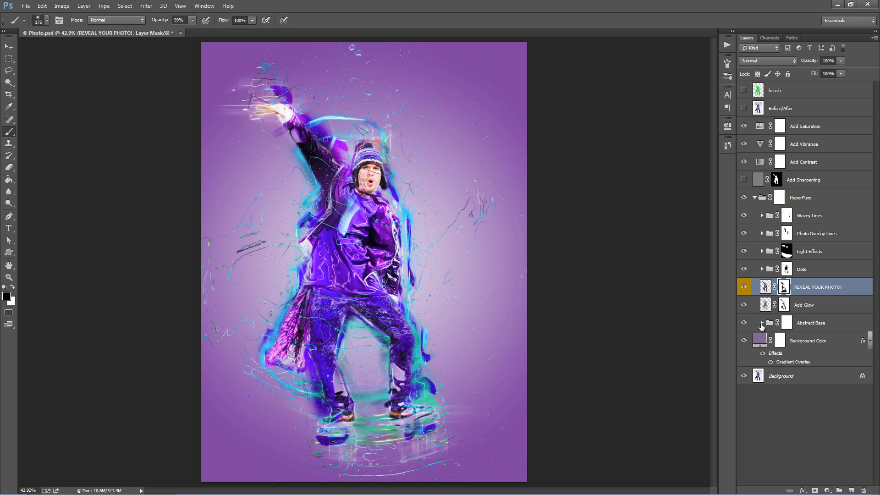
left_click(762, 323)
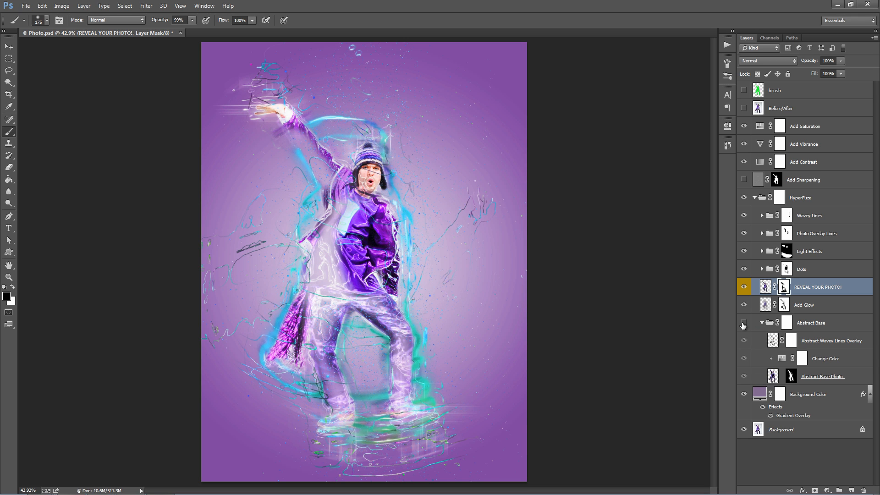
left_click(761, 323)
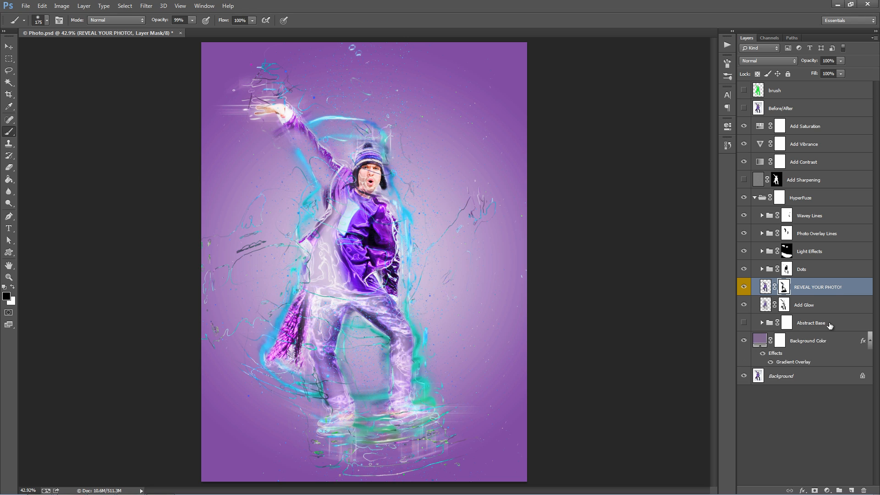
left_click(811, 322)
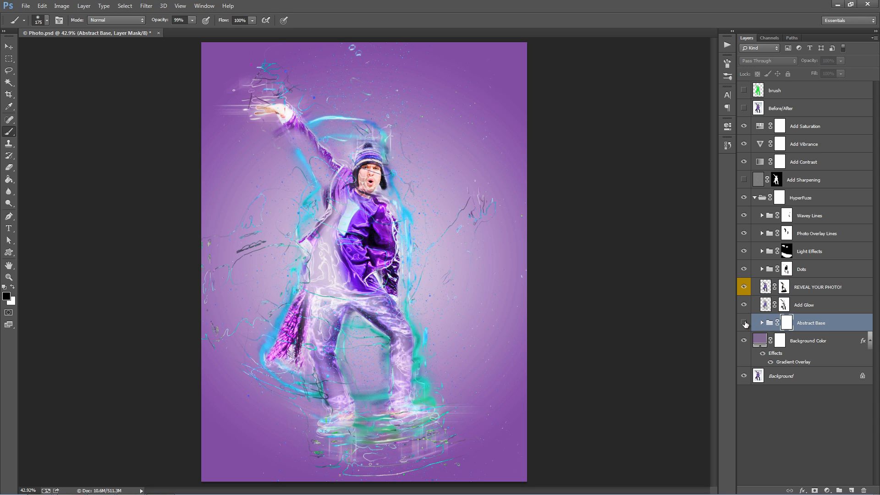
left_click(743, 325)
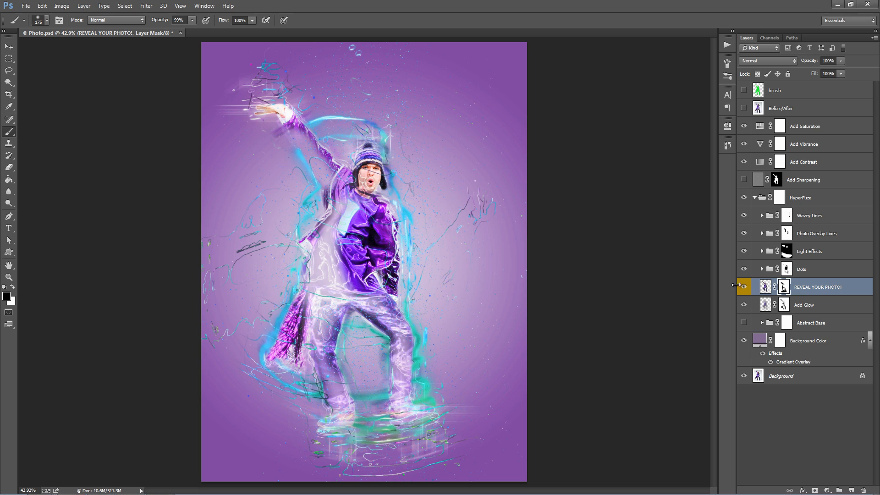
mouse_move(311, 153)
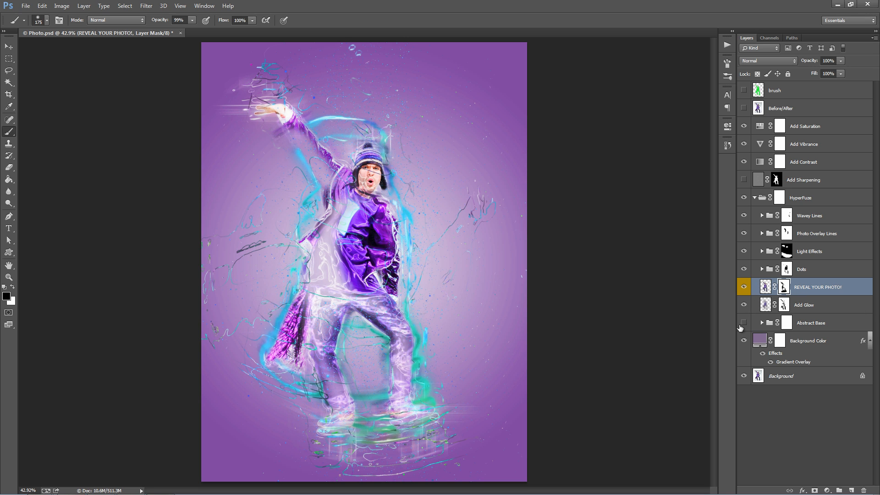
left_click(743, 325)
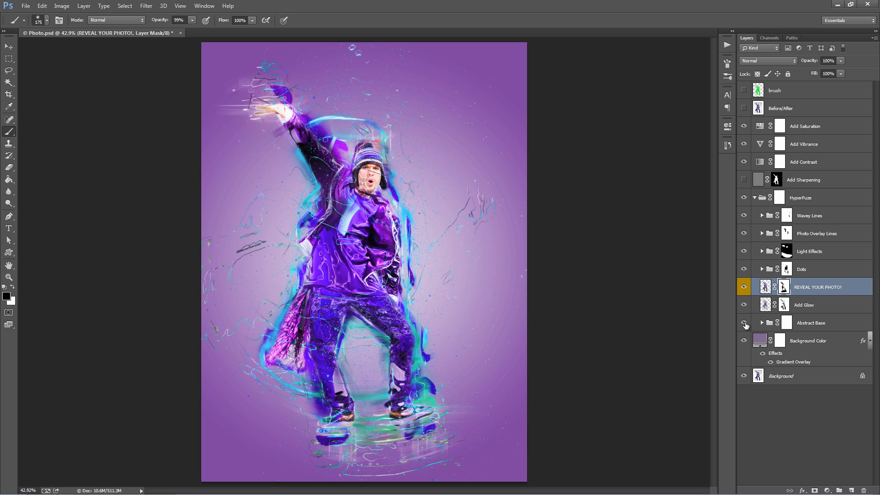
left_click(811, 322)
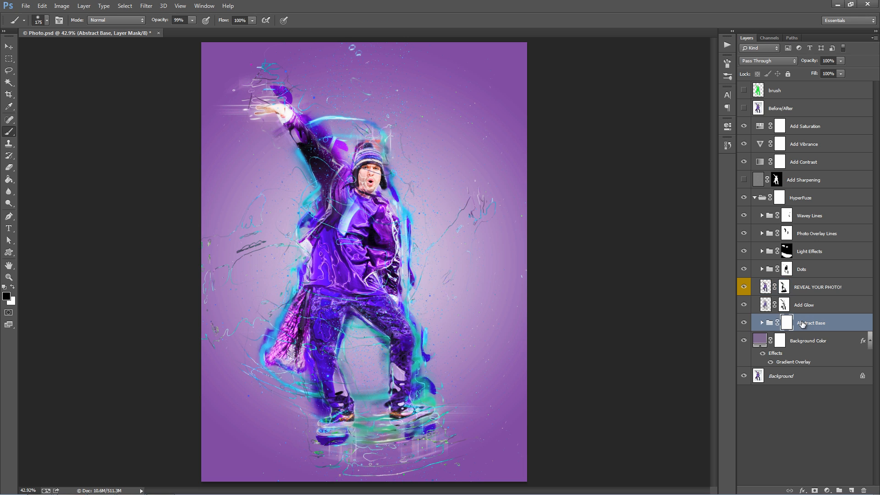
Step: Set the Change Color adjustment in Abstract Base to Hue -70 and Saturation +79
left_click(761, 323)
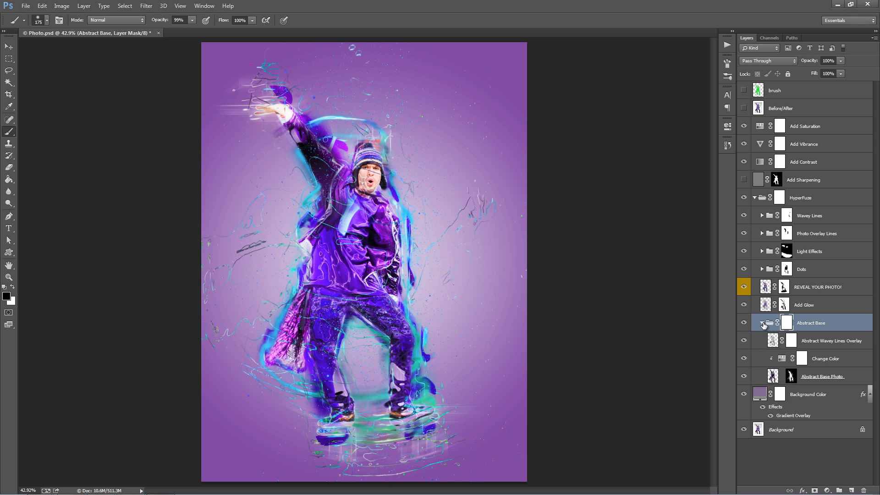
left_click(825, 358)
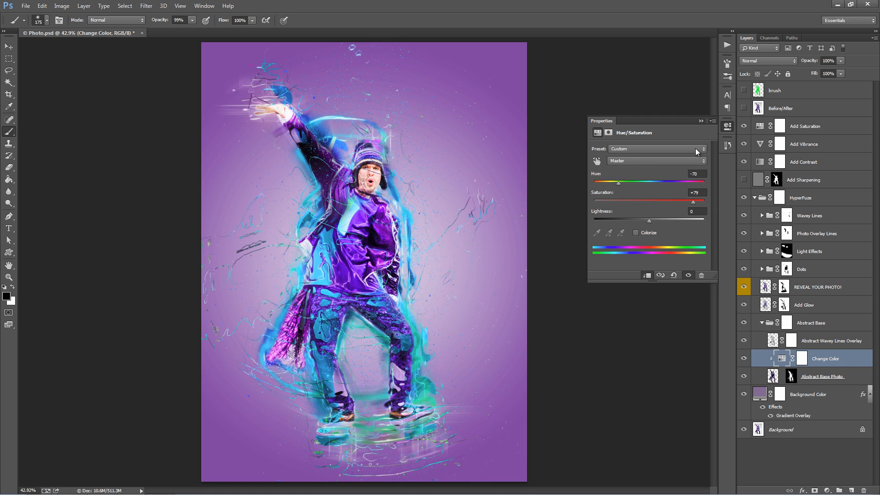
left_click(811, 322)
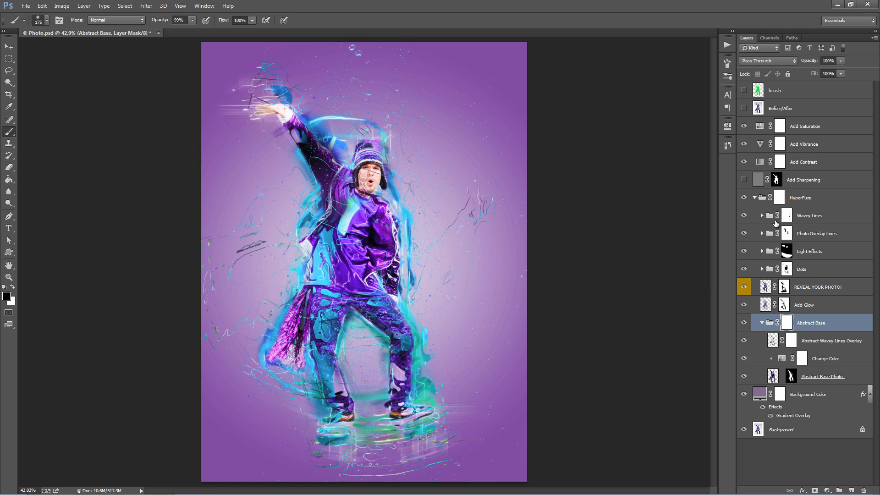
Step: Collapse the HyperFuze group and toggle the Before/After layer to check against the original photo
left_click(754, 197)
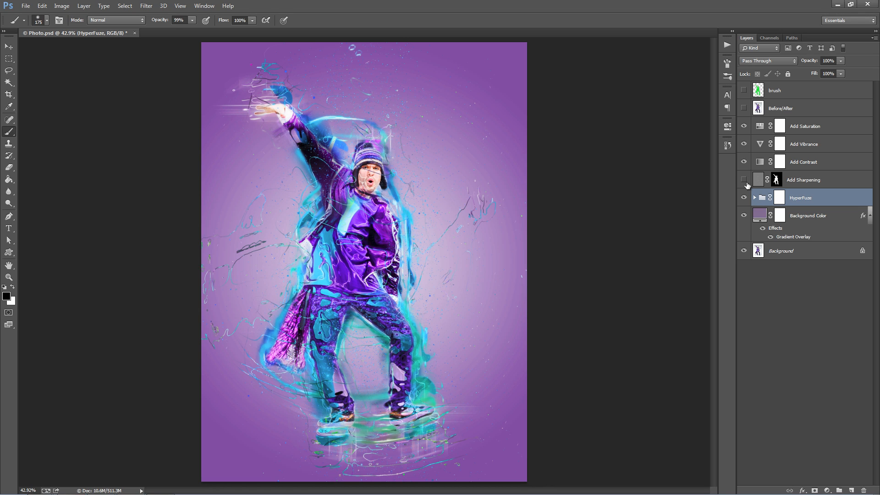
left_click(743, 108)
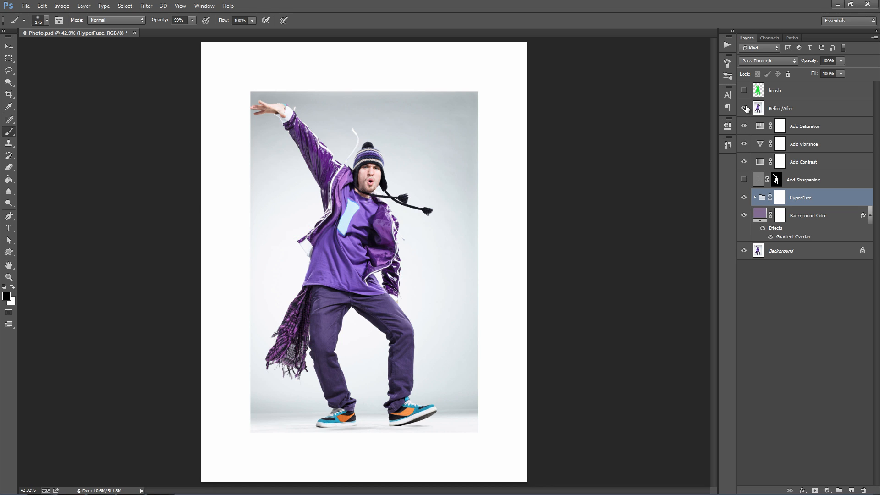
left_click(745, 108)
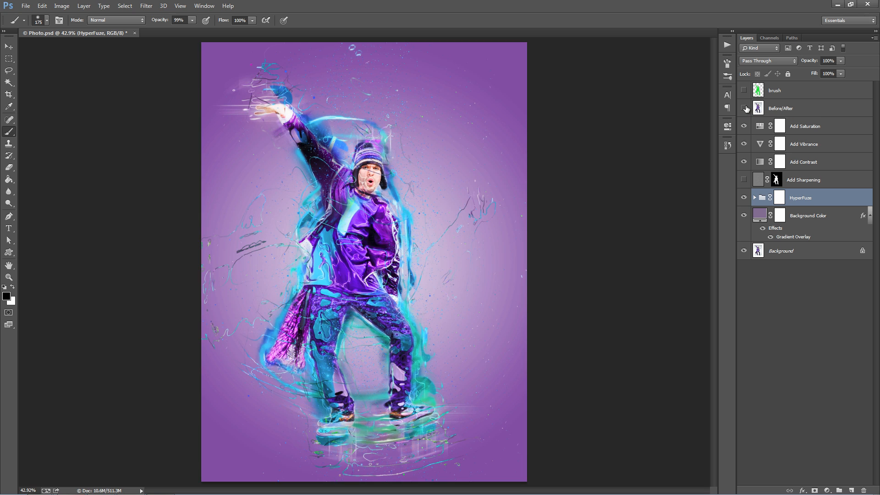